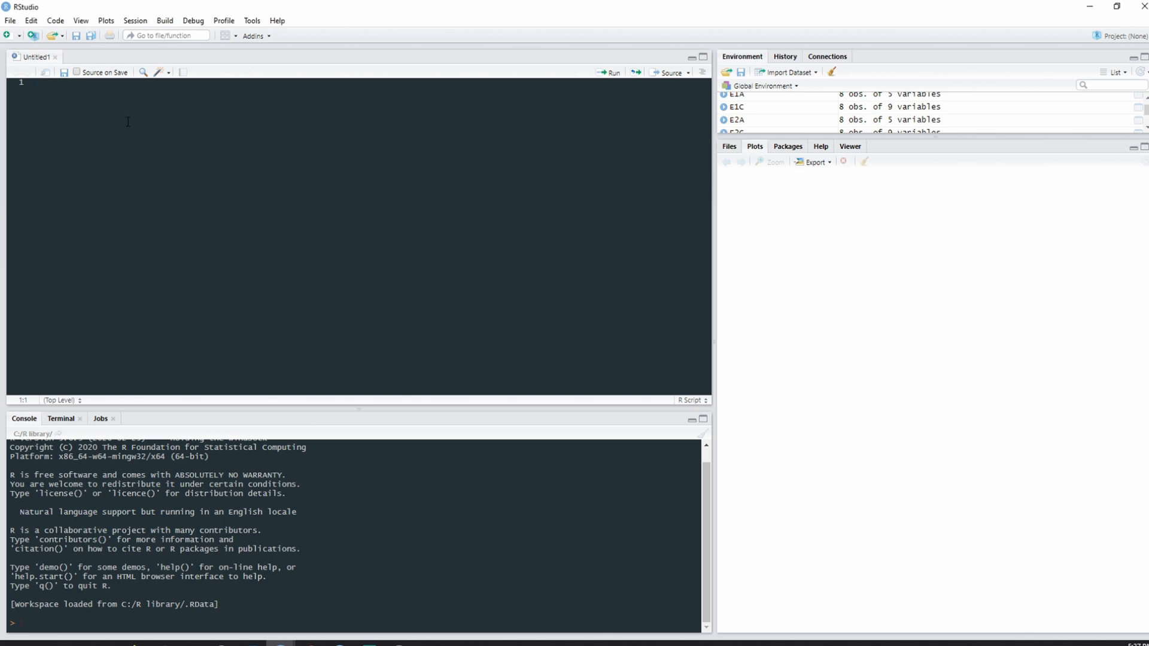
- Add library(ggplot2) and library(hrbrthemes) to the script and load both in the console
{"action": "type", "text": "library(ggplot2)"}
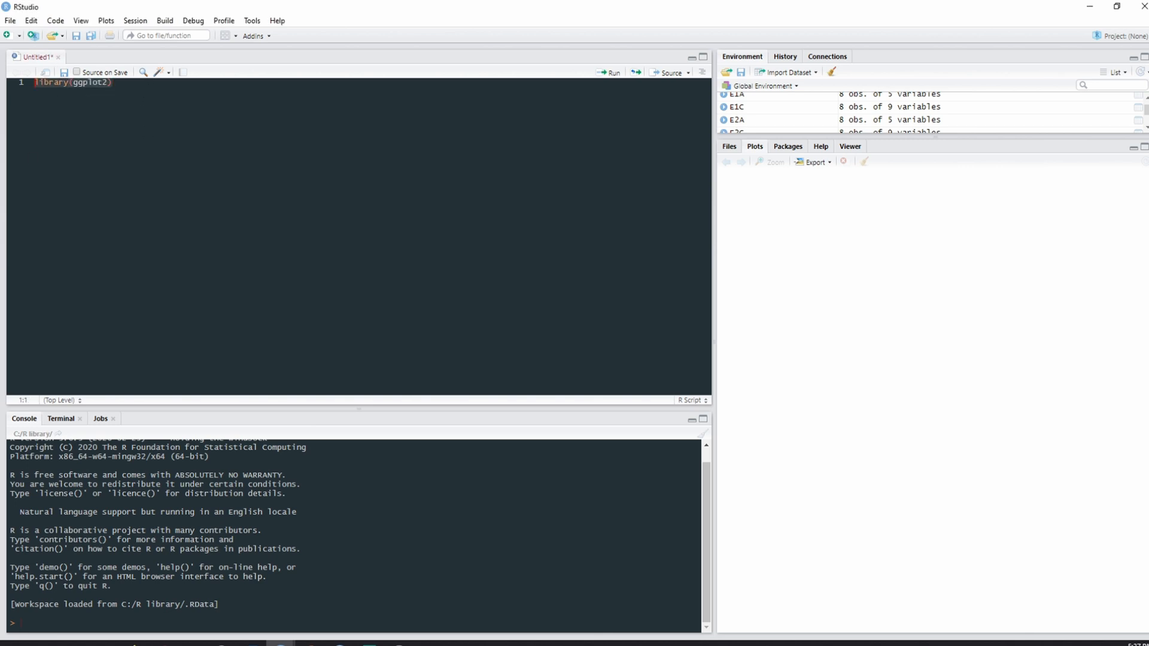
{"action": "mouse_move", "coordinate": [646, 161]}
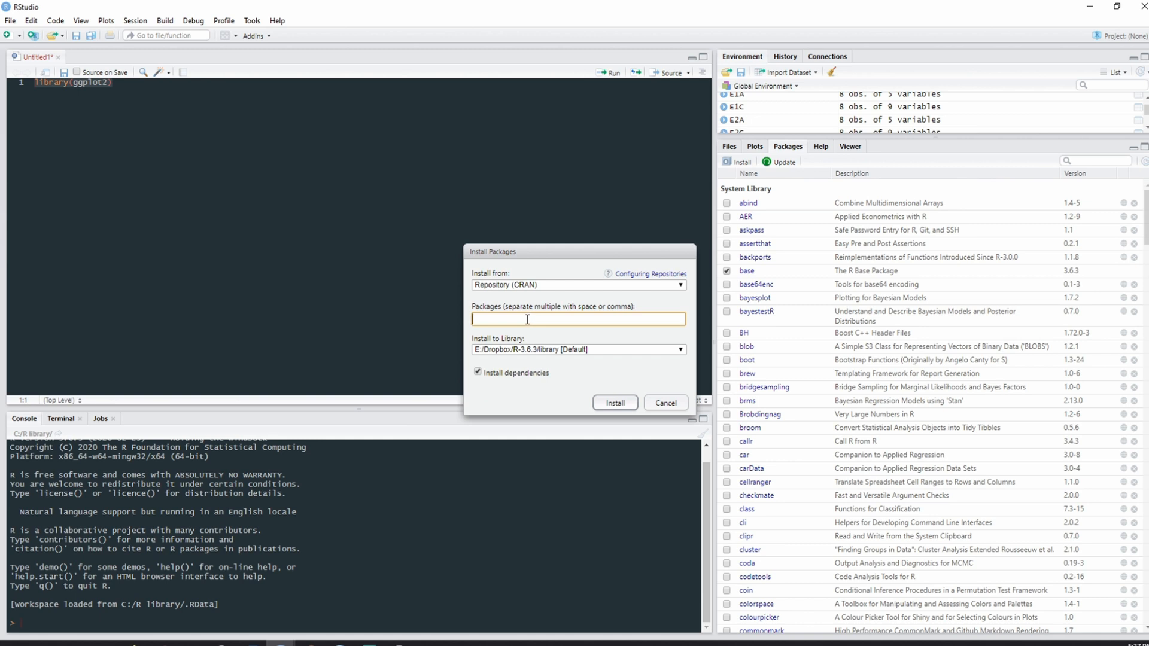
{"action": "left_click", "coordinate": [665, 402]}
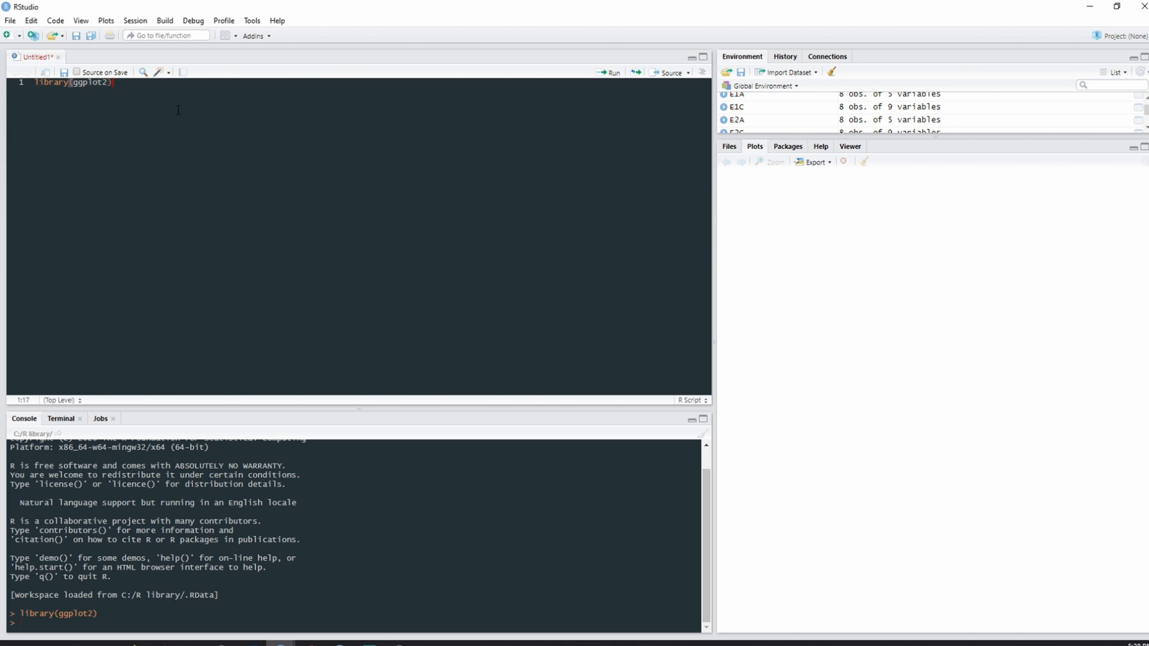
{"action": "type", "text": "library(hrbrthemes)"}
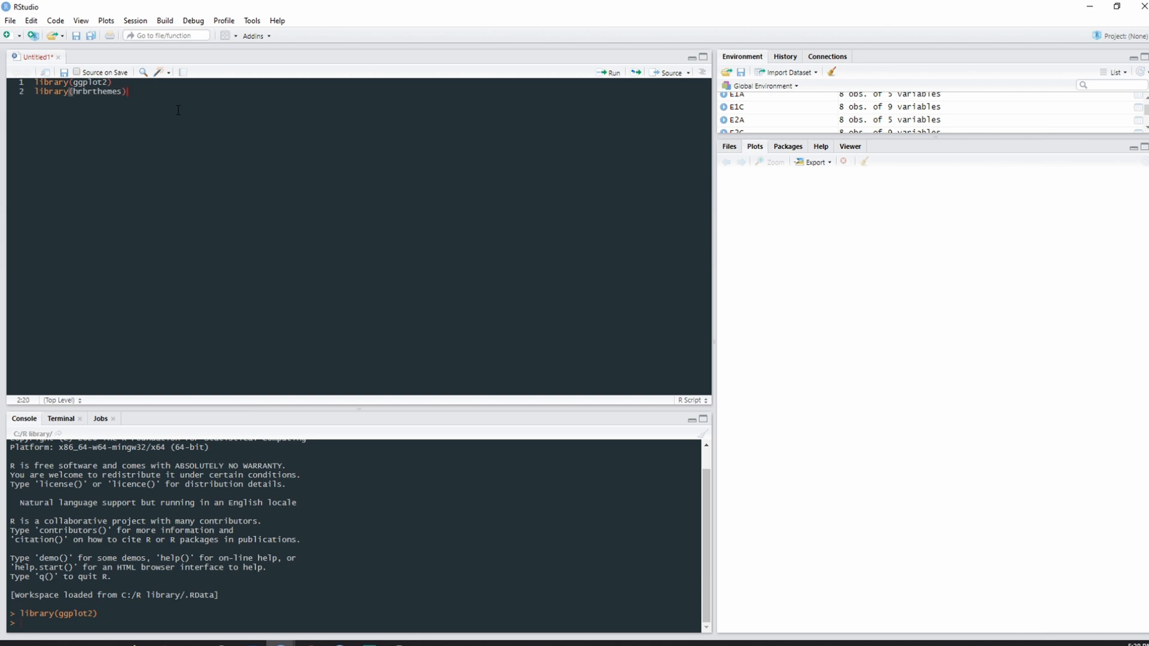
{"action": "left_click", "coordinate": [34, 91]}
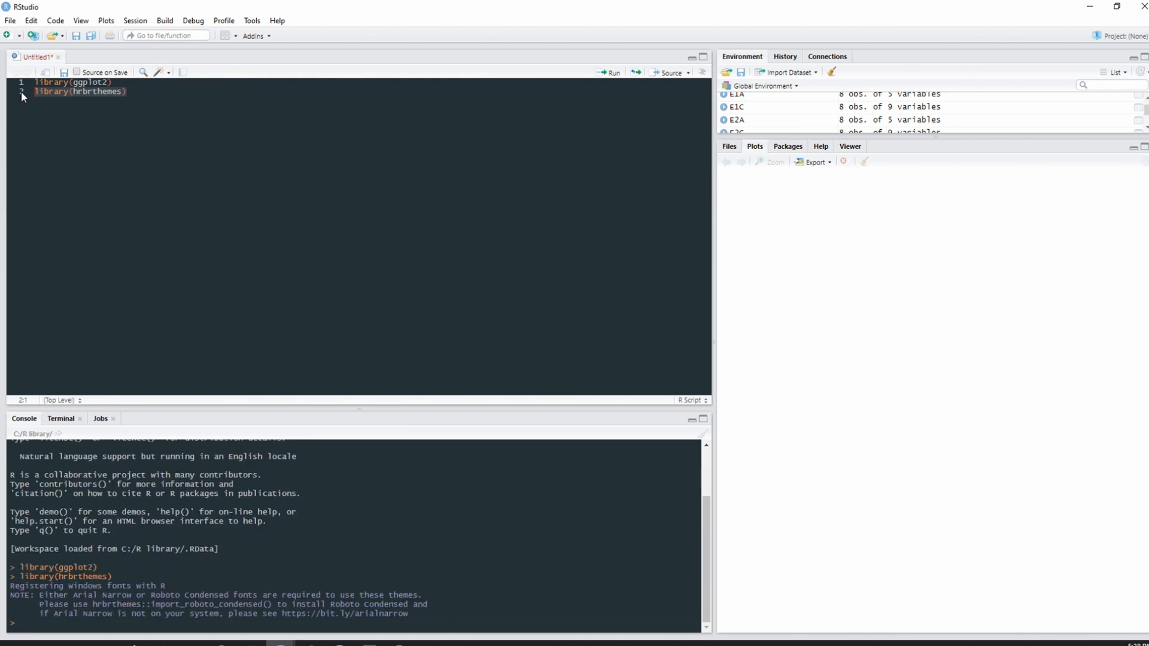
{"action": "mouse_move", "coordinate": [99, 112]}
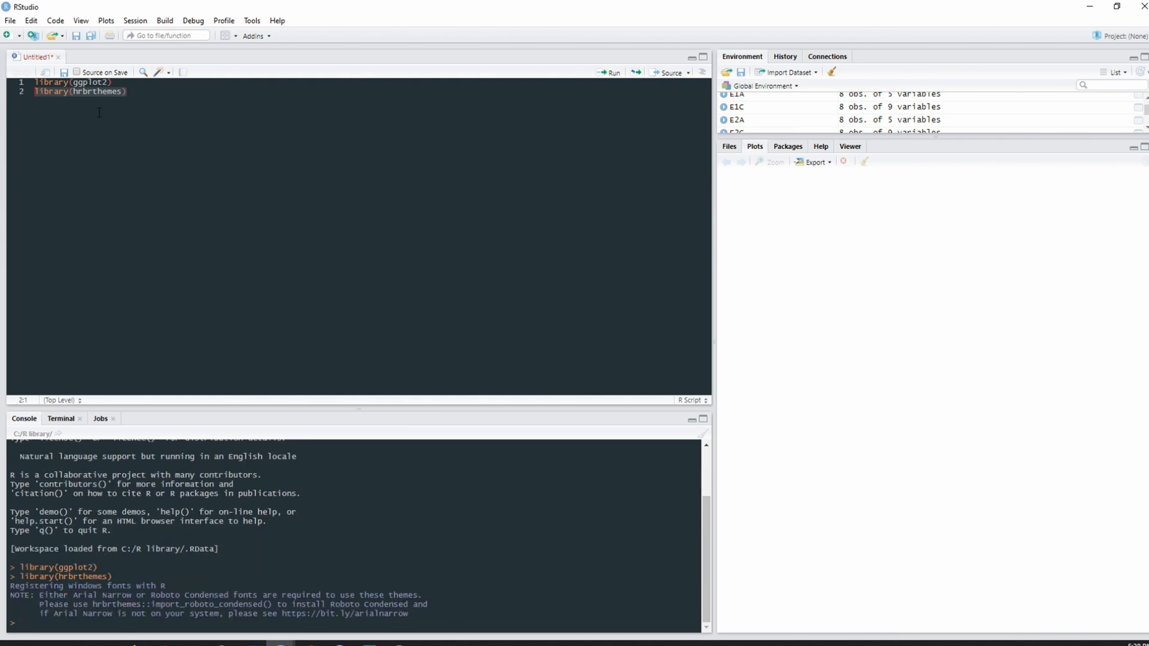
- Insert the data.frame code with cond, my_x and my_y columns and run it to create 100 observations
{"action": "key", "text": "enter"}
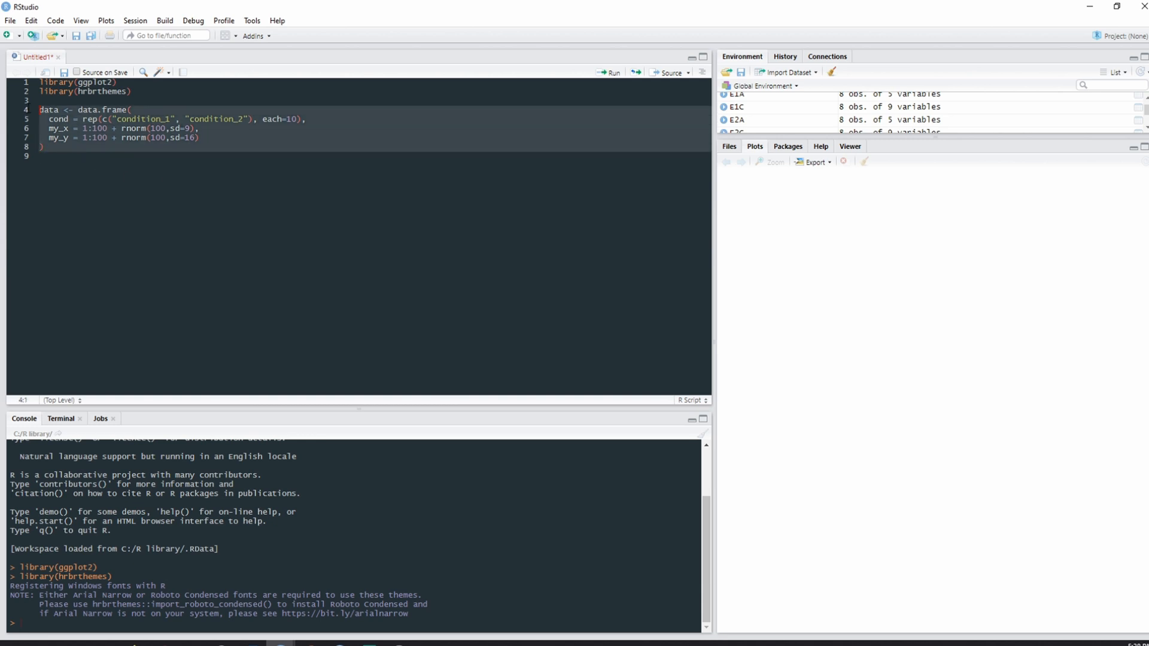
{"action": "mouse_move", "coordinate": [177, 207]}
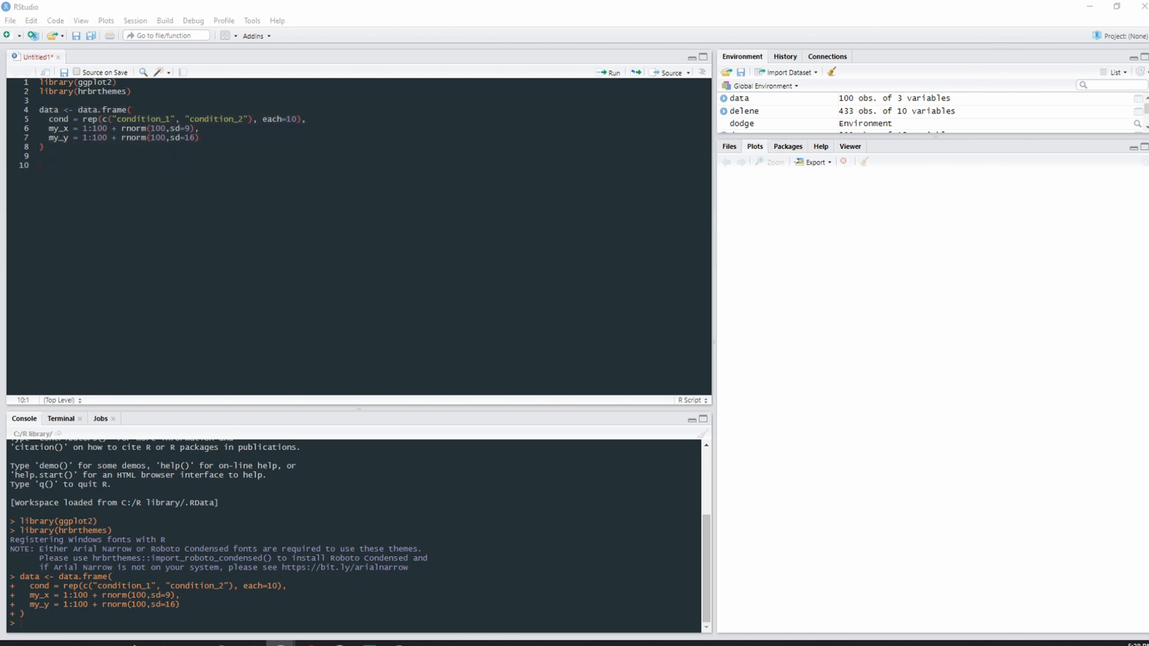
{"action": "left_click", "coordinate": [40, 165]}
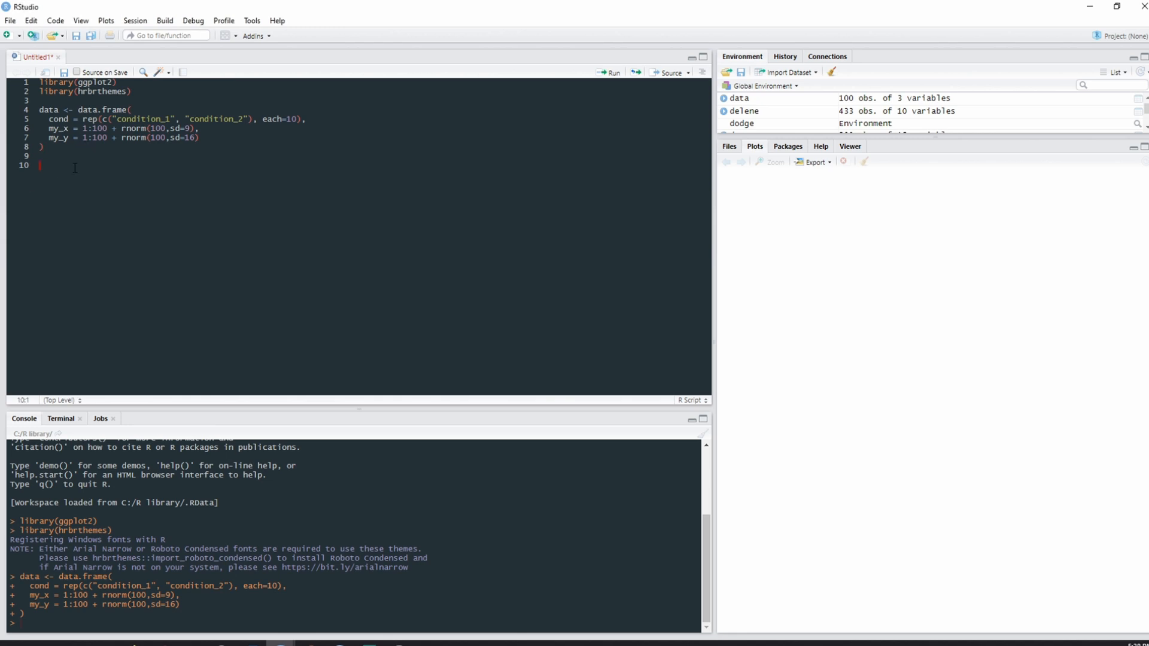
- Add View(data), inspect the 100-row table, and return to the Untitled1 script
{"action": "type", "text": "view(data)"}
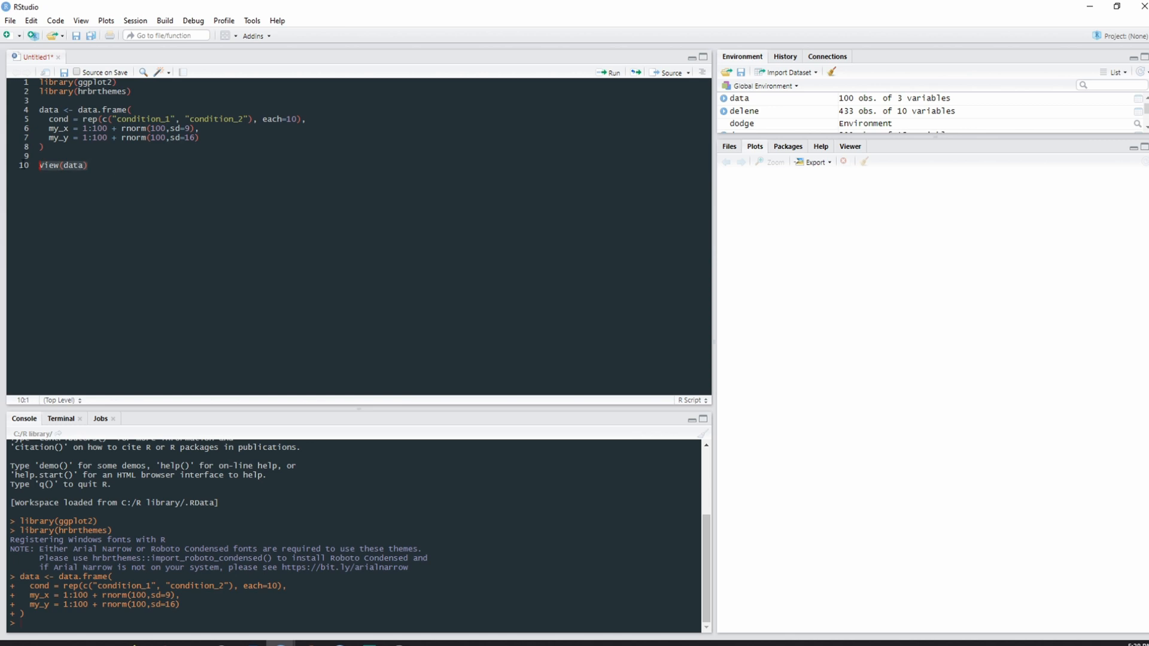
{"action": "mouse_move", "coordinate": [64, 176]}
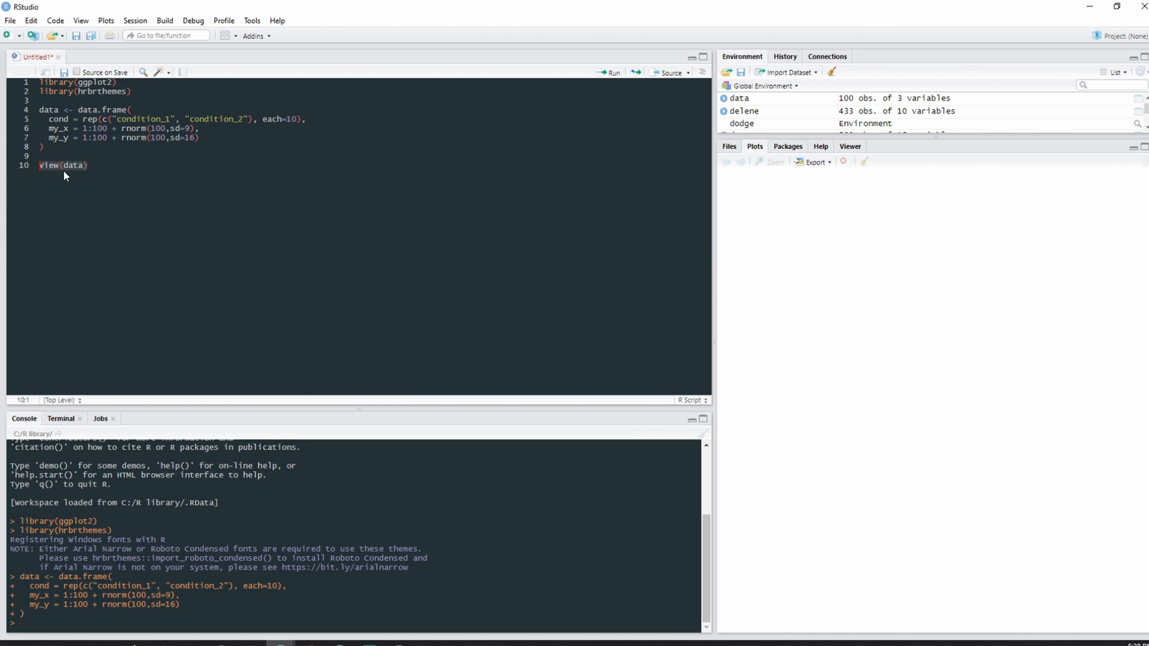
{"action": "mouse_move", "coordinate": [73, 176]}
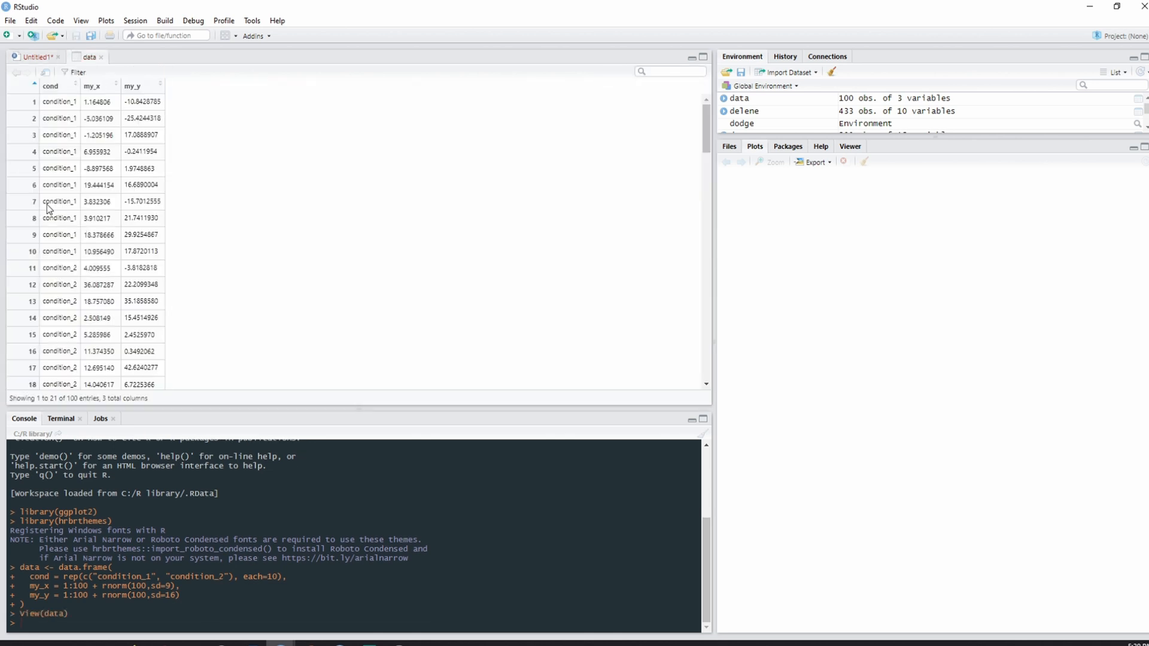
{"action": "mouse_move", "coordinate": [64, 198]}
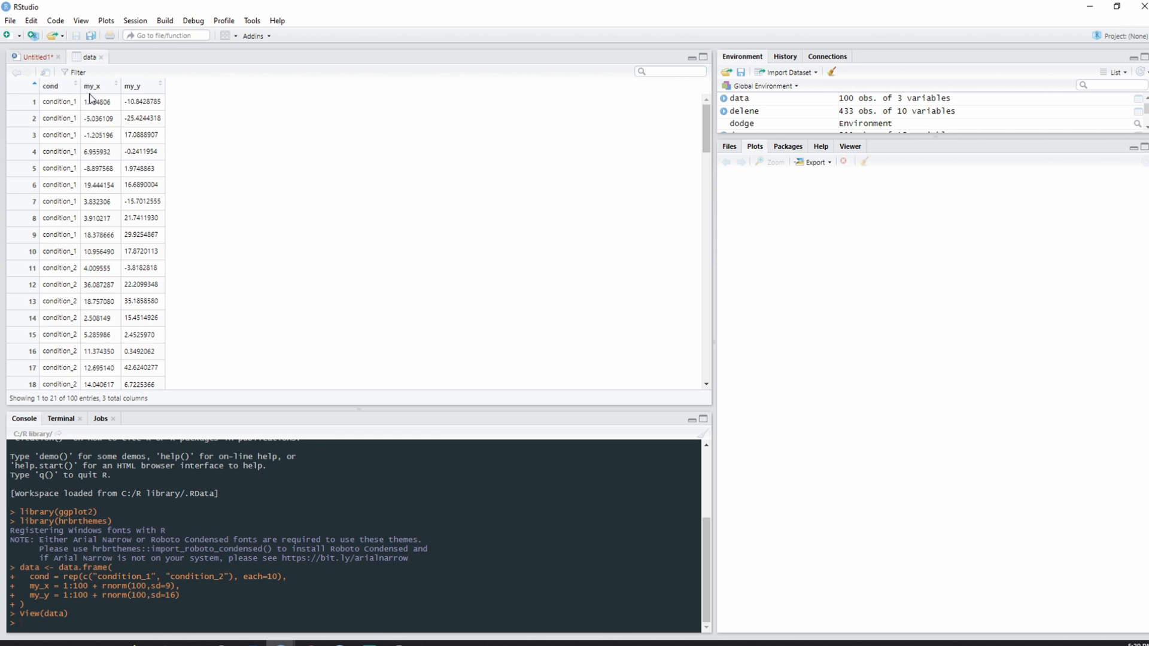
{"action": "mouse_move", "coordinate": [134, 86]}
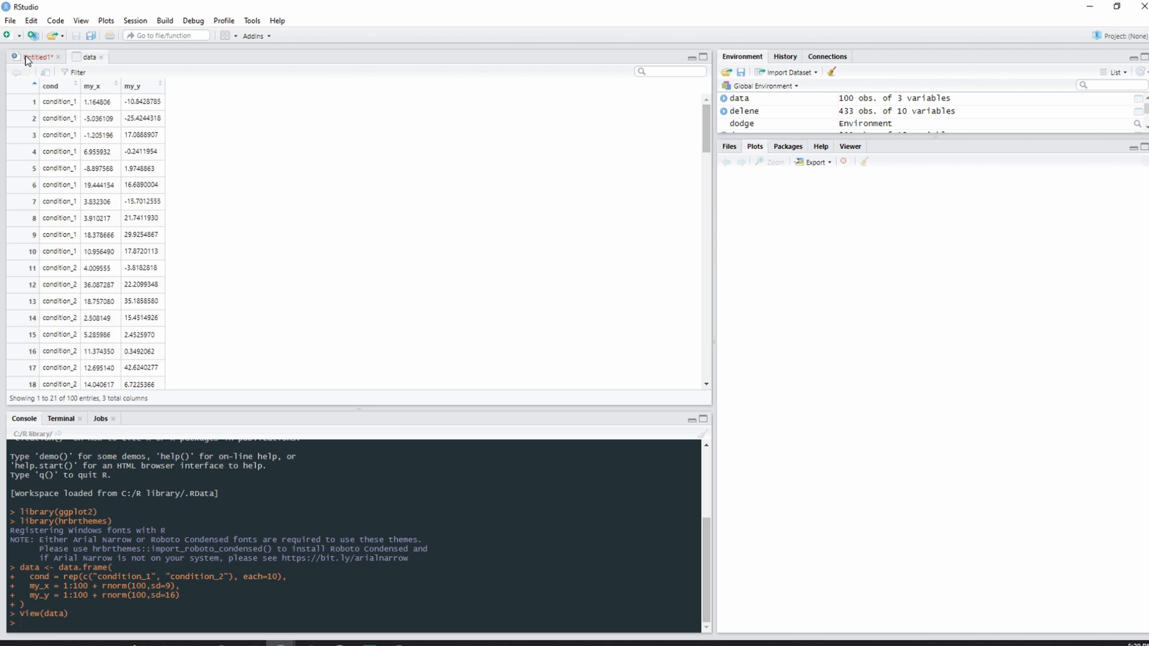
{"action": "left_click", "coordinate": [38, 57]}
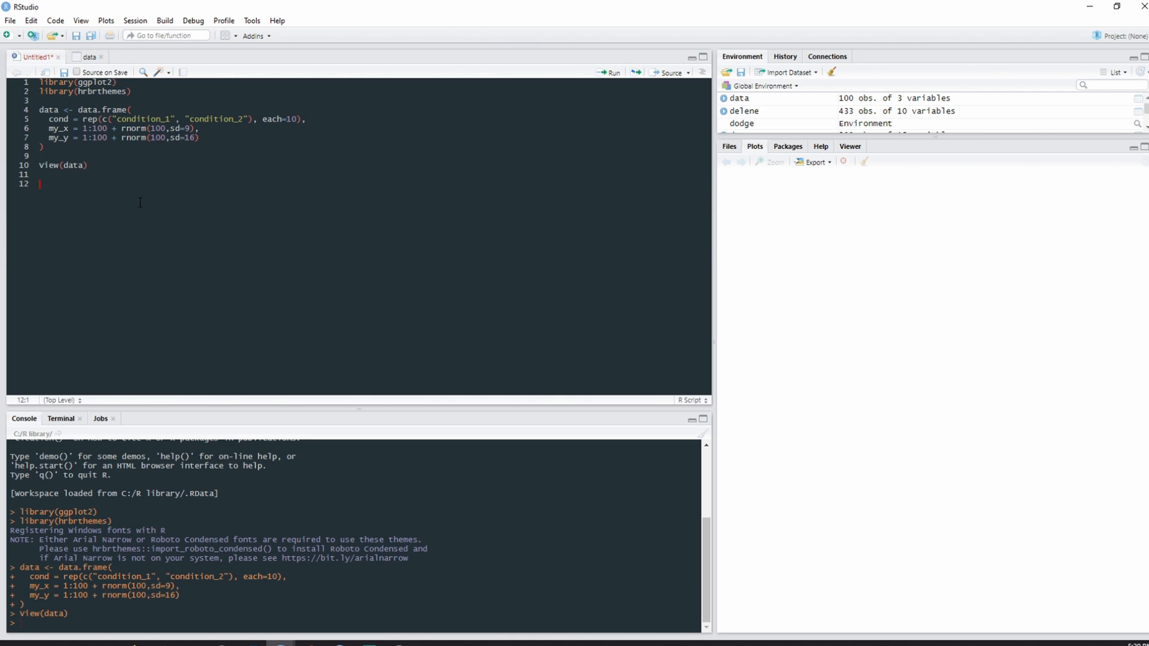
- Start line 12 assigning p1 <- ggplot(data with the data frame as input
{"action": "type", "text": "p1"}
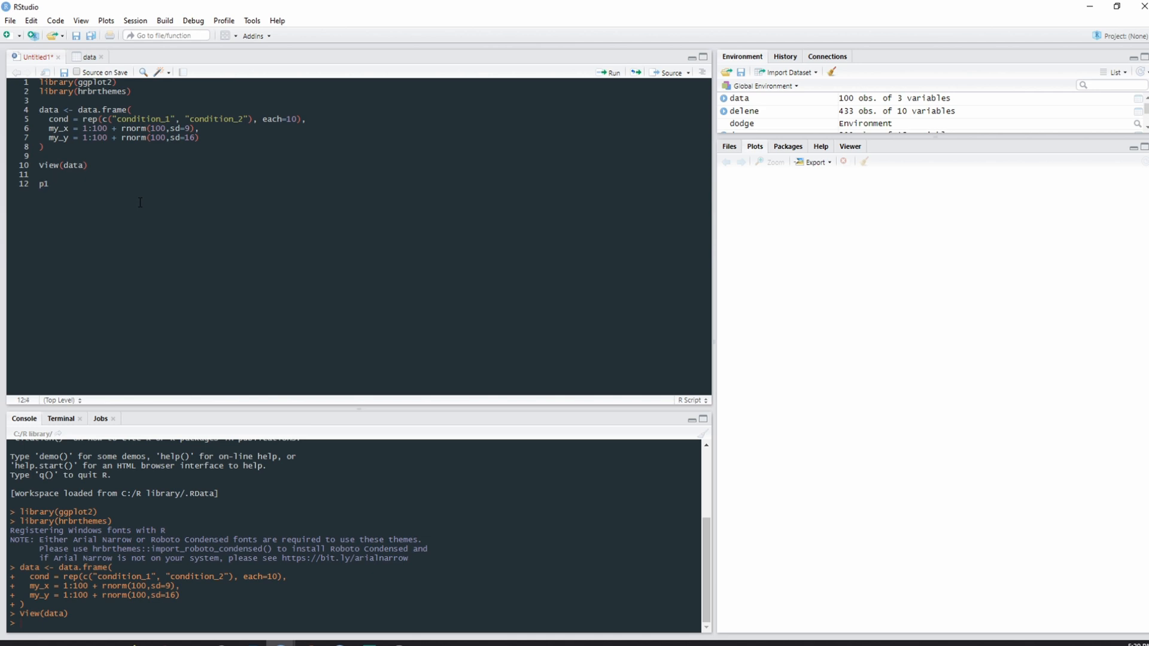
{"action": "type", "text": "<-"}
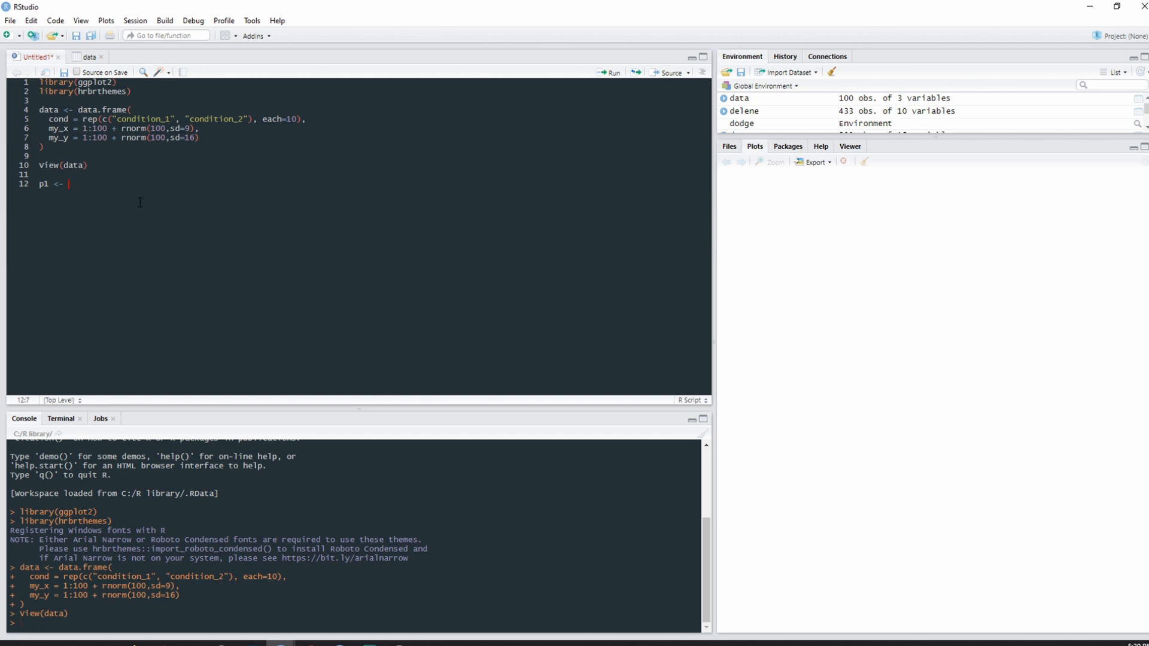
{"action": "type", "text": "g"}
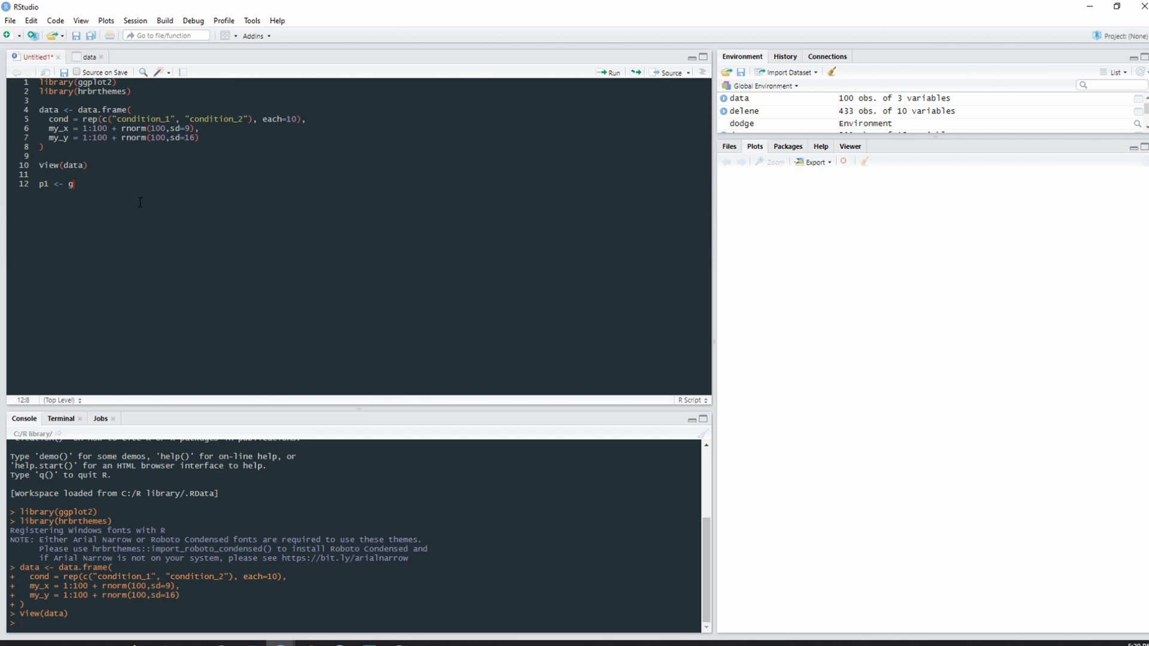
{"action": "type", "text": "gplot"}
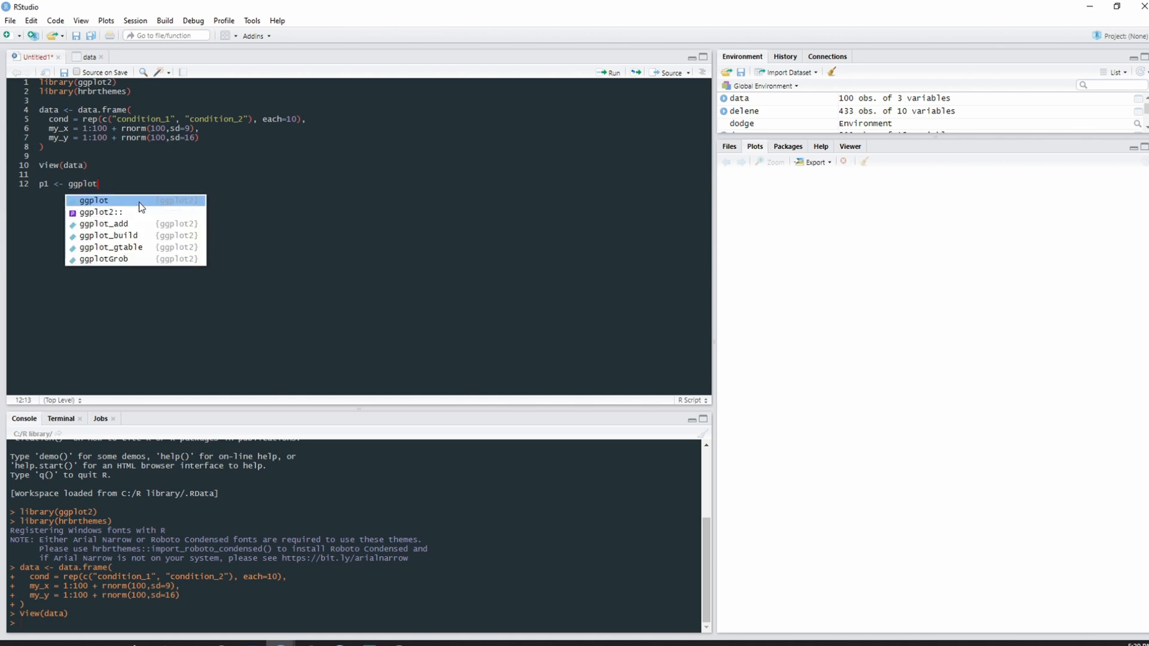
{"action": "type", "text": "(dat"}
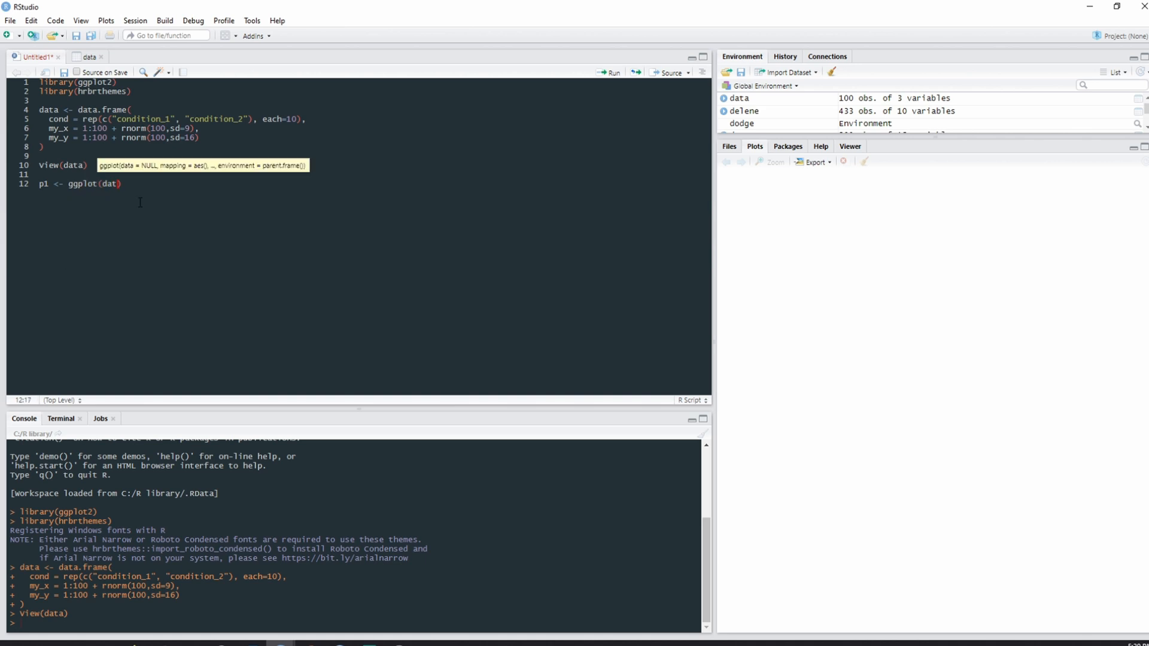
{"action": "type", "text": "a,"}
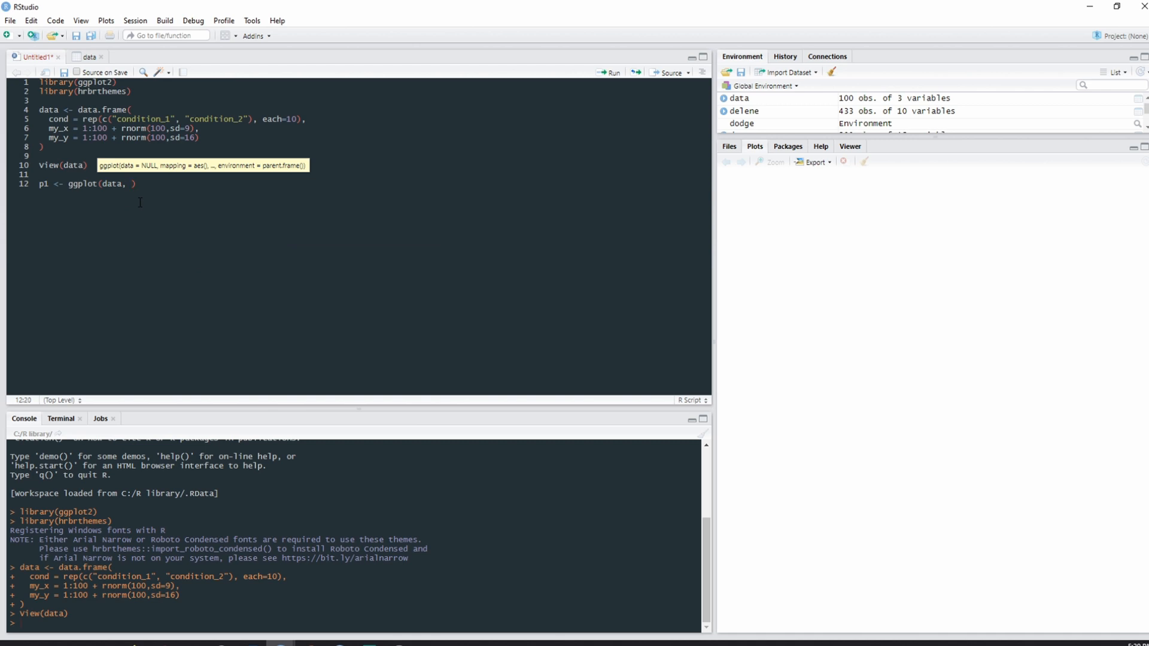
- Complete the aesthetics as aes(x=my_x, y=my_y) mapping the two numeric columns
{"action": "type", "text": "ae"}
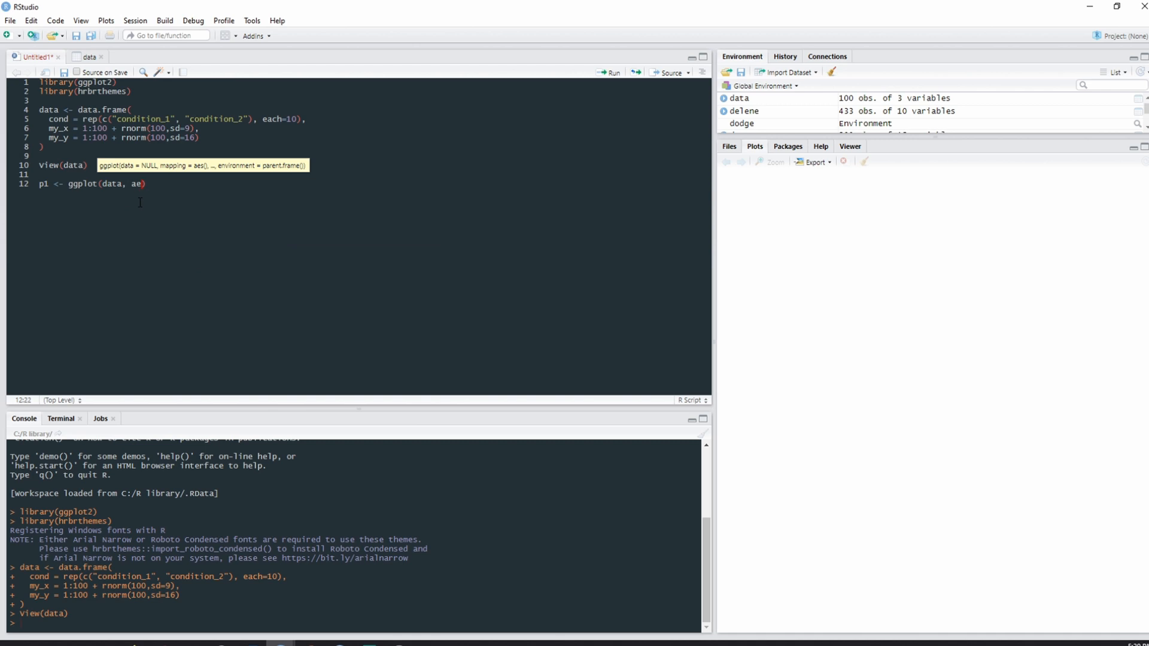
{"action": "type", "text": "s"}
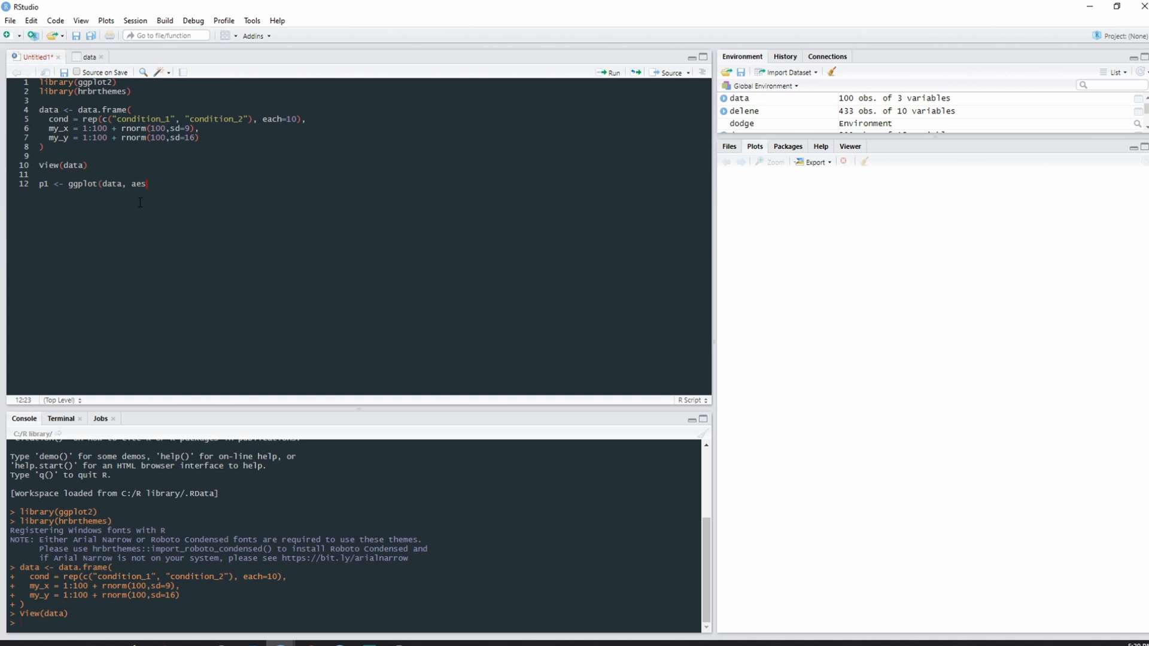
{"action": "type", "text": "(x"}
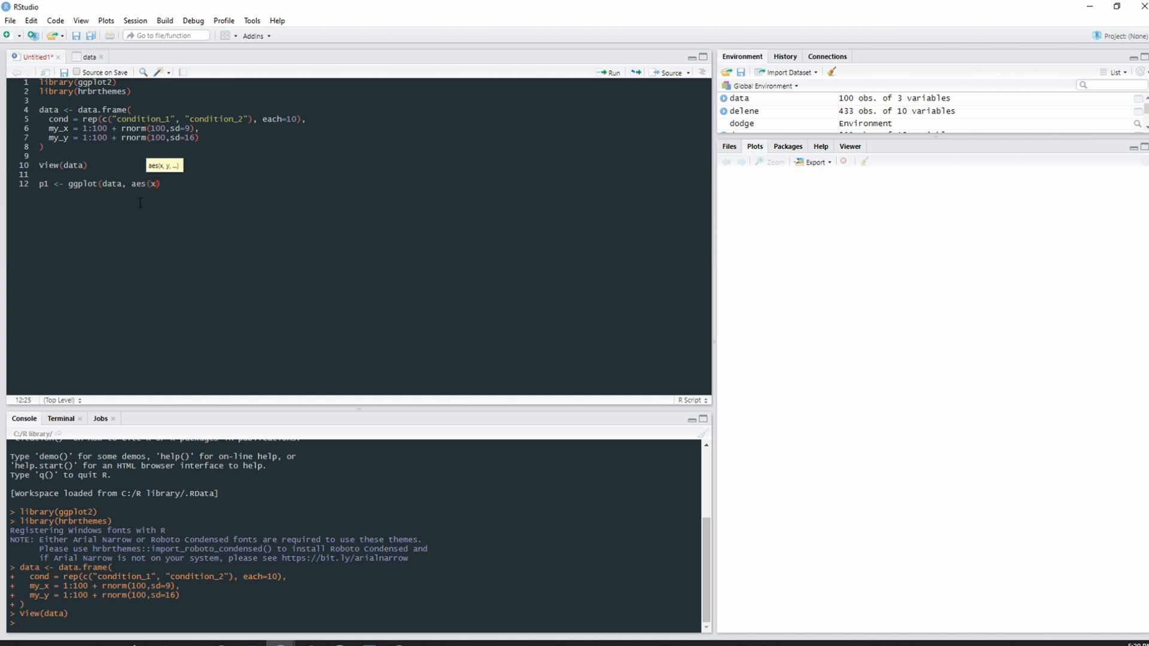
{"action": "type", "text": "=my"}
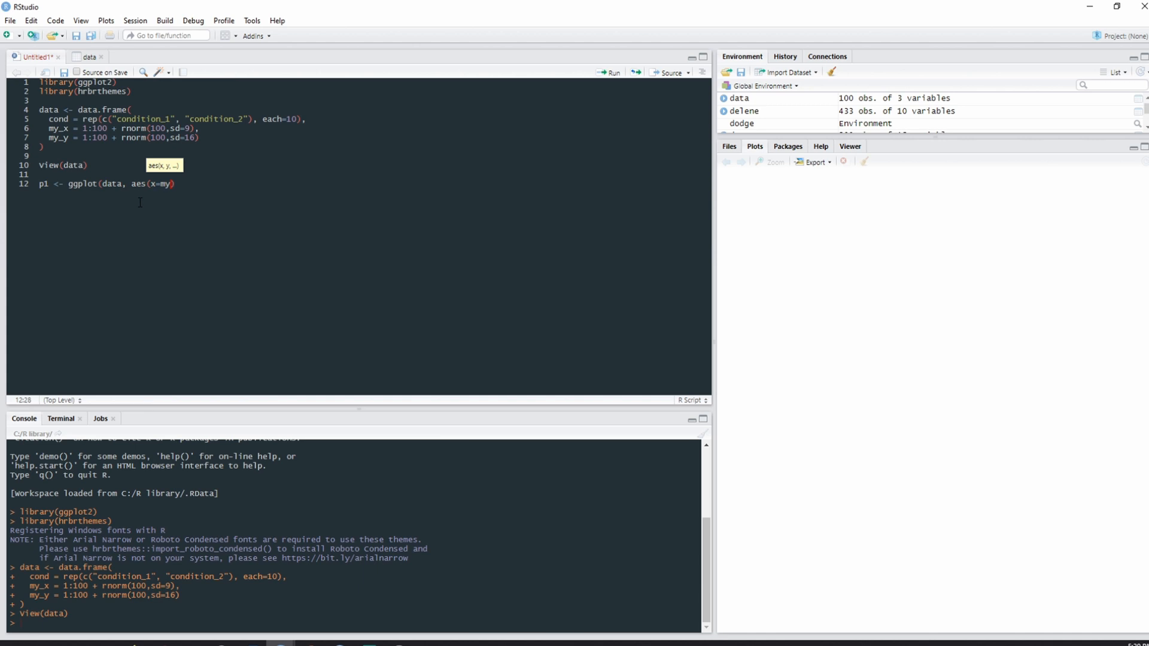
{"action": "type", "text": "_x"}
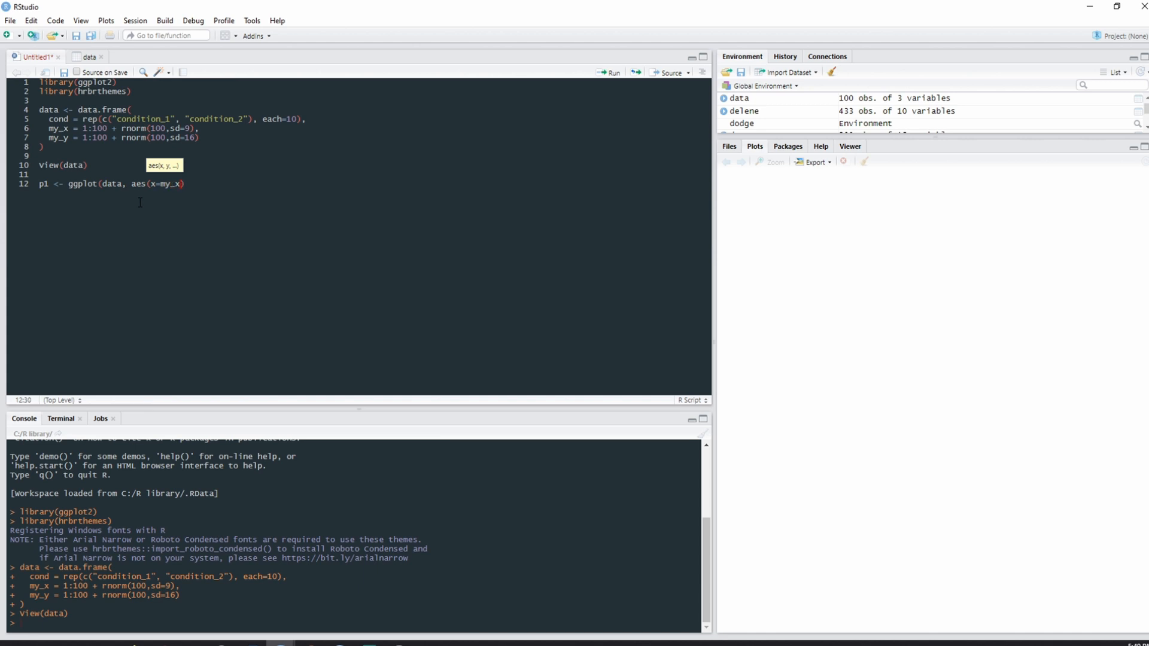
{"action": "type", "text": "."}
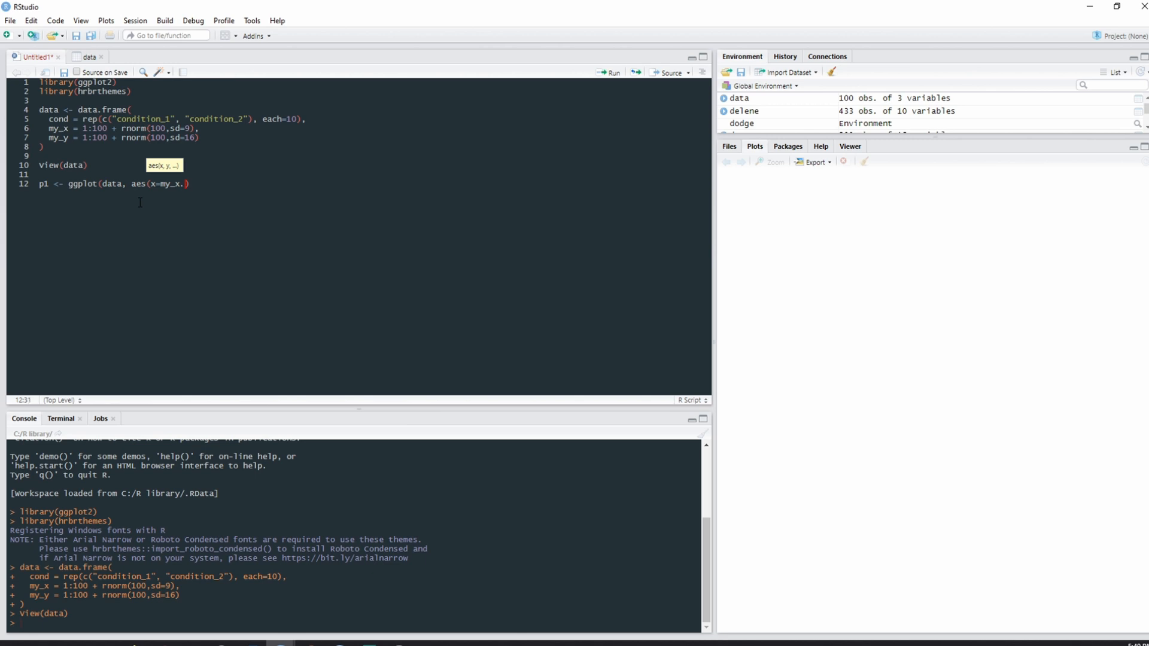
{"action": "type", "text": ", y="}
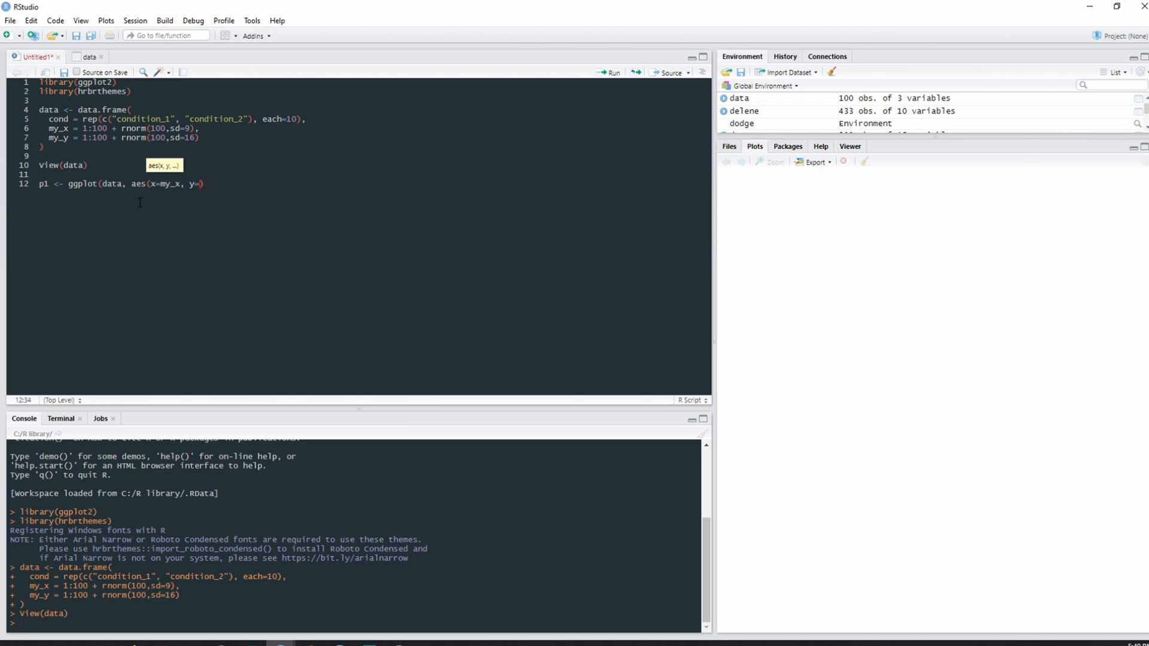
{"action": "type", "text": "my_y"}
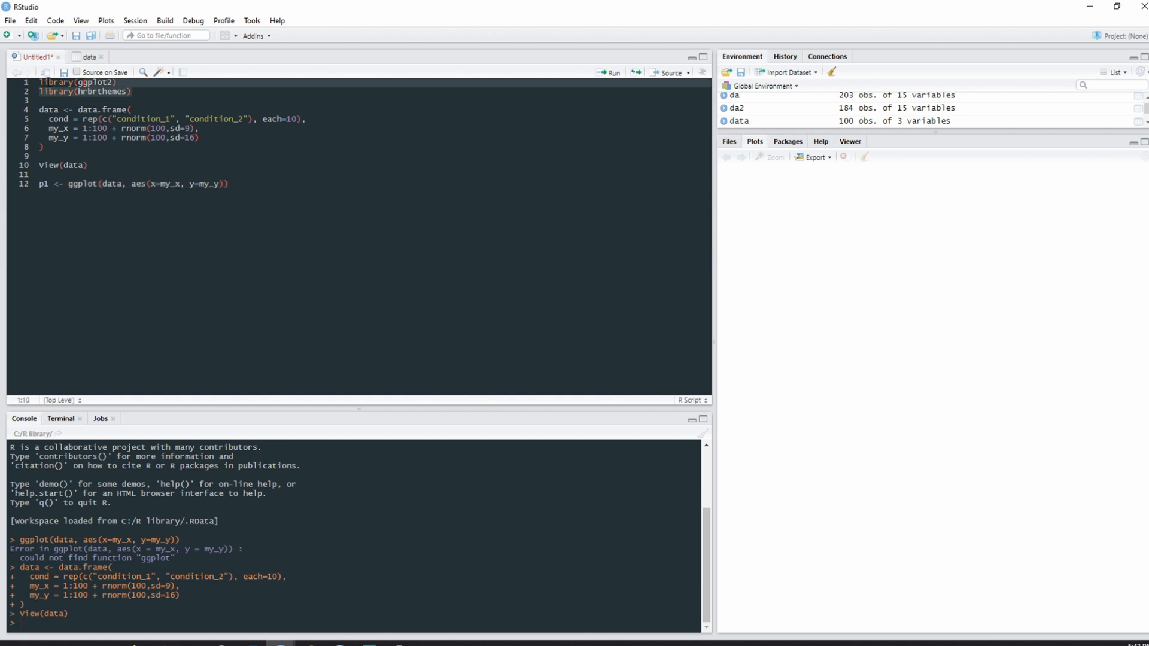
- Run the library and ggplot lines to show the blank my_x/my_y plot, ending p1 with a '+'
{"action": "left_click", "coordinate": [610, 72]}
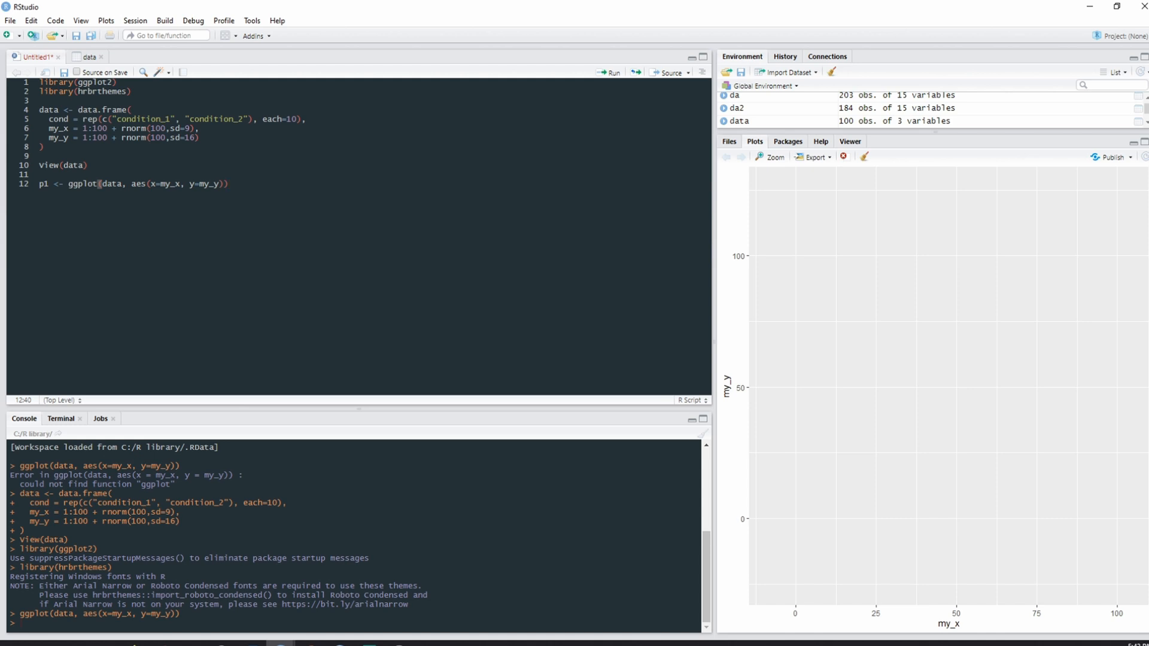
{"action": "type", "text": "+"}
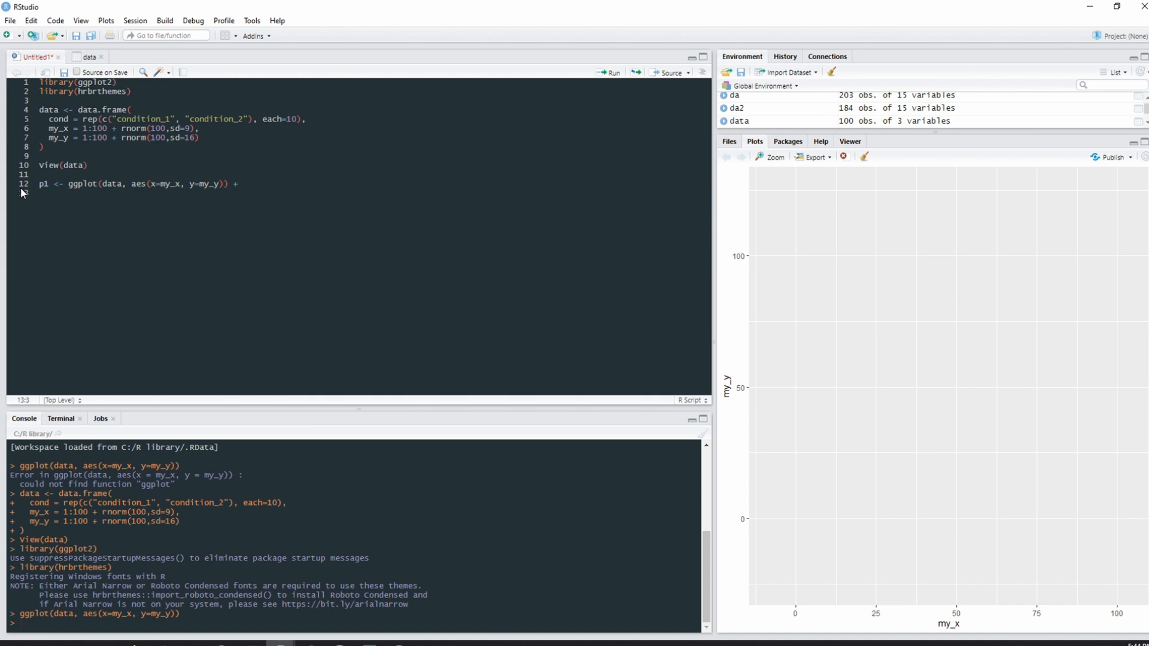
- Add a geom_point() layer on line 13 of the p1 plot code
{"action": "type", "text": "geom_"}
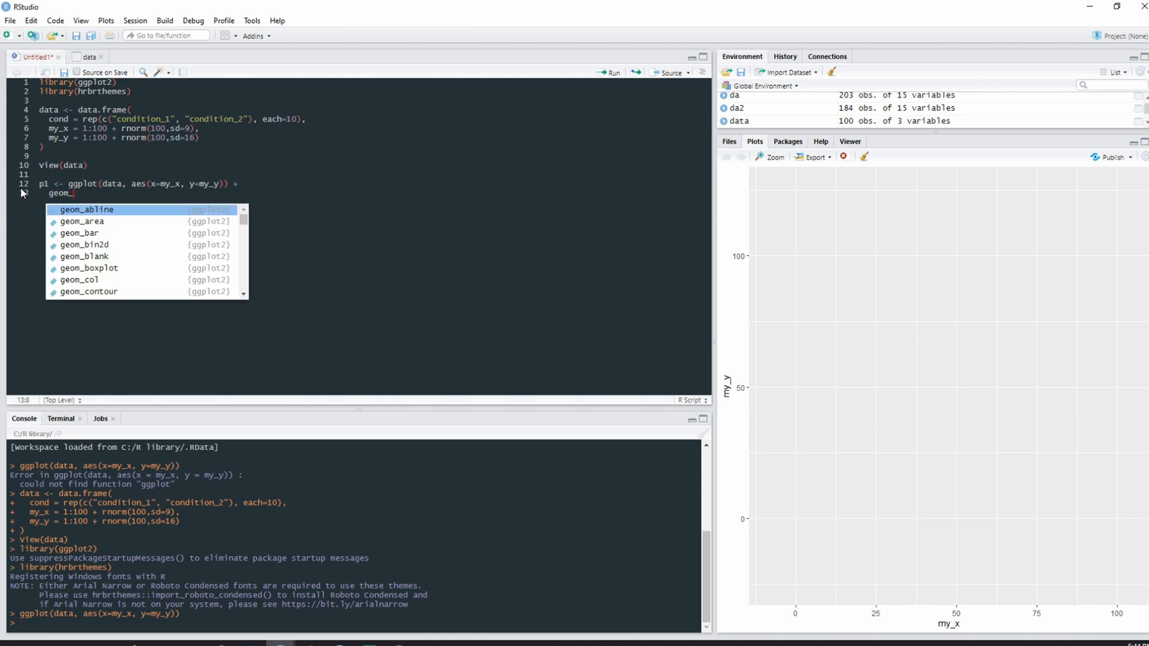
{"action": "mouse_move", "coordinate": [87, 210]}
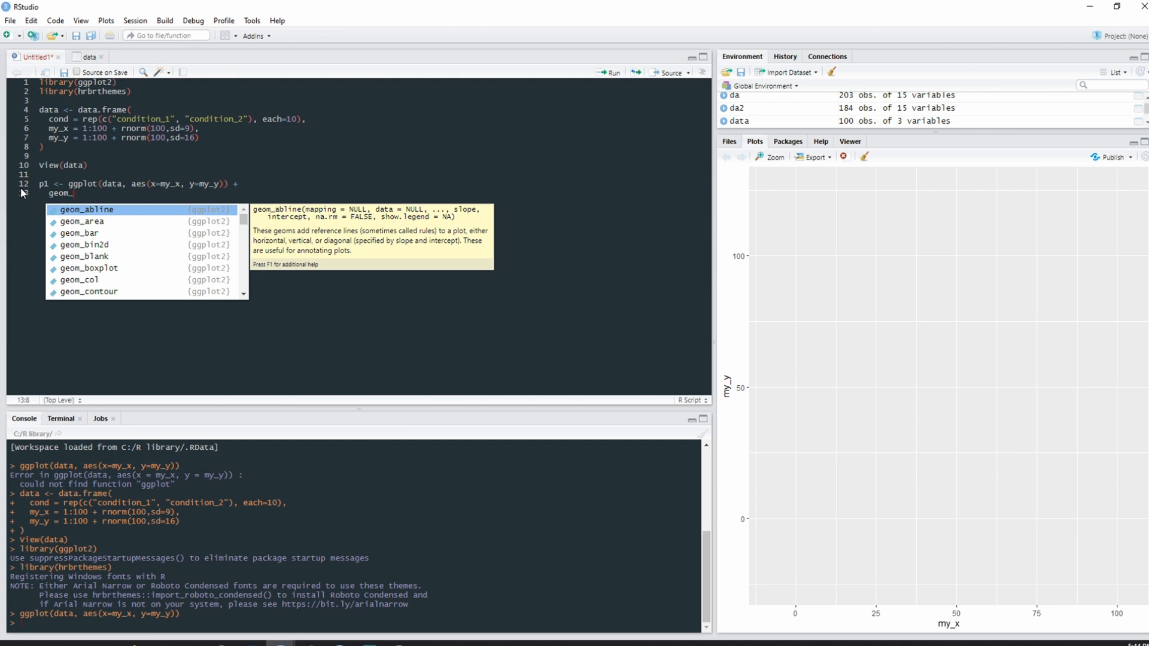
{"action": "type", "text": "po"}
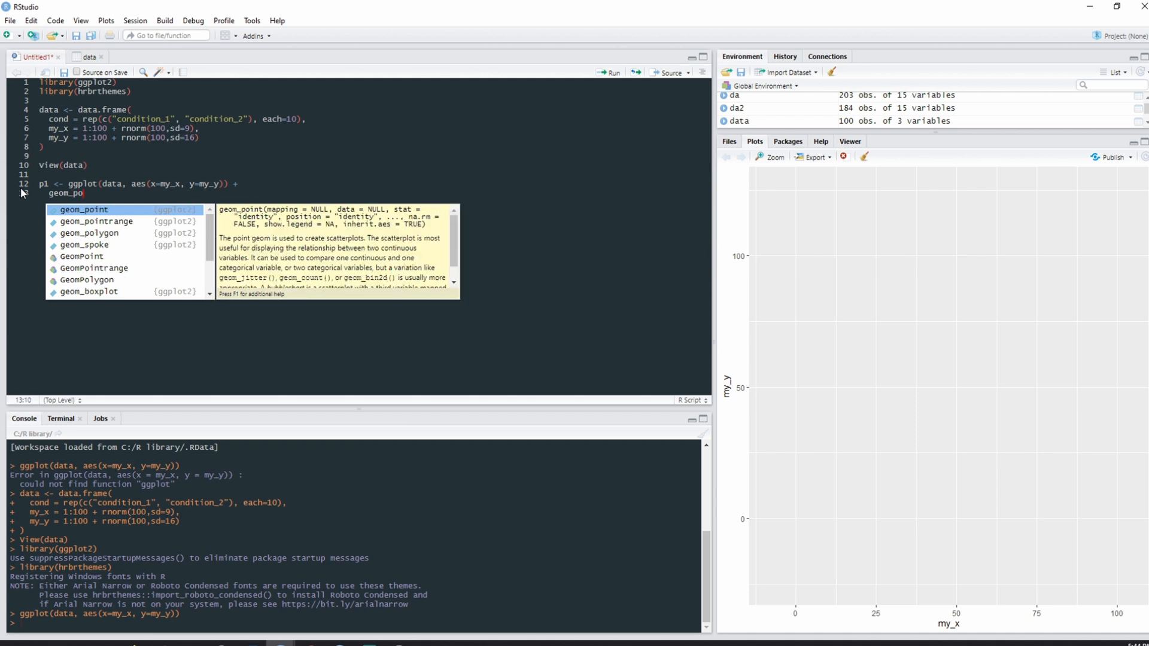
{"action": "type", "text": "int("}
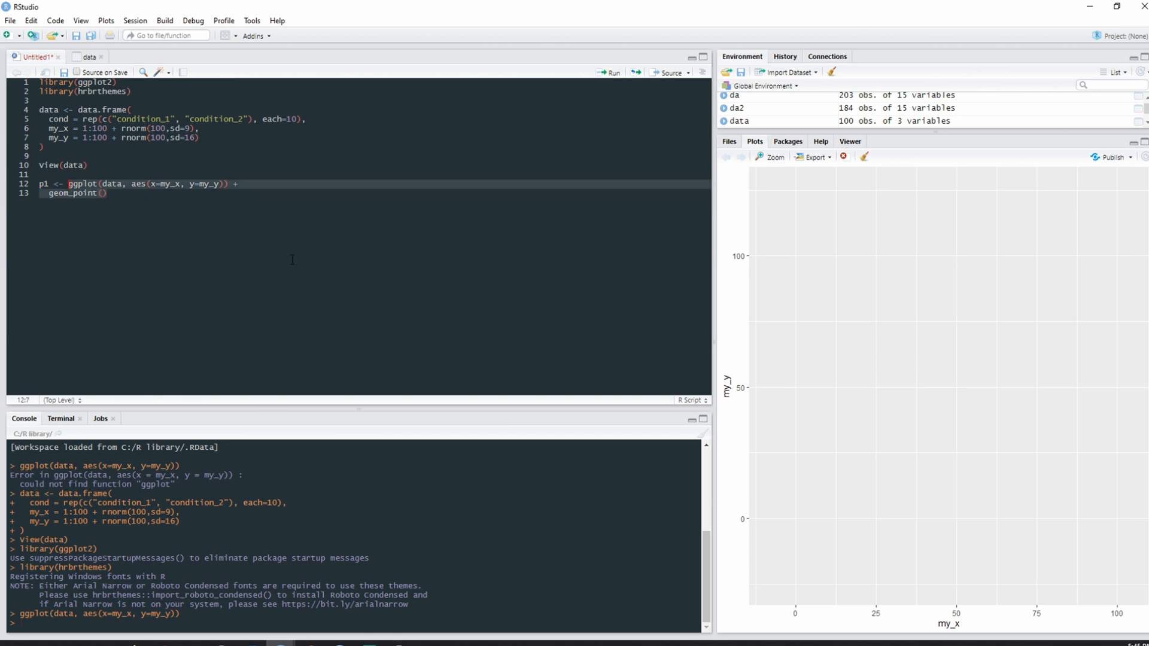
- Set geom_point to size = 4 and colour = "pink" and redraw the scatter in larger pink points
{"action": "left_click", "coordinate": [611, 72]}
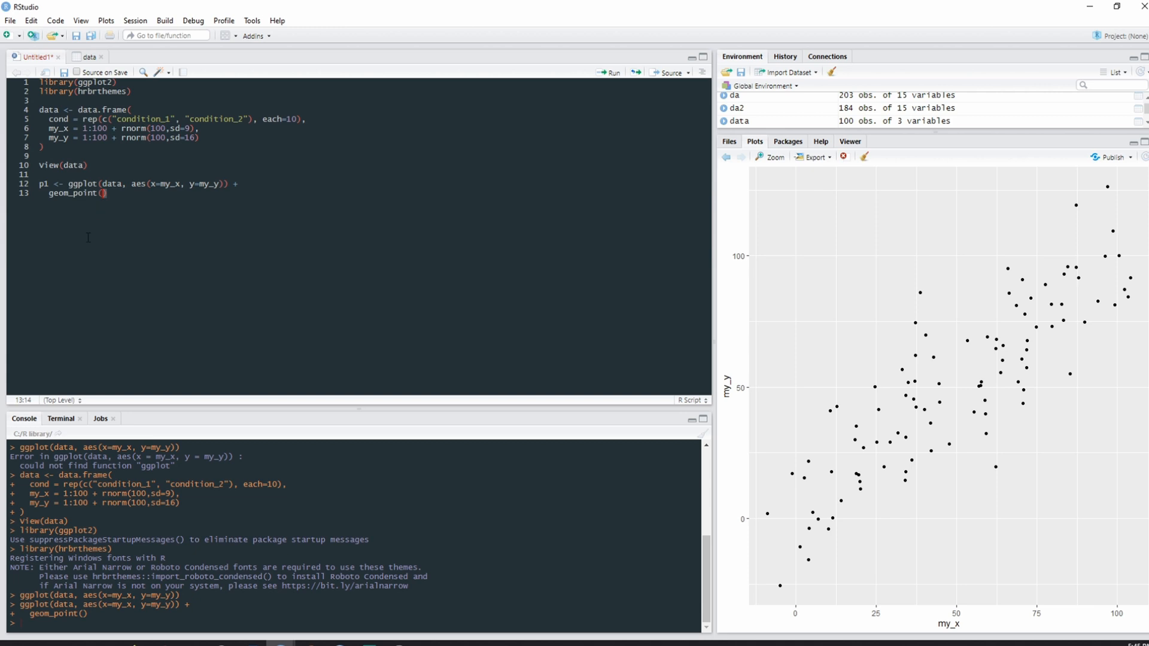
{"action": "mouse_move", "coordinate": [59, 251]}
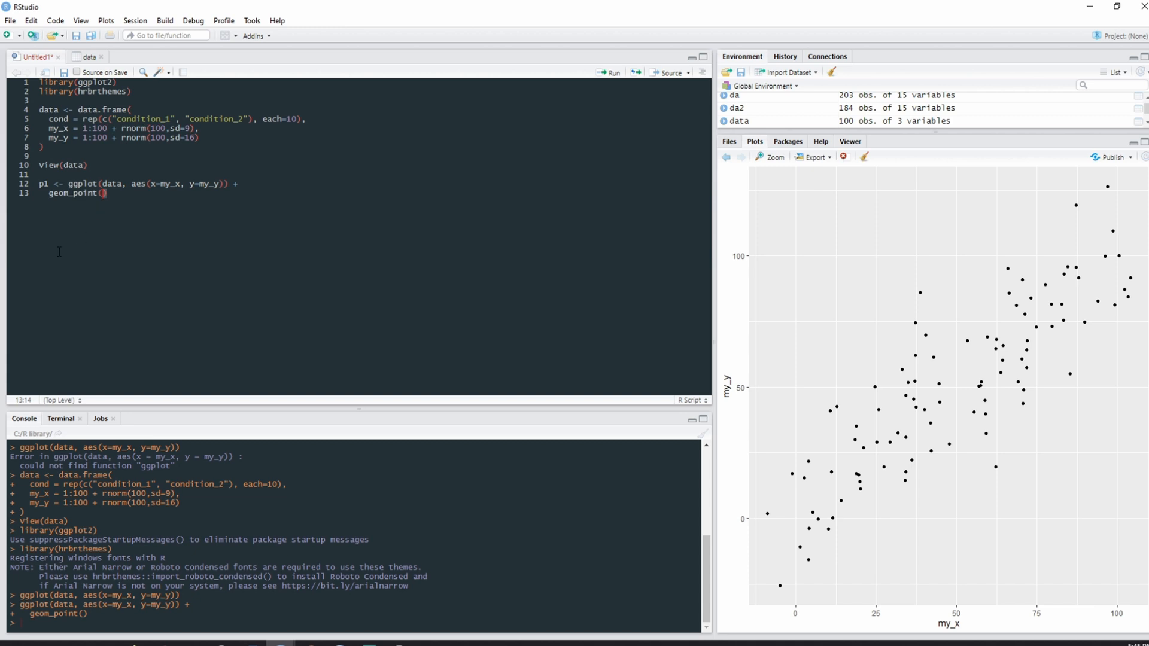
{"action": "type", "text": "size"}
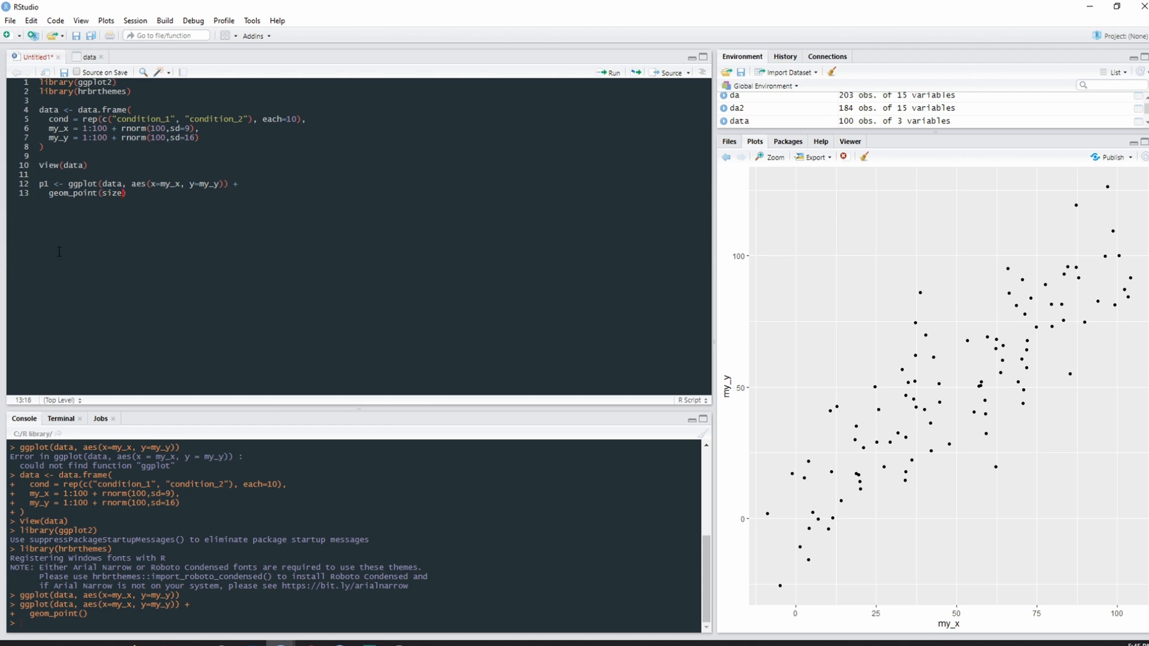
{"action": "type", "text": "="}
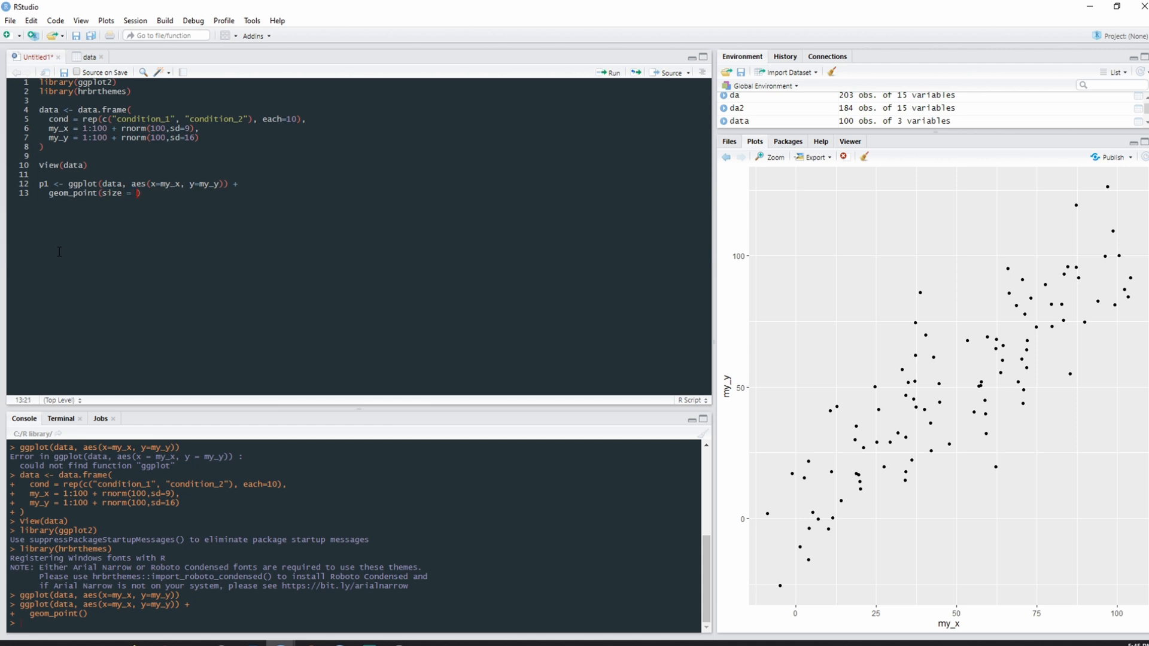
{"action": "type", "text": "4"}
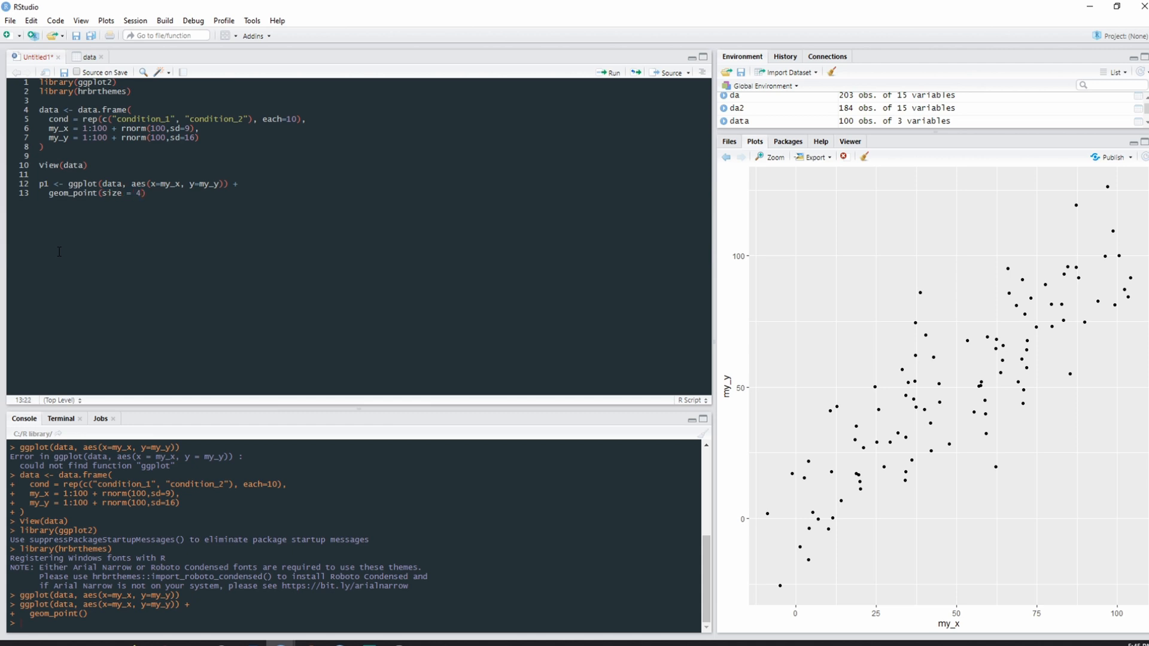
{"action": "type", "text": ", colour"}
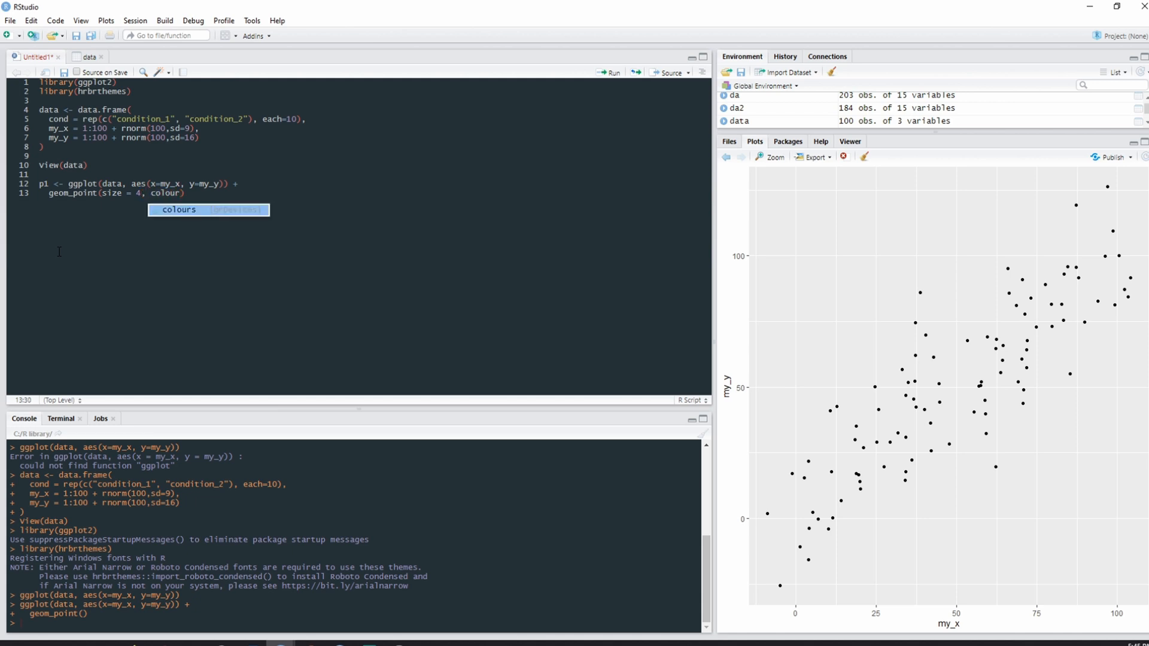
{"action": "type", "text": "= \"\""}
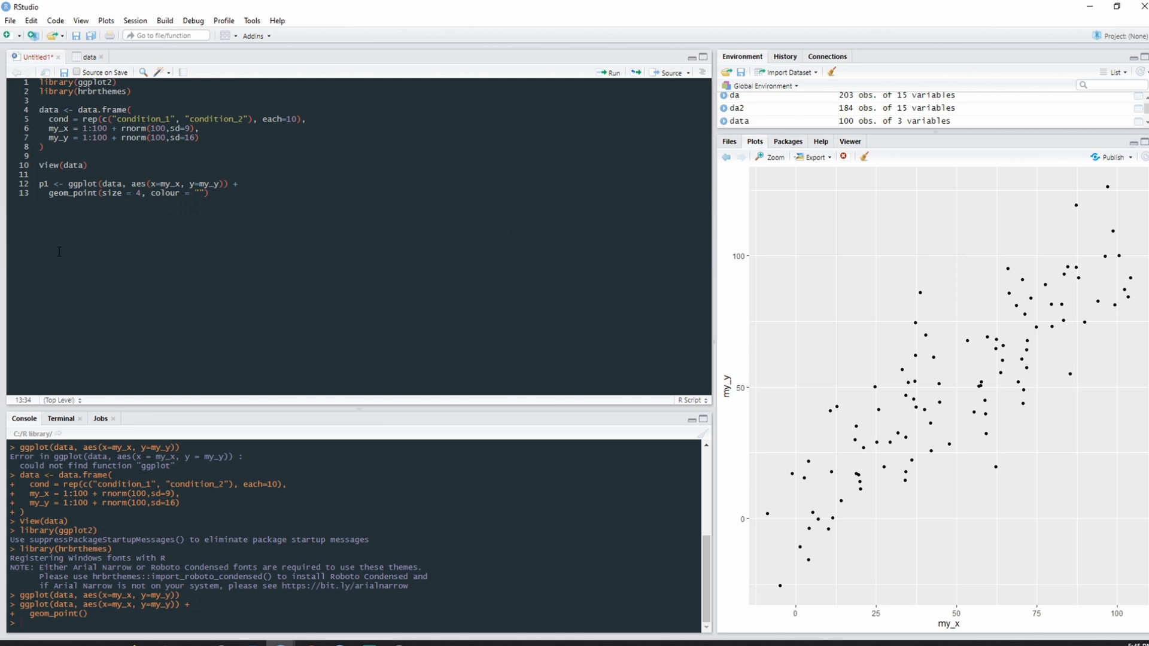
{"action": "type", "text": "pink"}
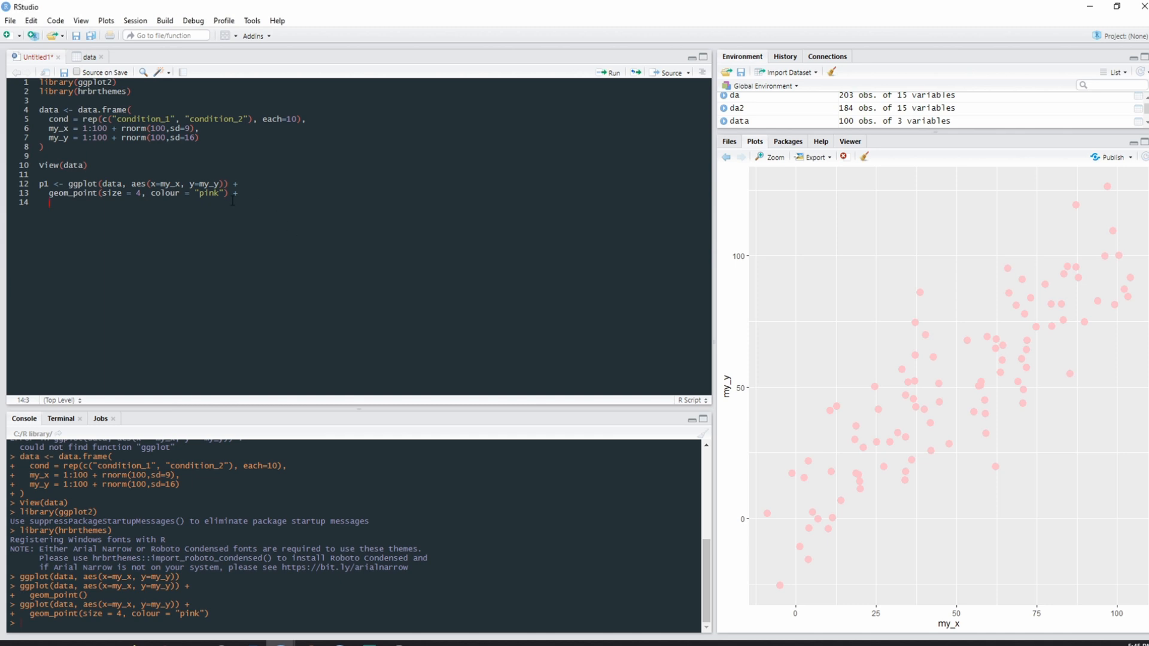
- End p1 with theme_ipsum(), run the block to restyle the scatter, and duplicate it below
{"action": "type", "text": "theme_ipsum()"}
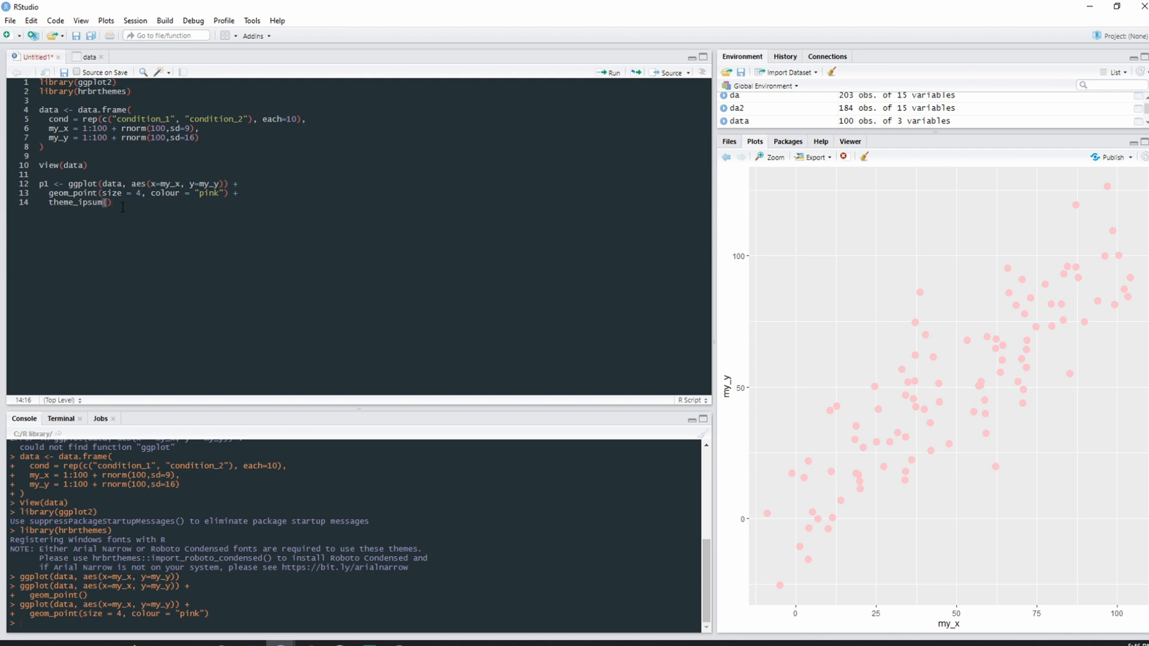
{"action": "mouse_move", "coordinate": [806, 329]}
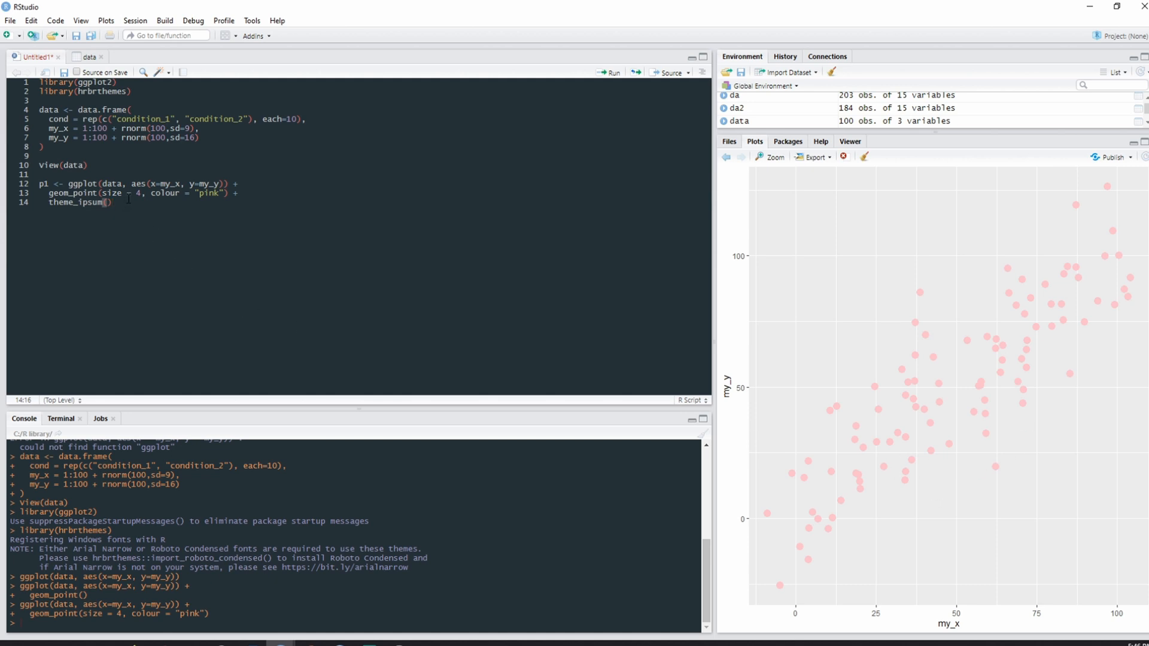
{"action": "left_click_drag", "start_coordinate": [68, 183], "coordinate": [111, 202]}
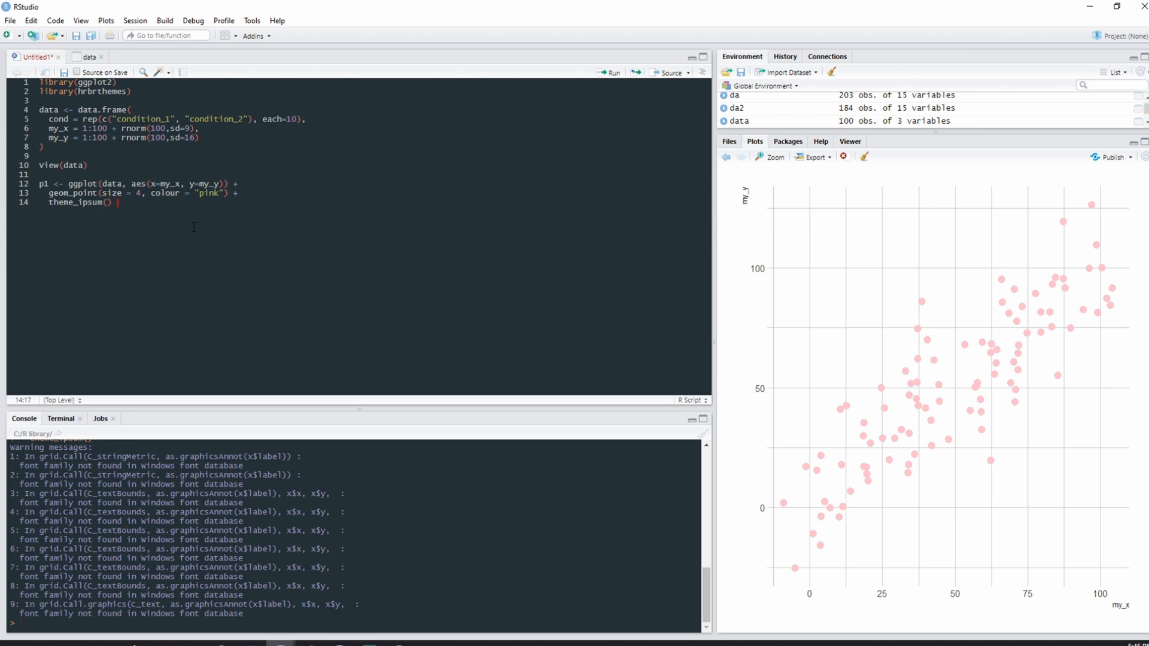
{"action": "key", "text": "enter"}
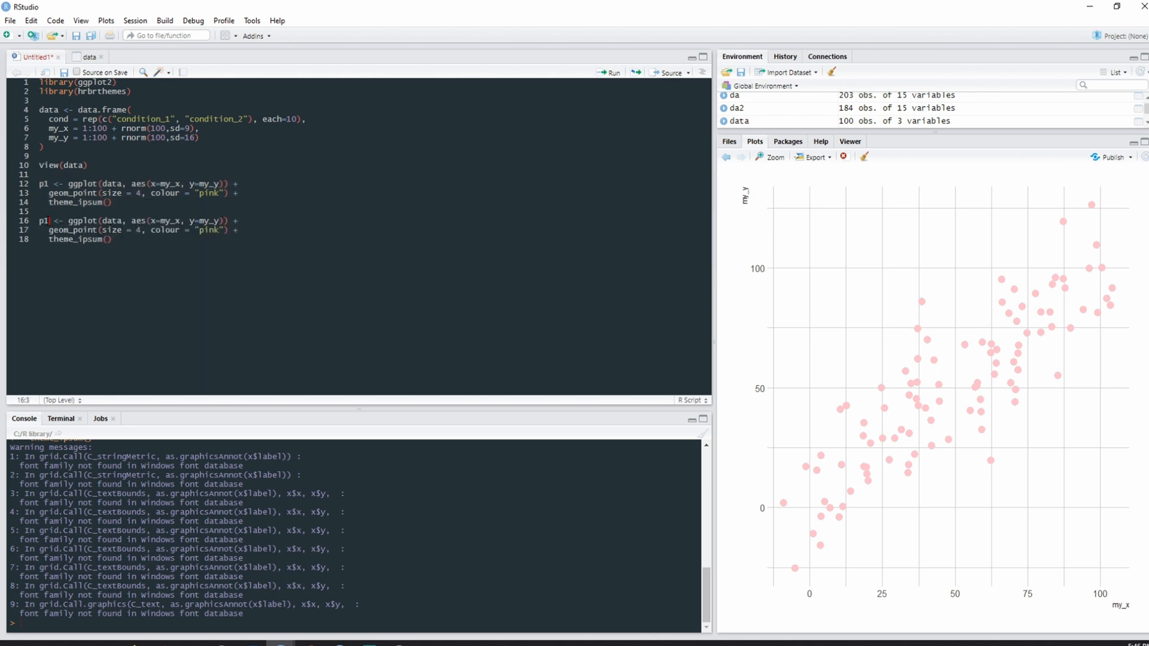
- Rename the copy to p2 and add a geom_smooth layer with method = lm
{"action": "type", "text": "2"}
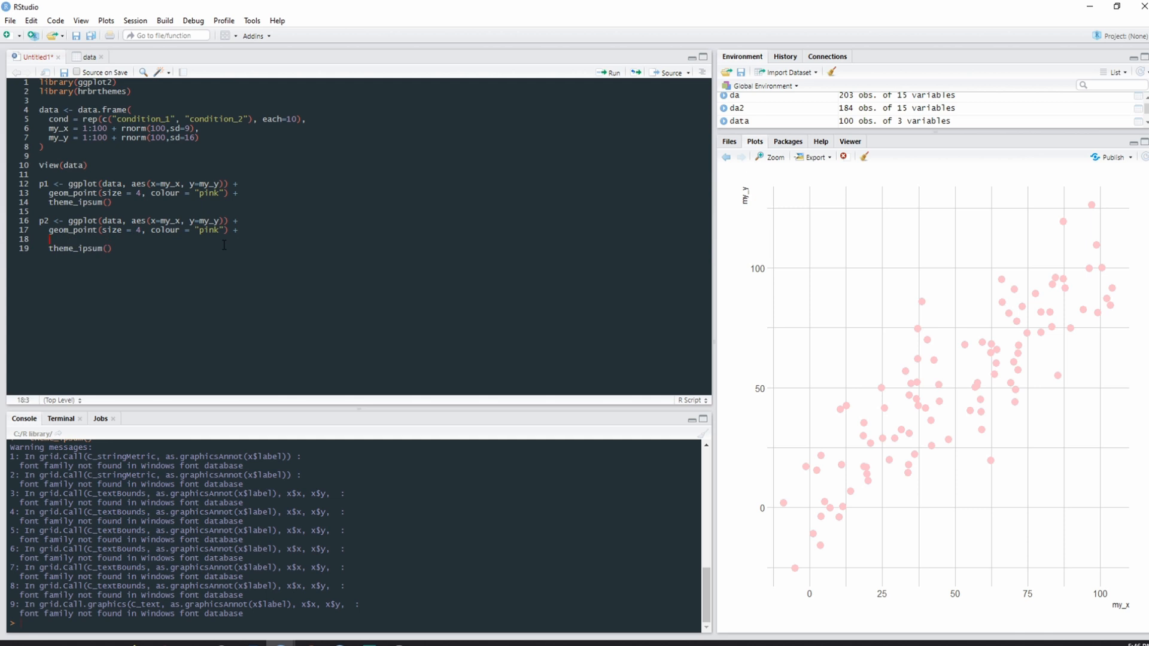
{"action": "type", "text": "geom"}
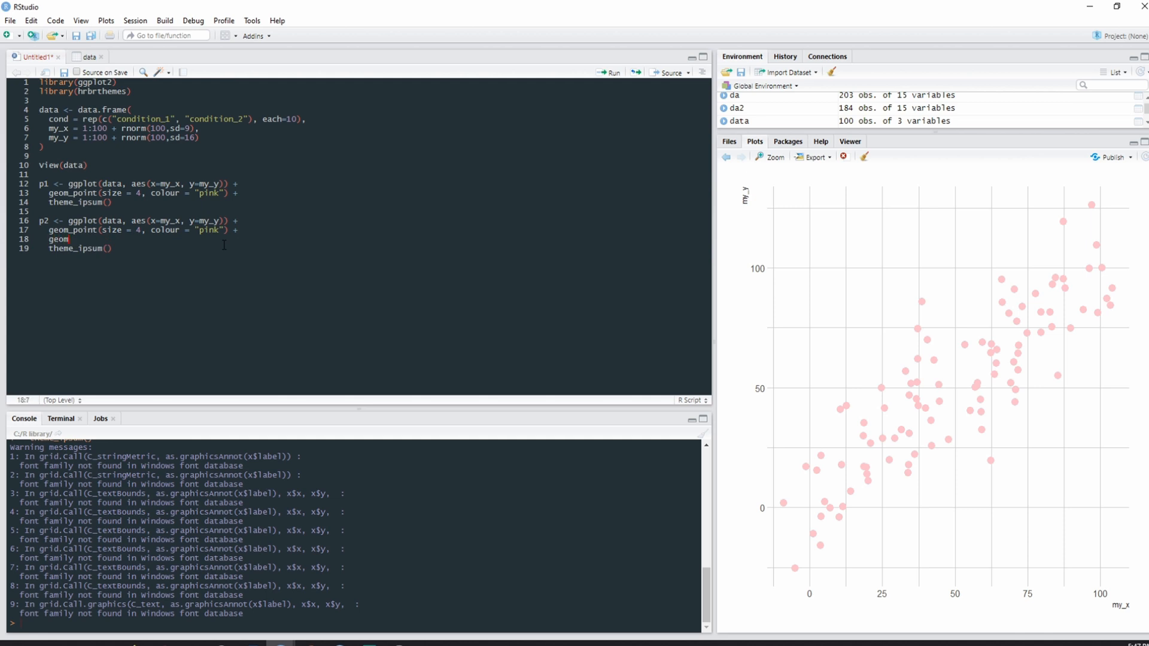
{"action": "type", "text": "_smooth("}
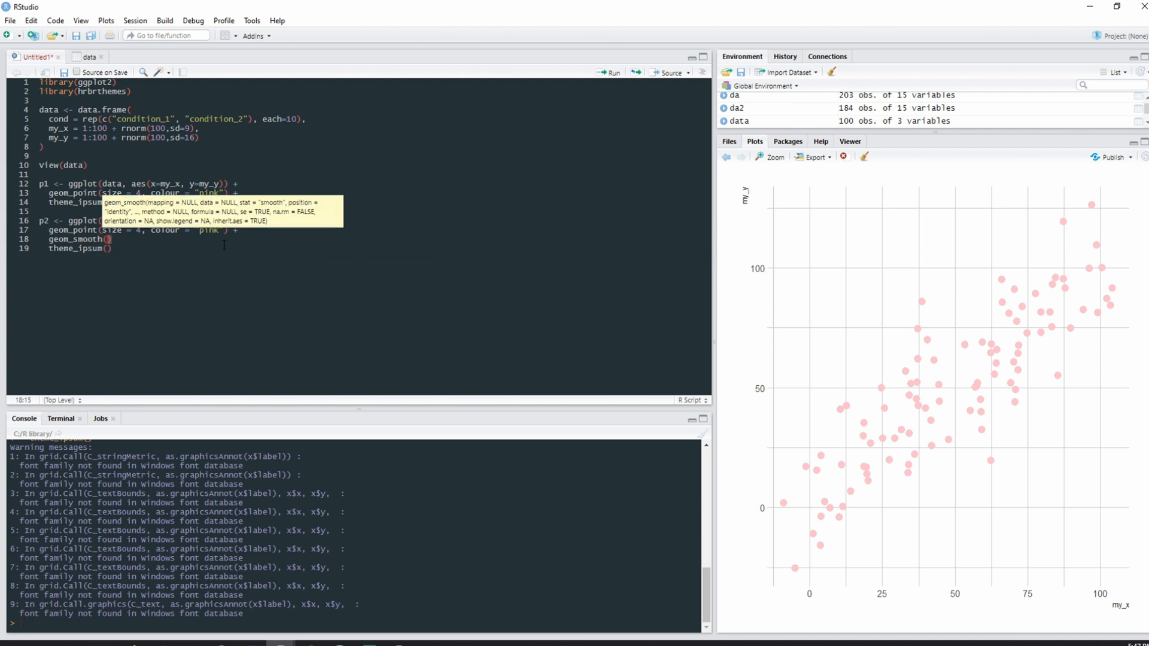
{"action": "type", "text": "method = l"}
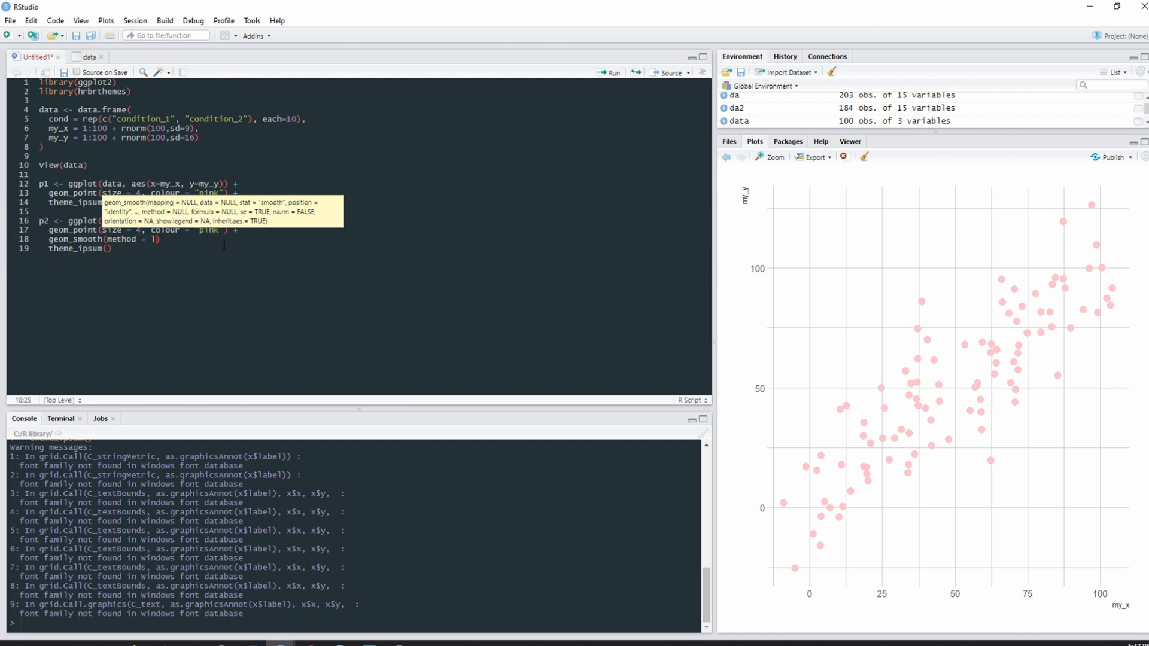
{"action": "type", "text": "m"}
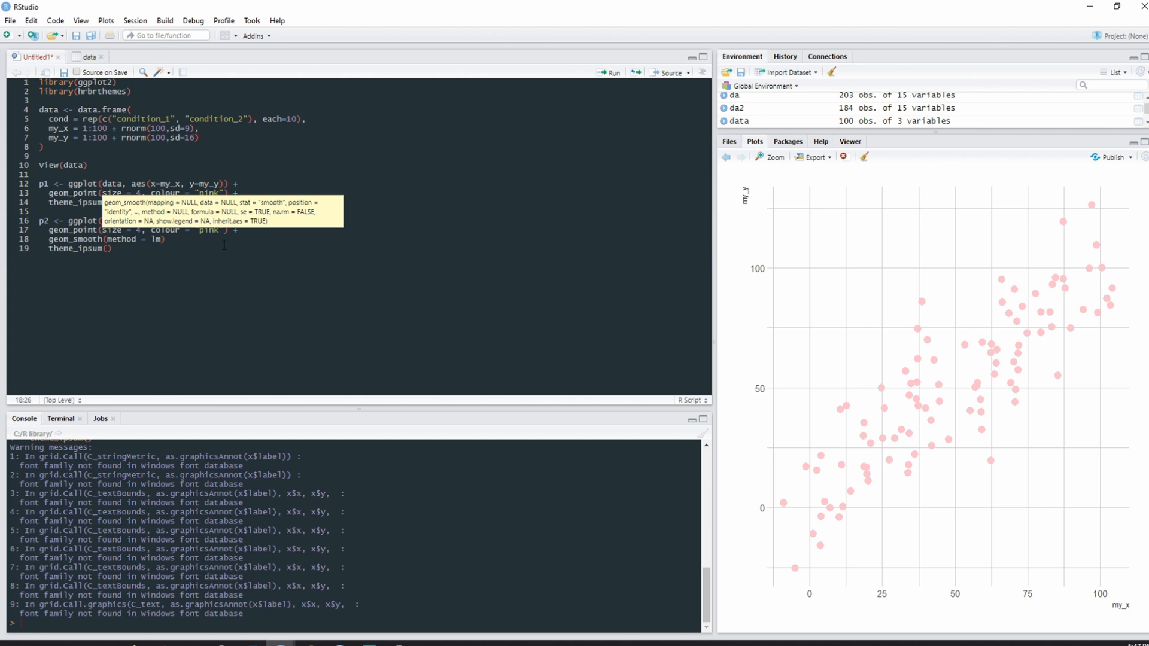
- Give the smooth color = "blue" followed by '+' and draw the regression line with confidence band
{"action": "type", "text": ", color ="}
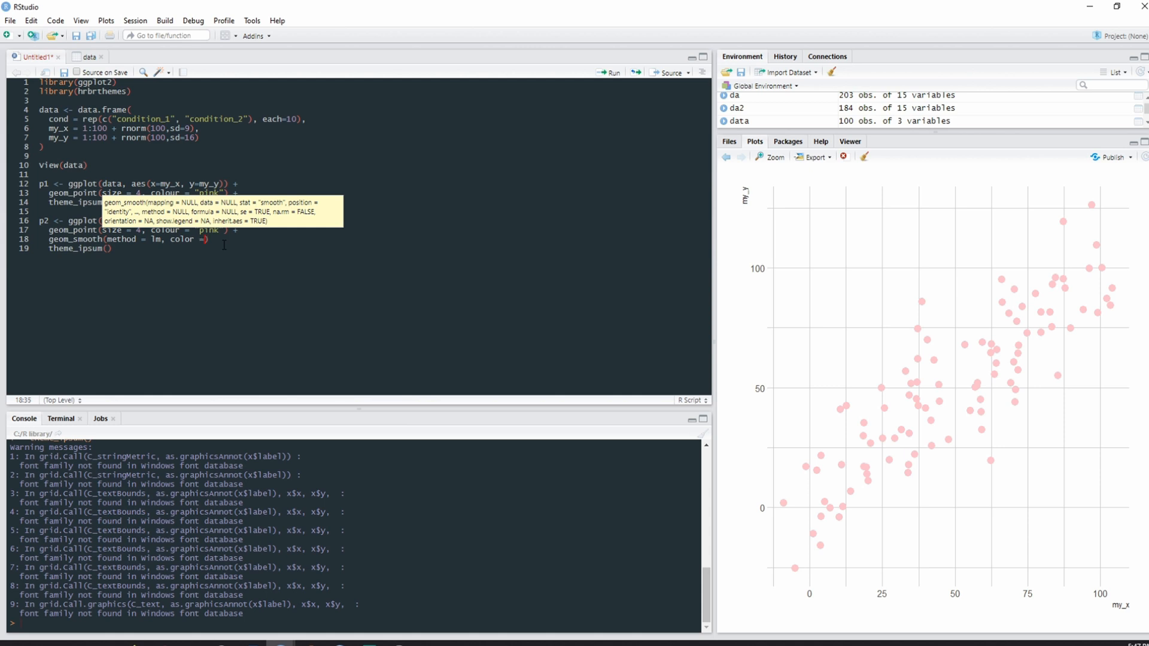
{"action": "type", "text": "\"\""}
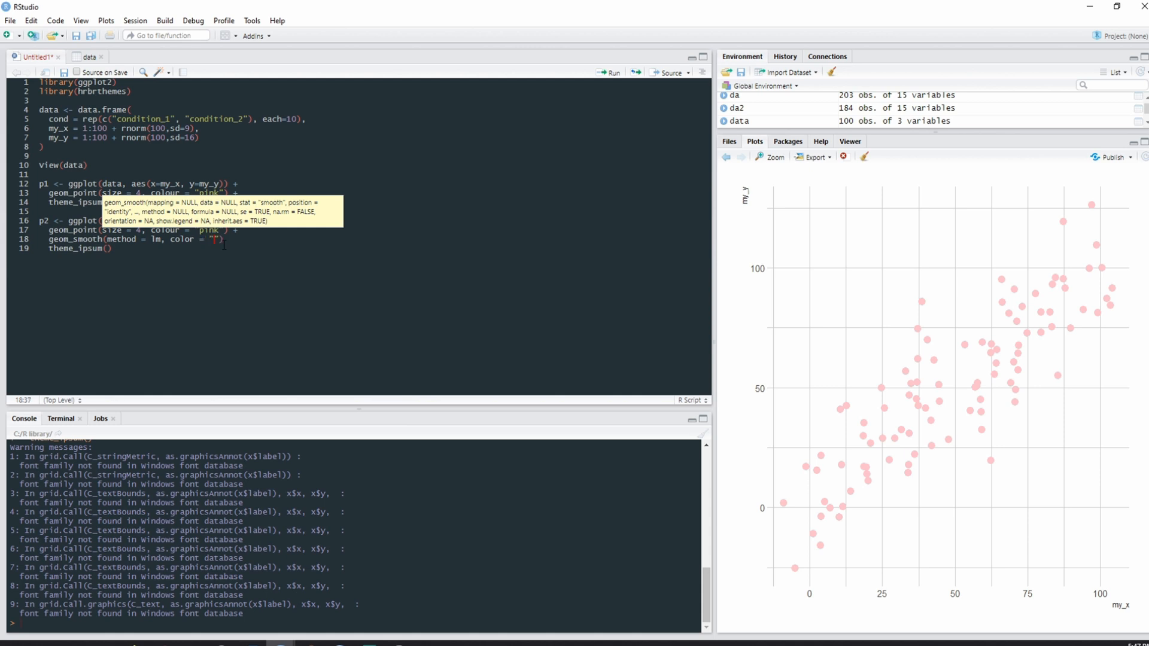
{"action": "type", "text": "blue"}
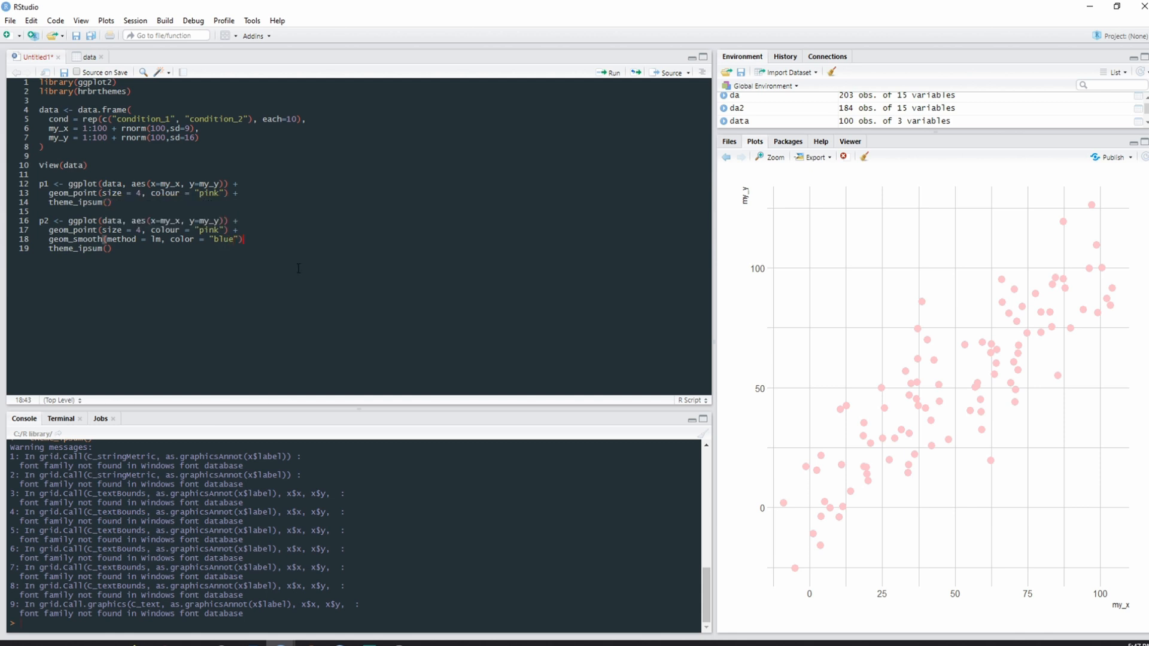
{"action": "type", "text": "+"}
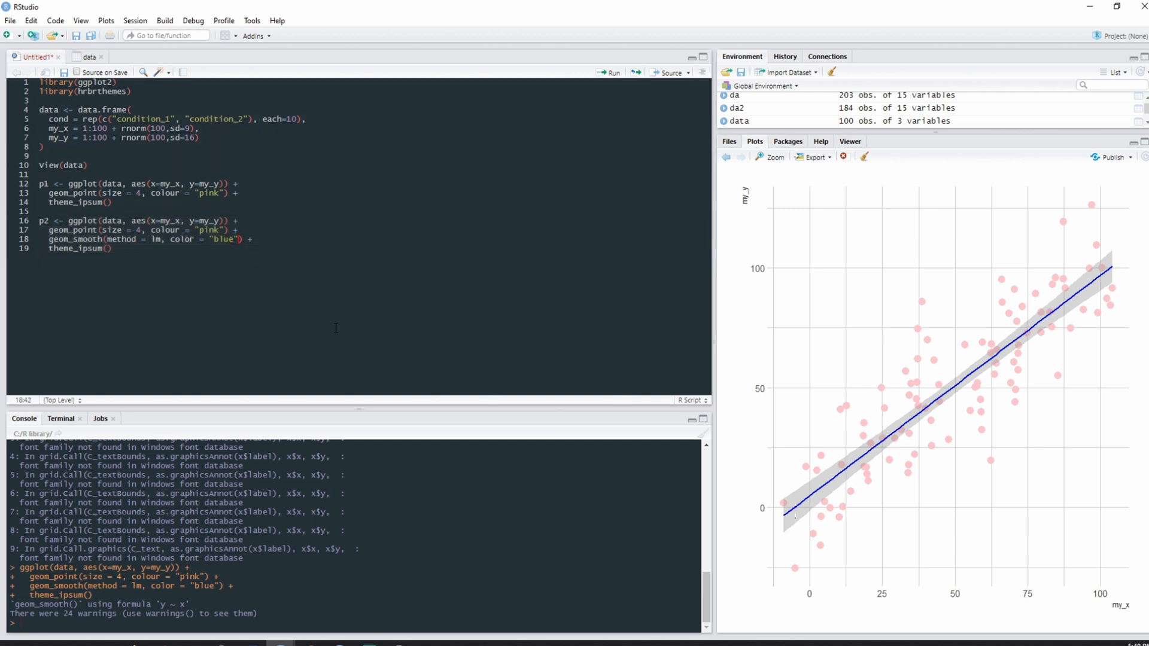
- Try se=FALSE to drop the band, then set se=TRUE with fill = "green" and rerun p2
{"action": "type", "text": ","}
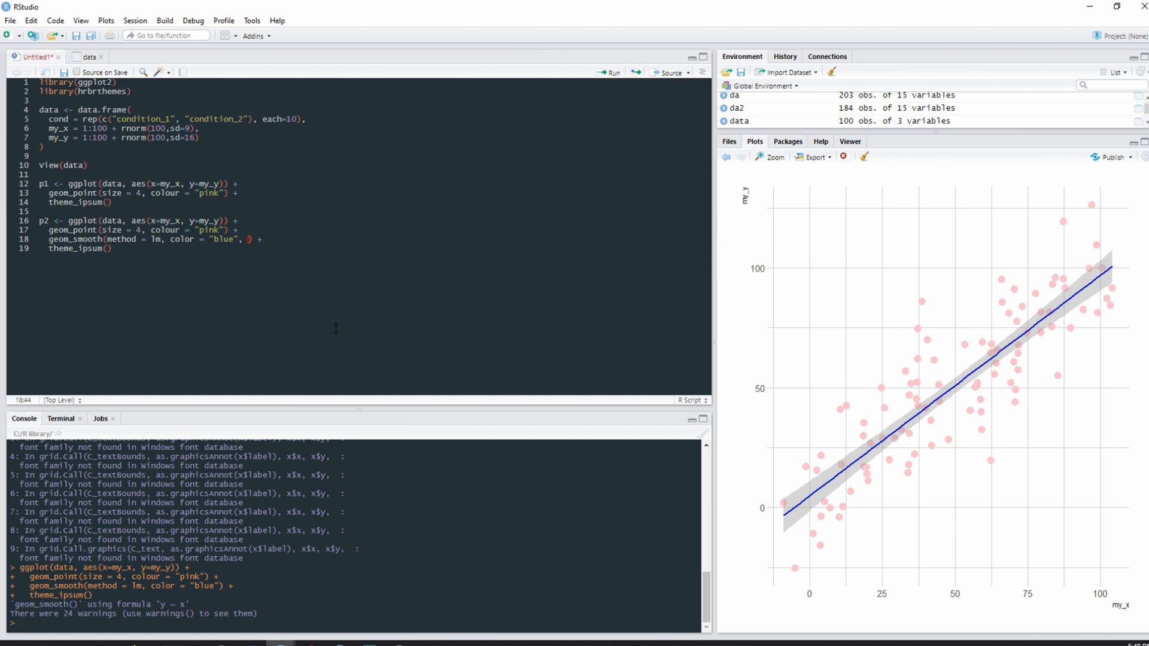
{"action": "type", "text": "se=FALSE"}
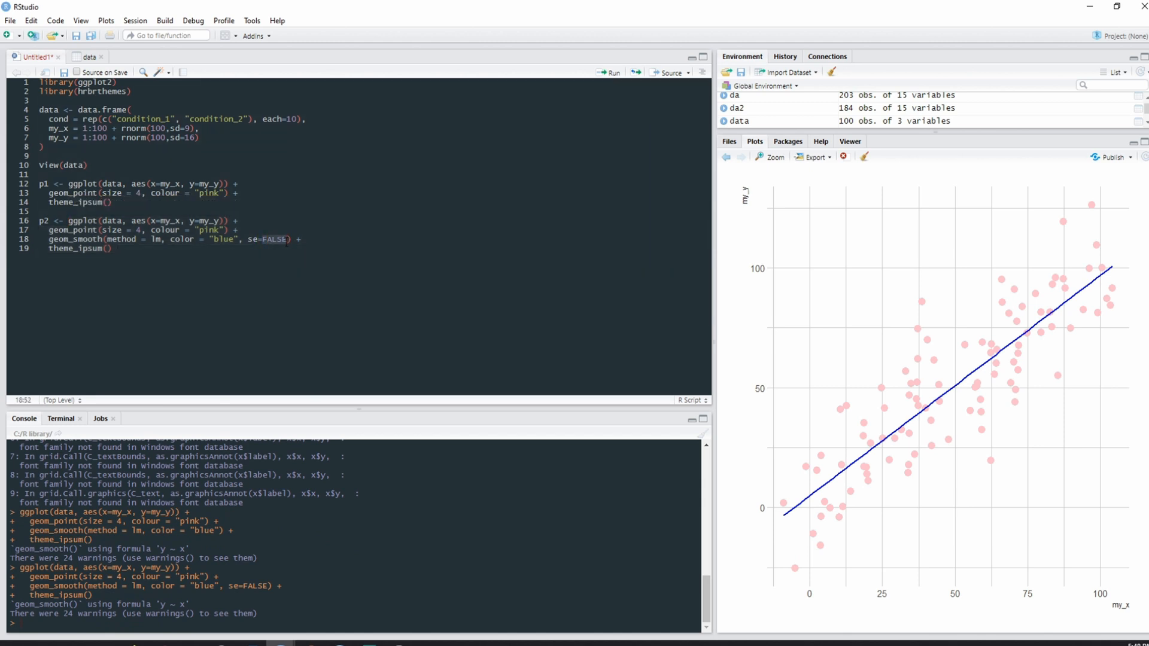
{"action": "type", "text": "TRUE,"}
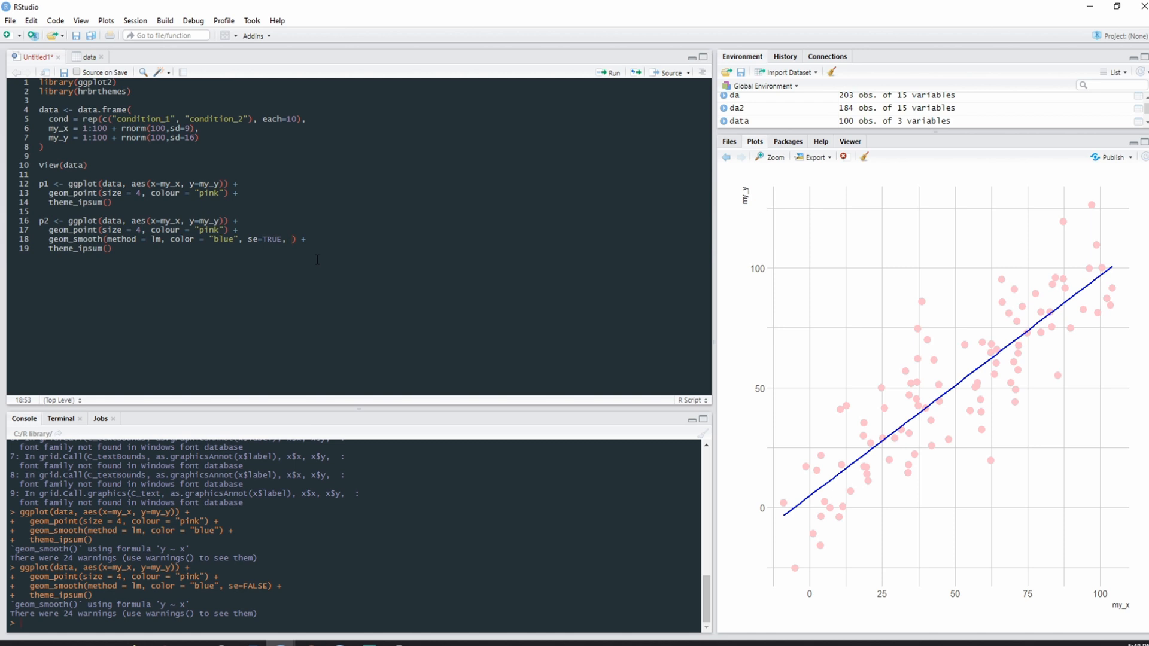
{"action": "type", "text": "f"}
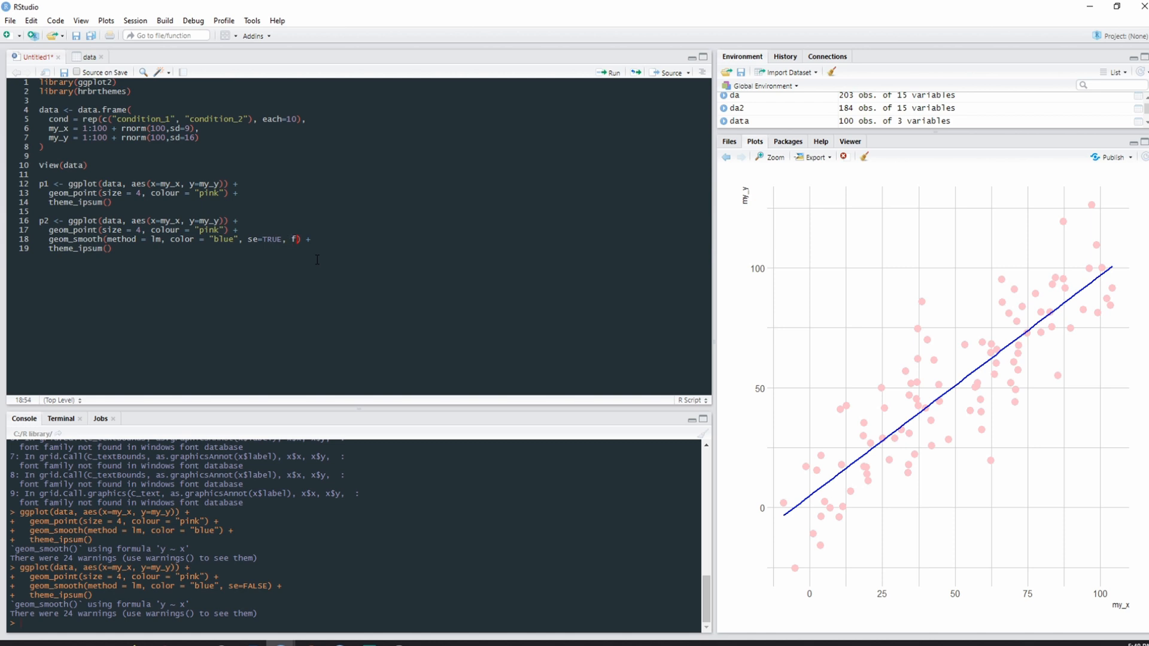
{"action": "type", "text": "fill ="}
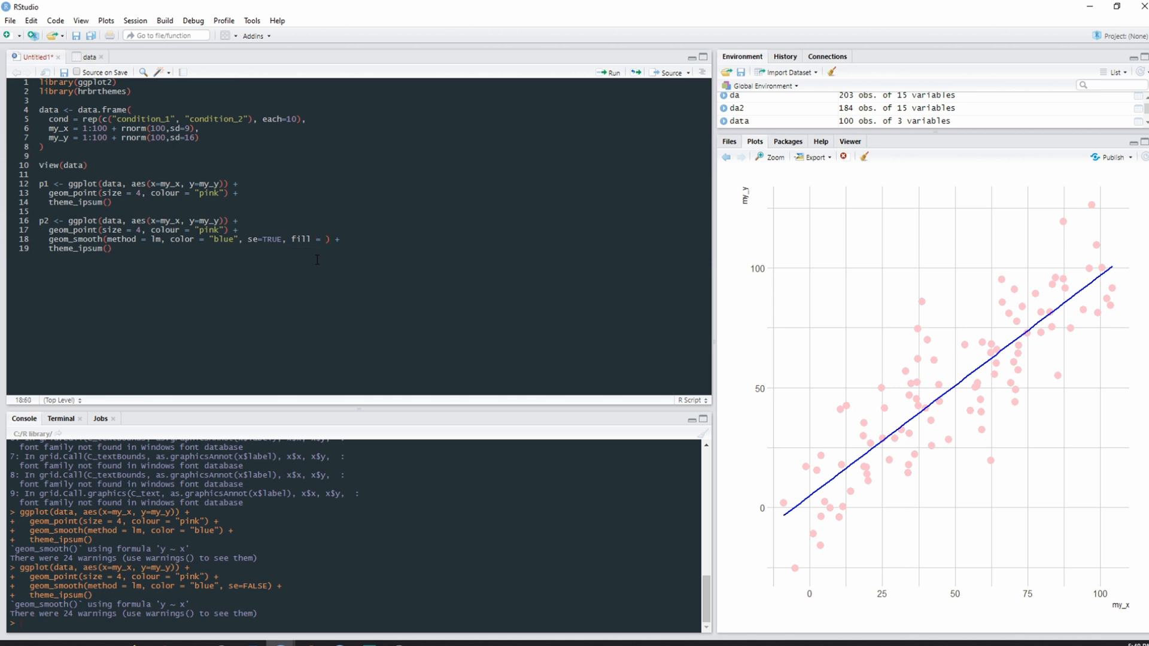
{"action": "type", "text": "\""}
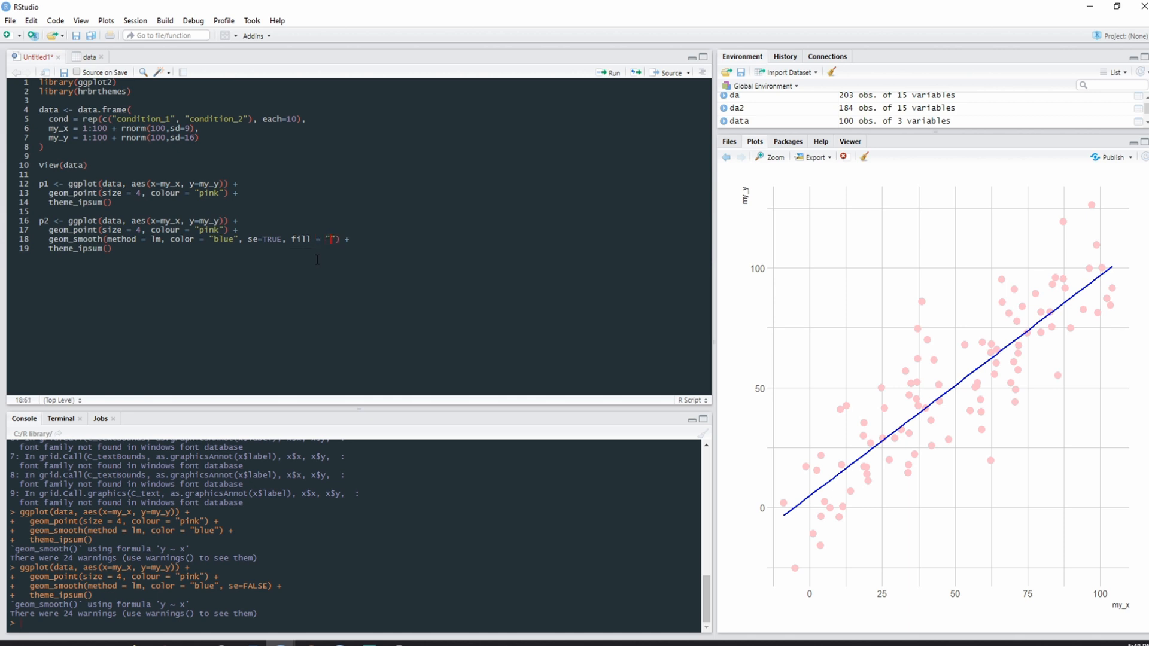
{"action": "type", "text": "green"}
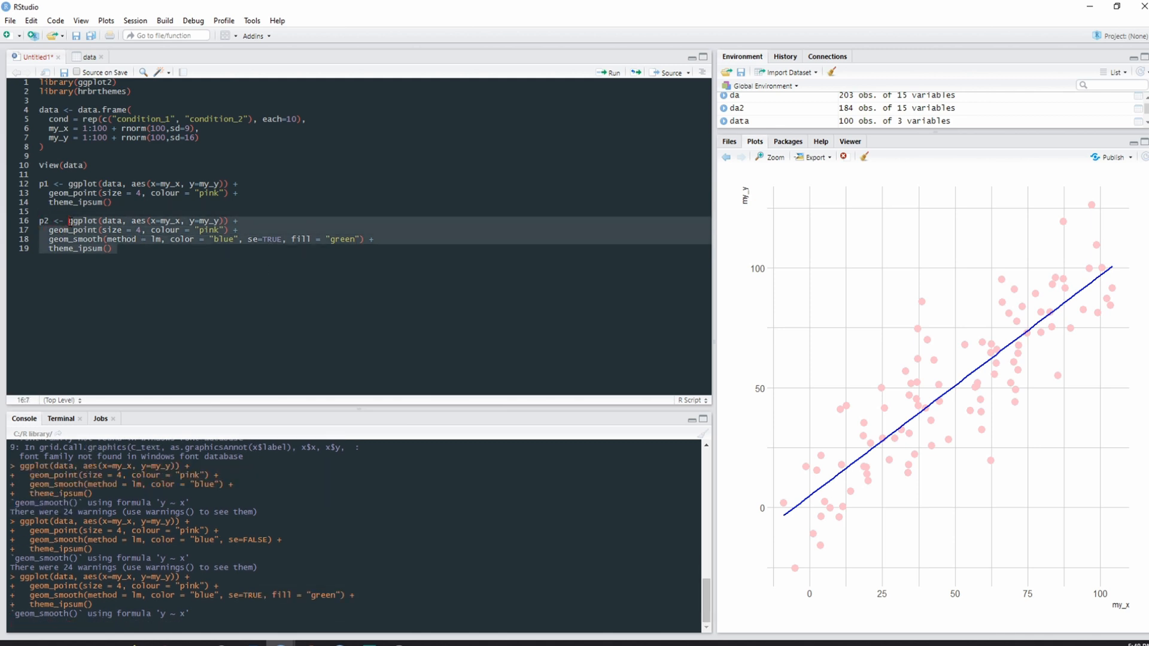
- Review the green-banded plot and move the cursor to the end of theme_ipsum()
{"action": "left_click", "coordinate": [611, 72]}
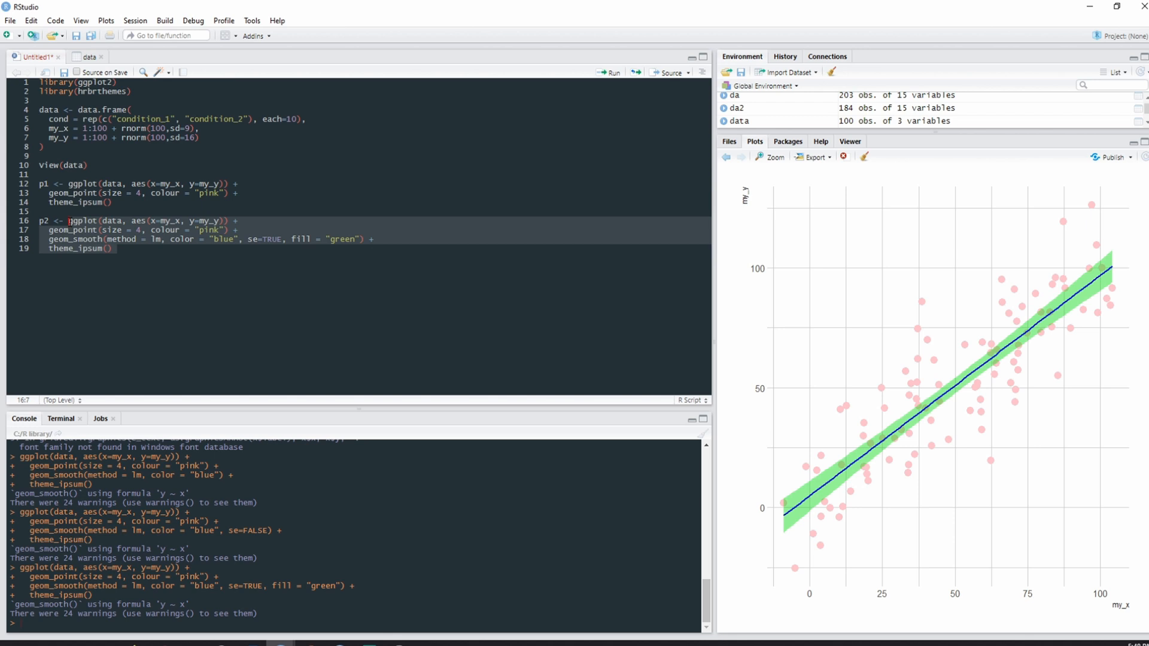
{"action": "mouse_move", "coordinate": [884, 414]}
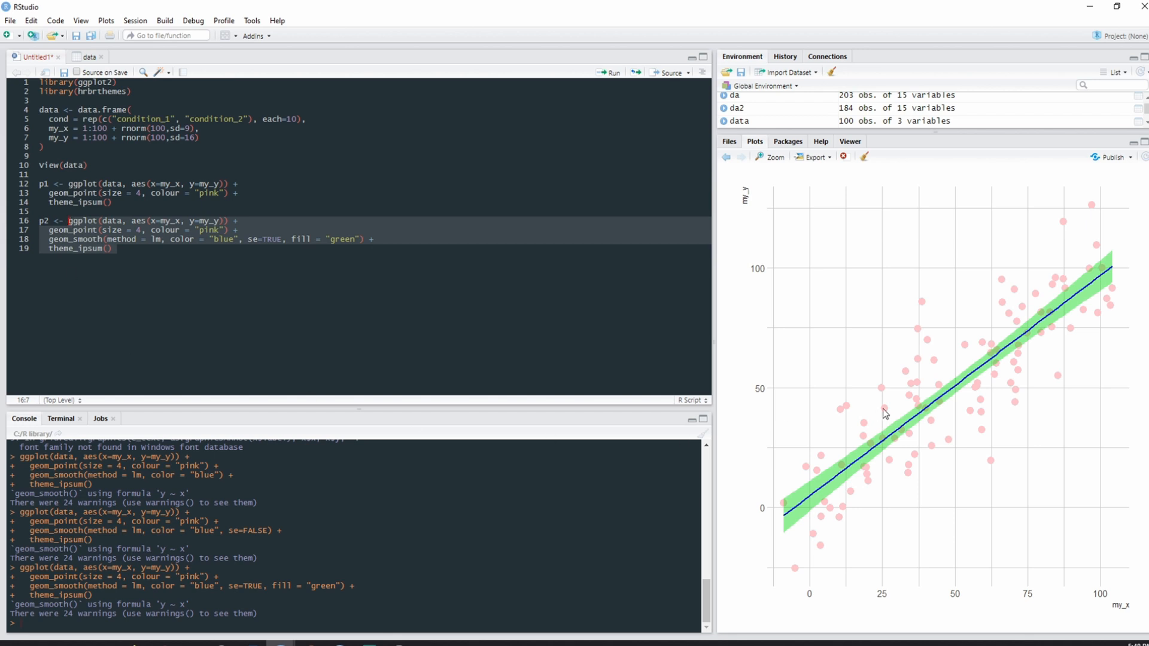
{"action": "mouse_move", "coordinate": [819, 417]}
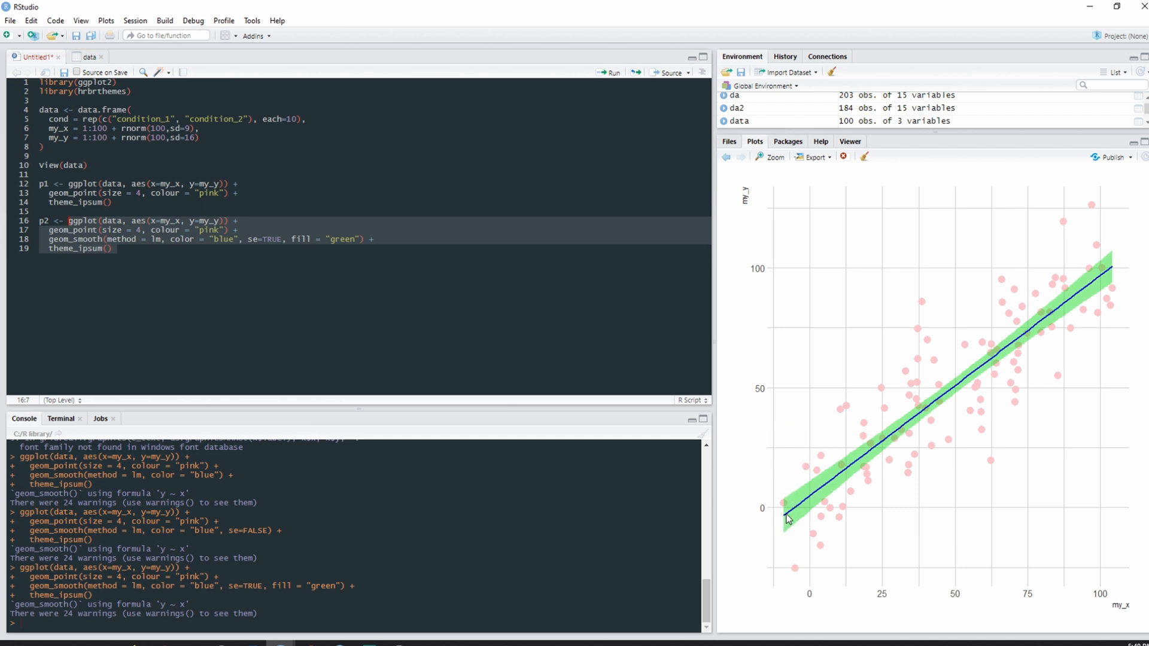
{"action": "mouse_move", "coordinate": [1076, 326]}
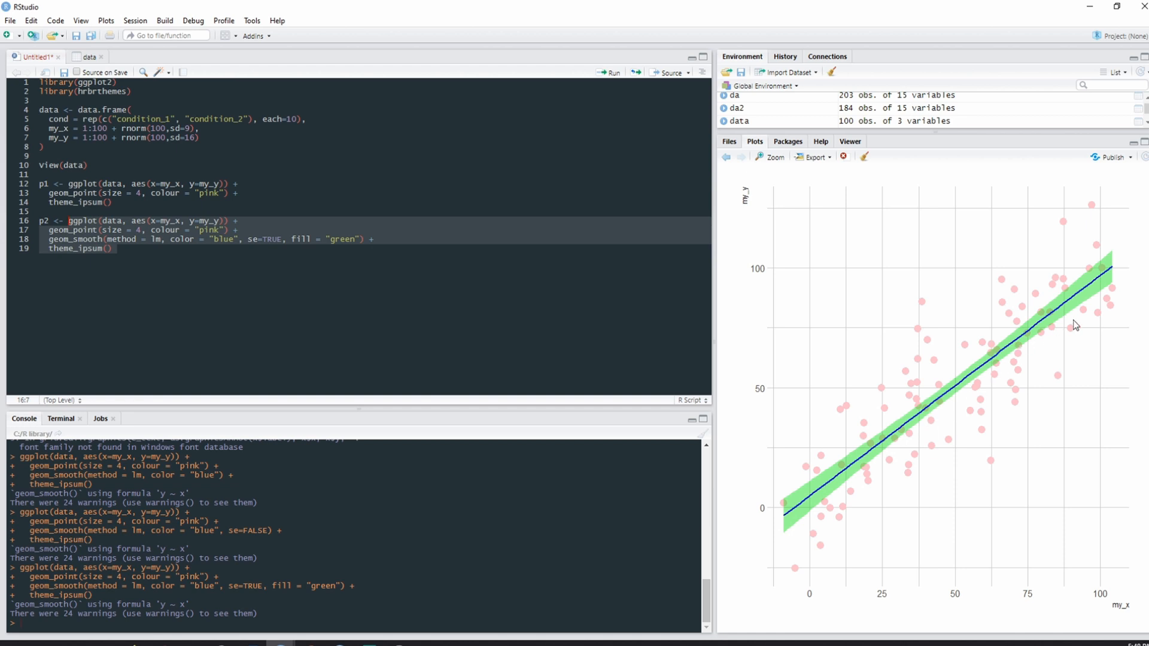
{"action": "mouse_move", "coordinate": [1119, 280]}
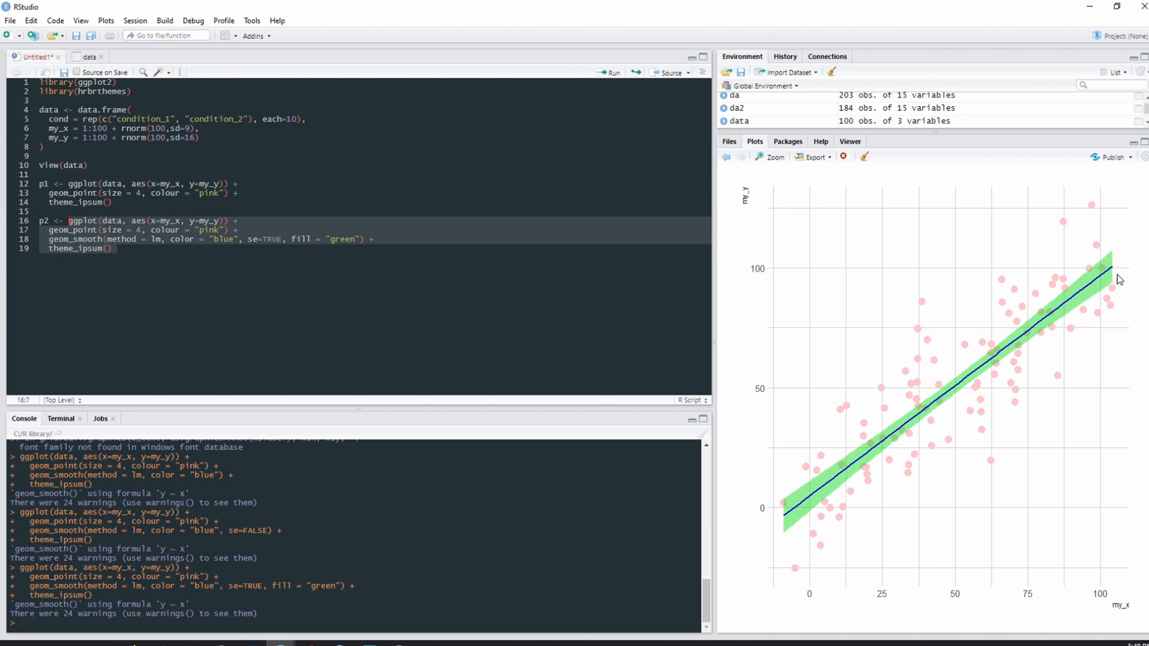
{"action": "mouse_move", "coordinate": [1117, 279]}
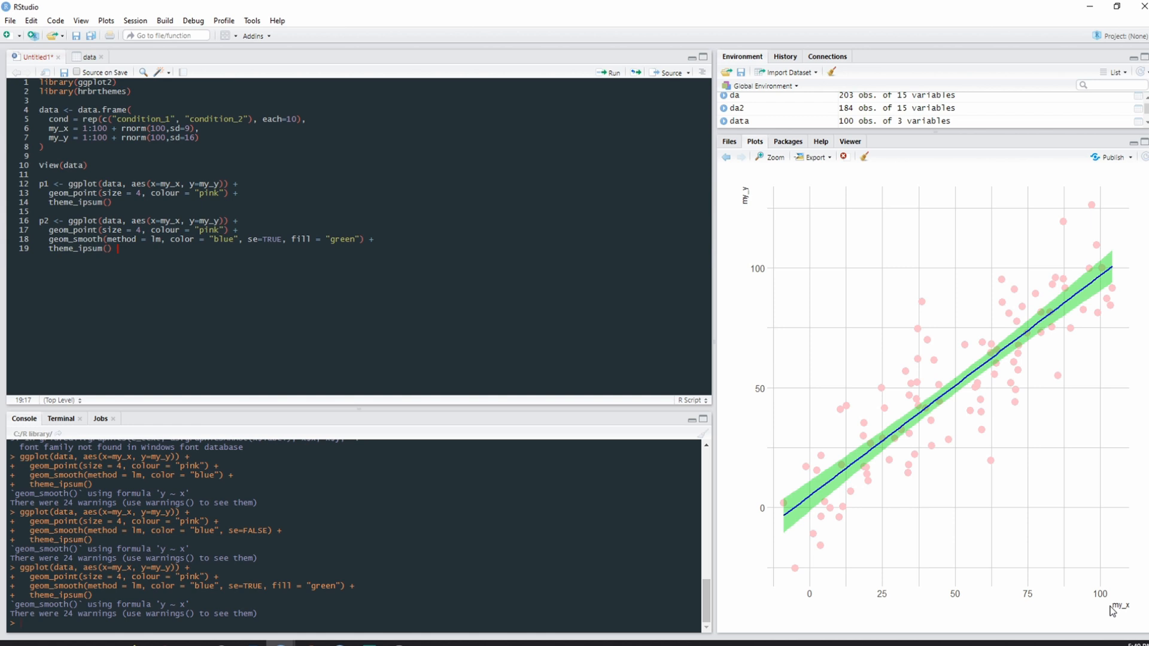
{"action": "mouse_move", "coordinate": [703, 561]}
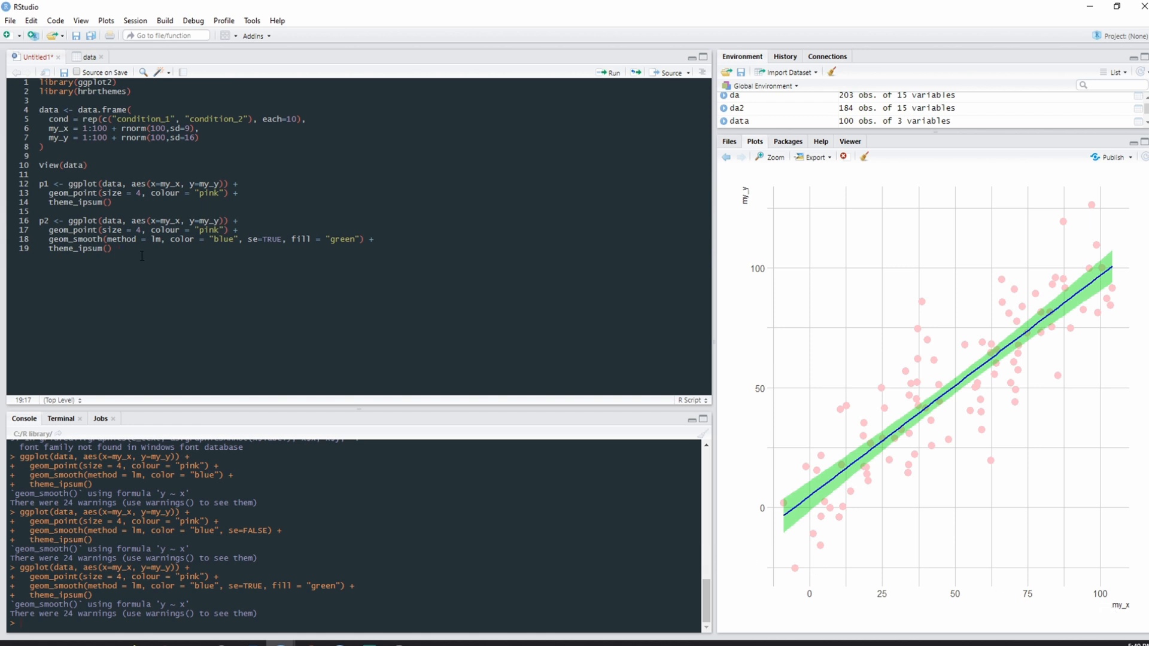
{"action": "left_click", "coordinate": [117, 248]}
{"action": "type", "text": " +"}
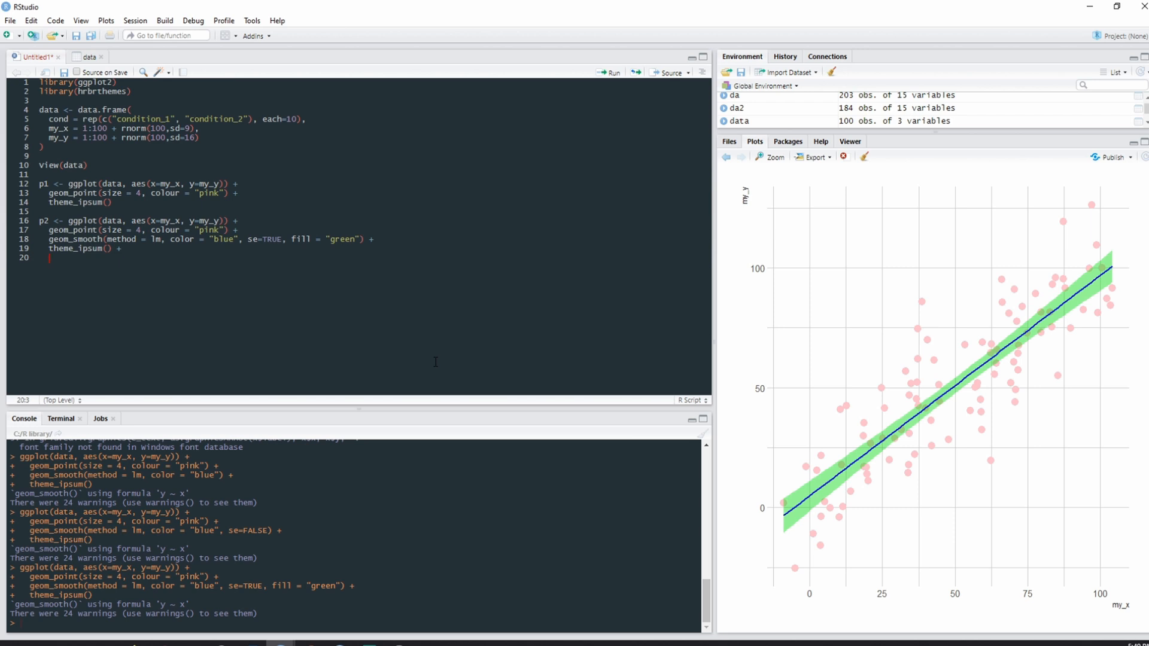
- Add a ggtitle("A Linear Graph") layer to the p2 plot code
{"action": "type", "text": "ggti"}
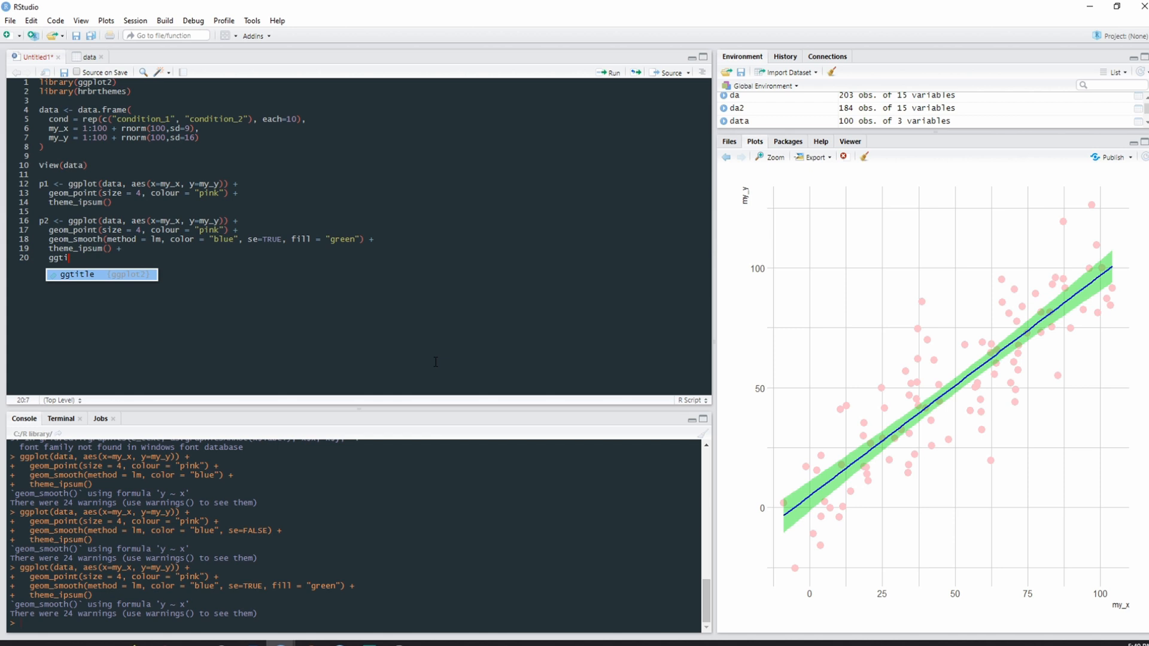
{"action": "key", "text": "Tab"}
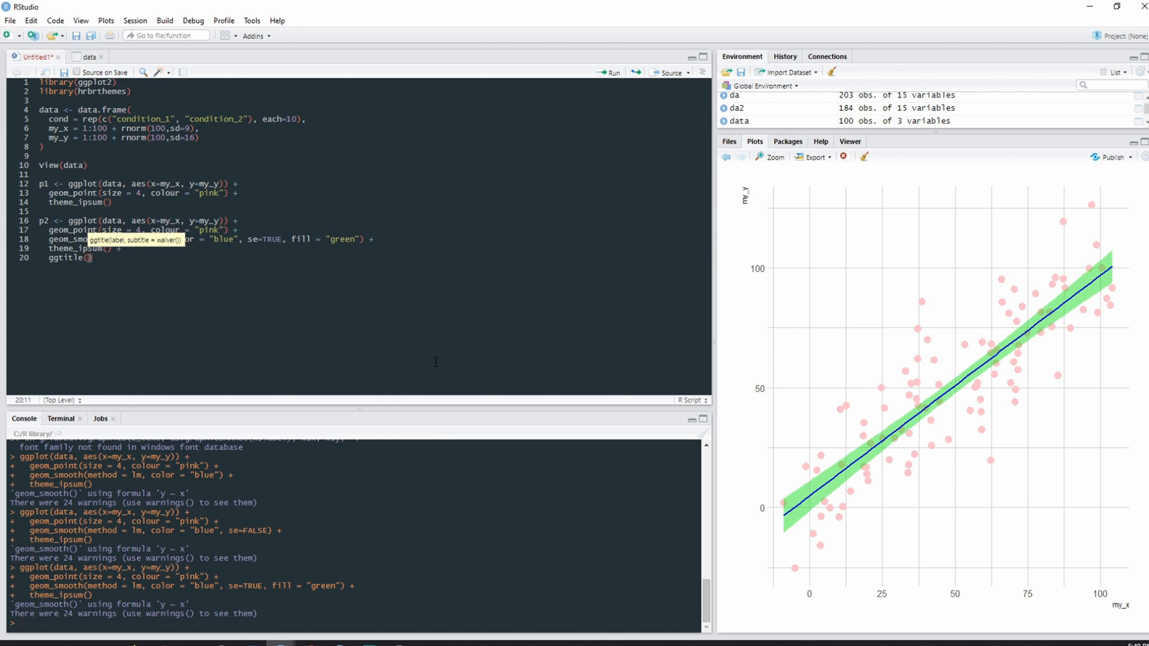
{"action": "type", "text": "A Linear Graph\""}
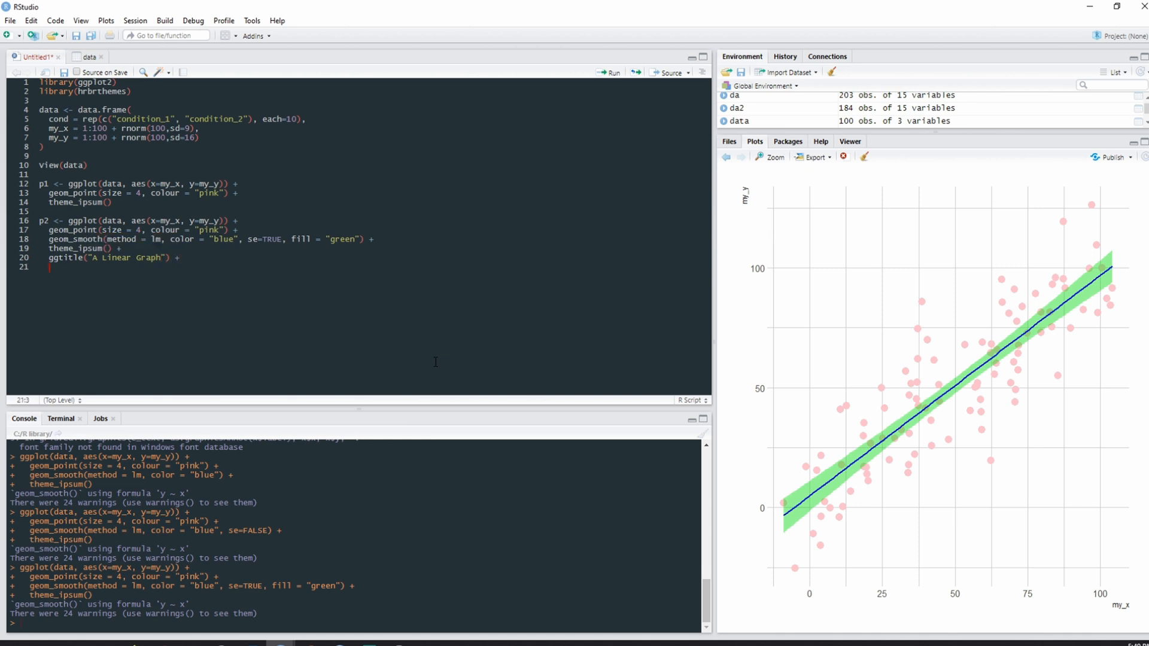
- Add the y label ylab("A magnificant Y variable") as the next layer
{"action": "type", "text": "y"}
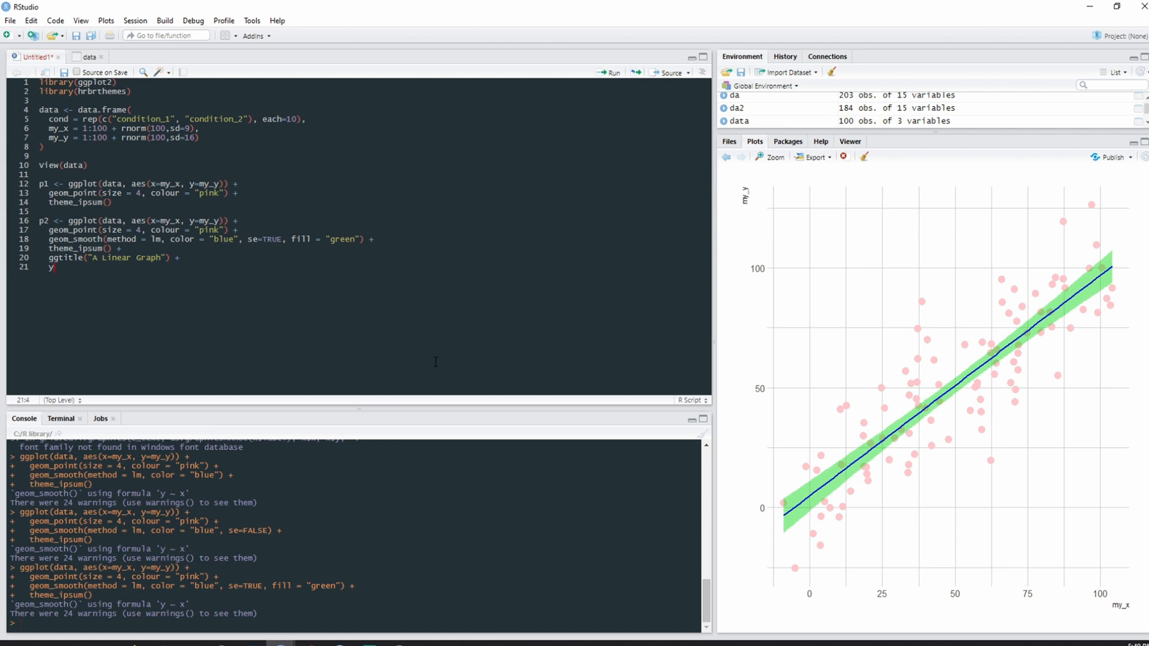
{"action": "type", "text": "lab(\"A magnificant,"}
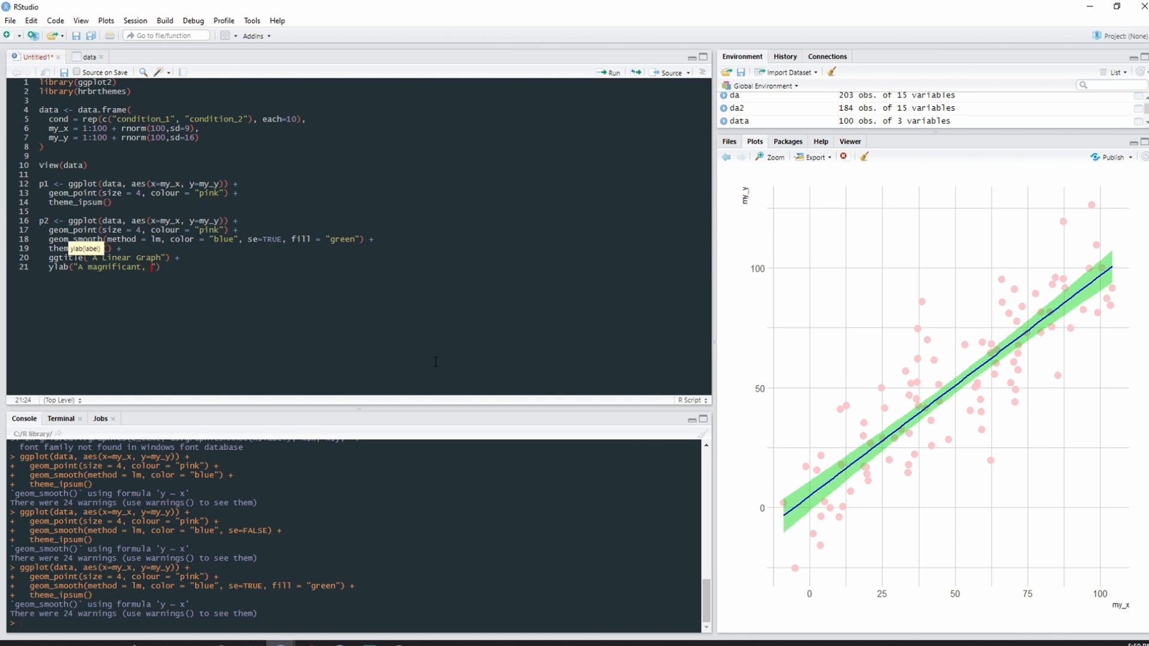
{"action": "key", "text": "BackSpace"}
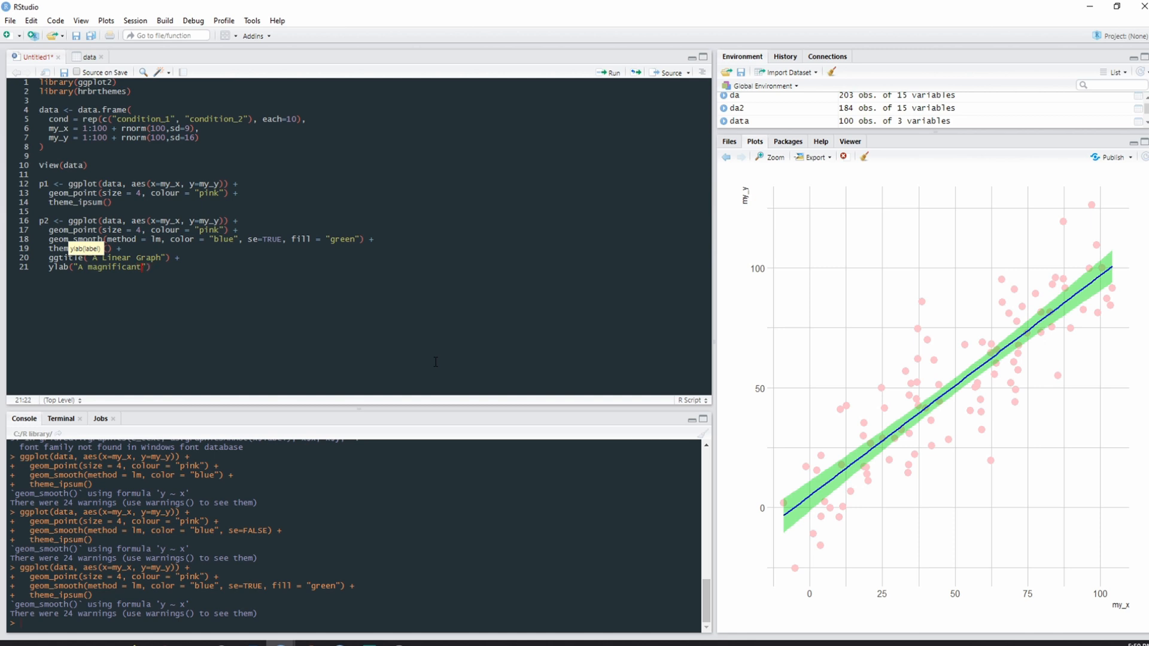
{"action": "type", "text": "Y"}
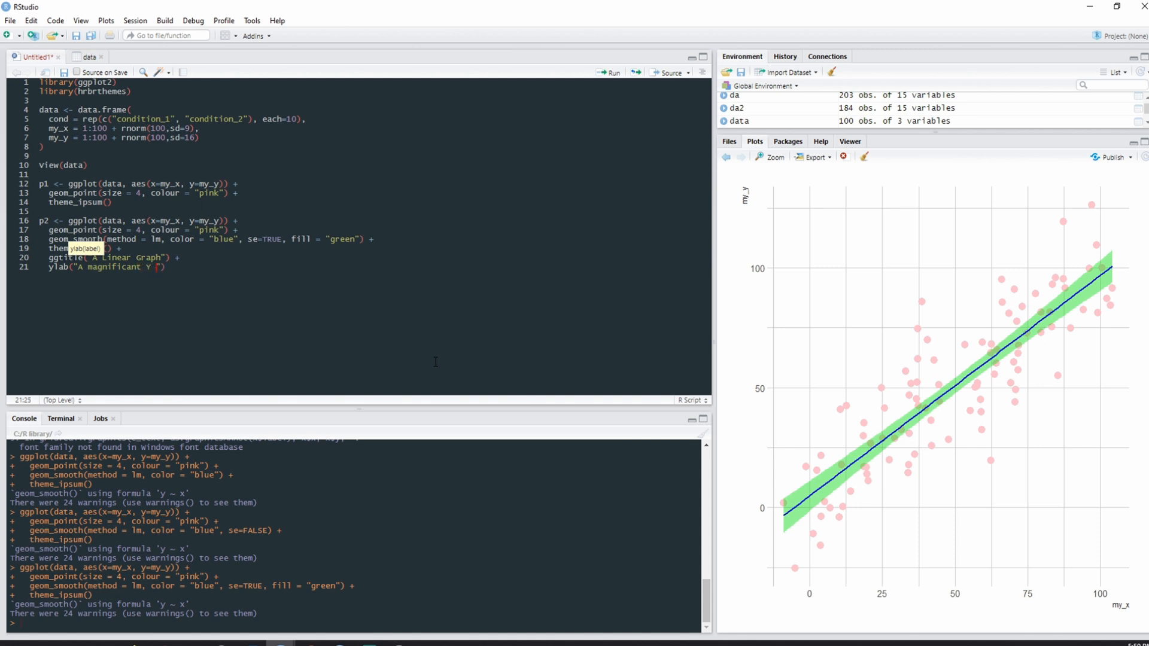
{"action": "type", "text": "variabe"}
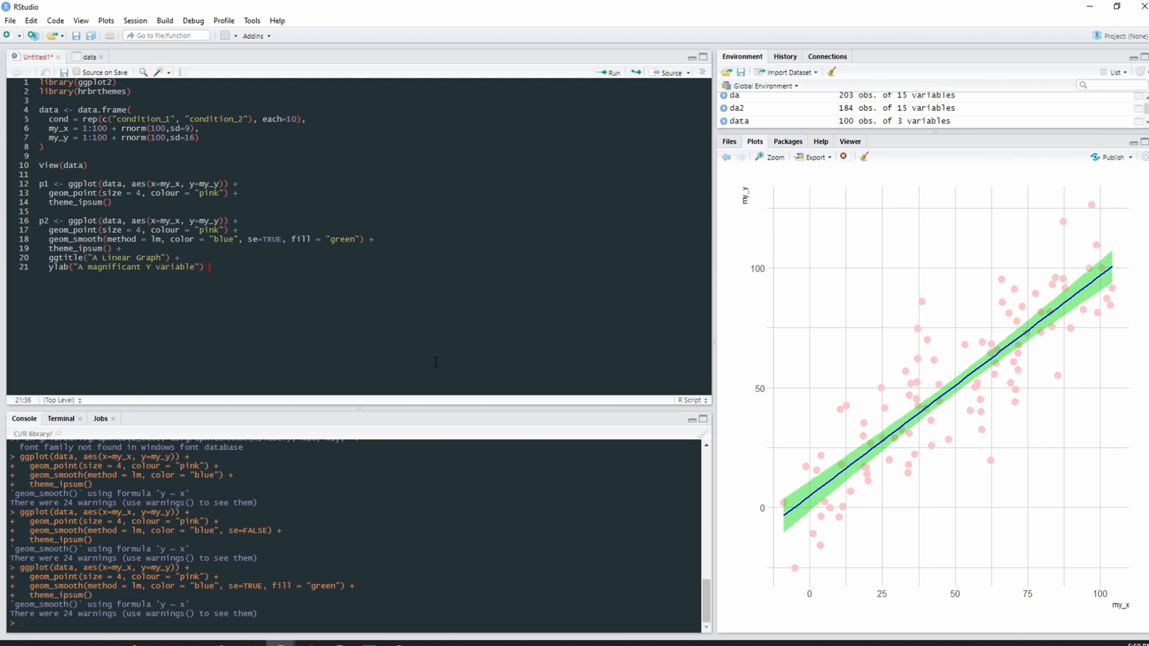
{"action": "key", "text": "enter"}
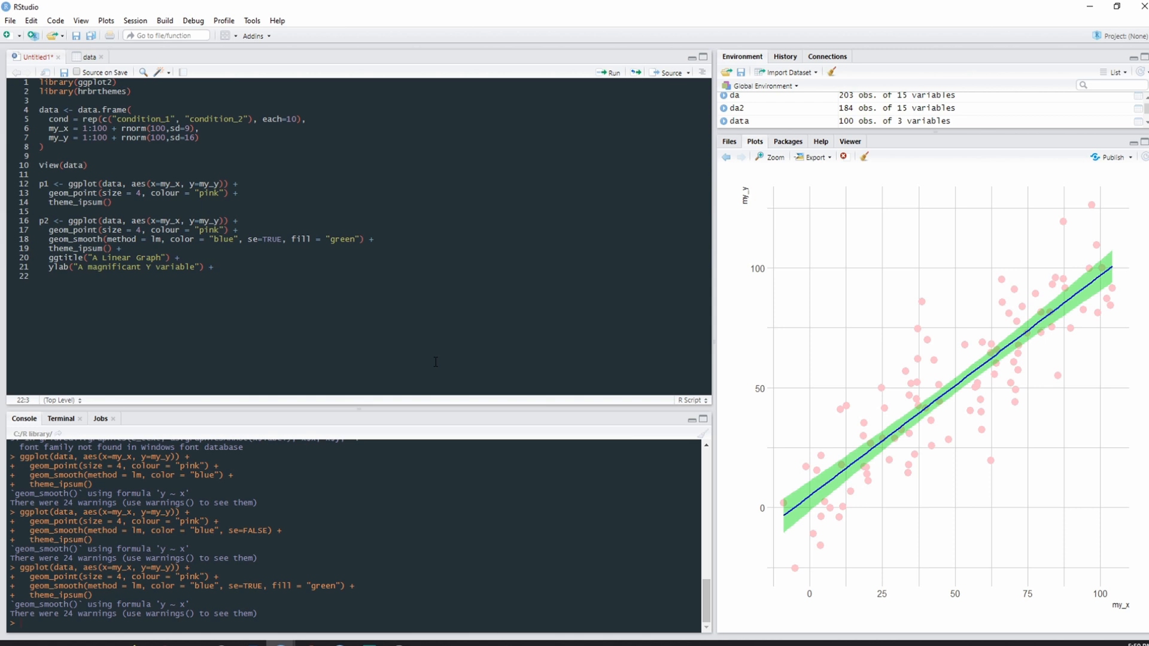
- Add the x label xlab("A terrible X axis") as the final layer
{"action": "type", "text": "x"}
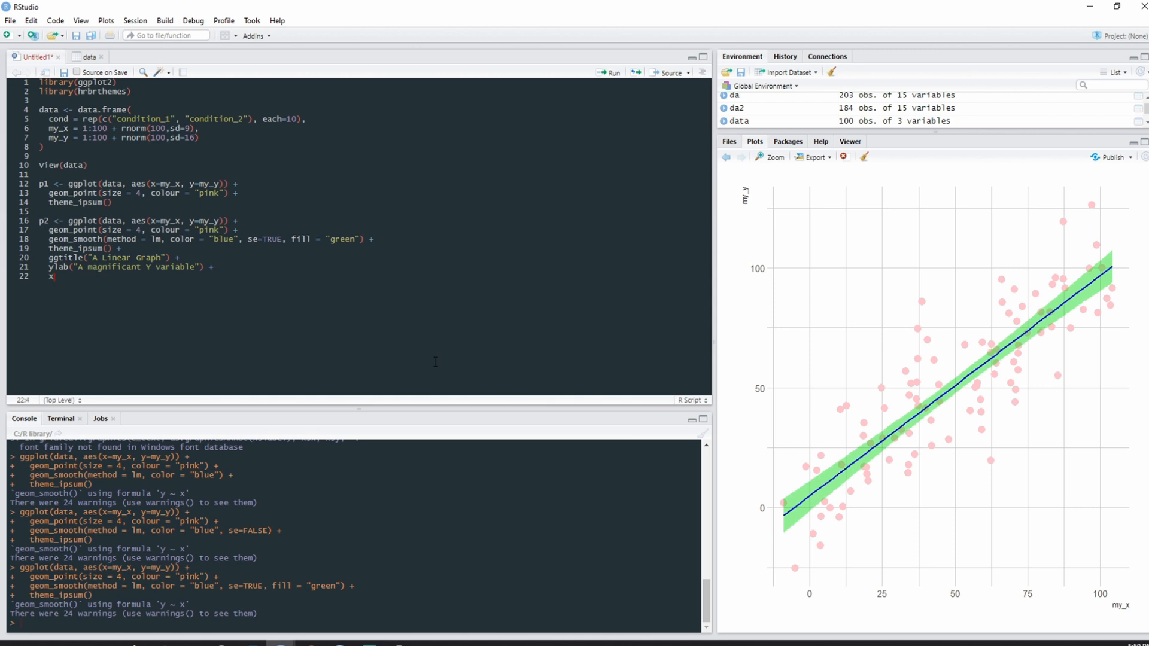
{"action": "type", "text": "ab"}
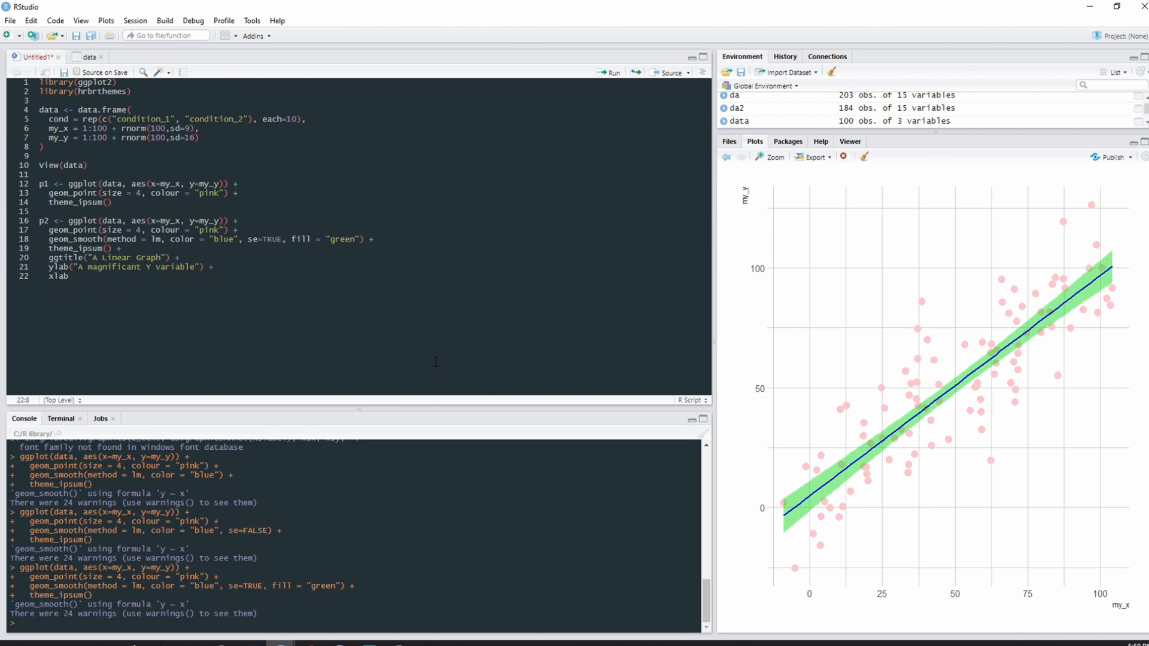
{"action": "type", "text": "(A"}
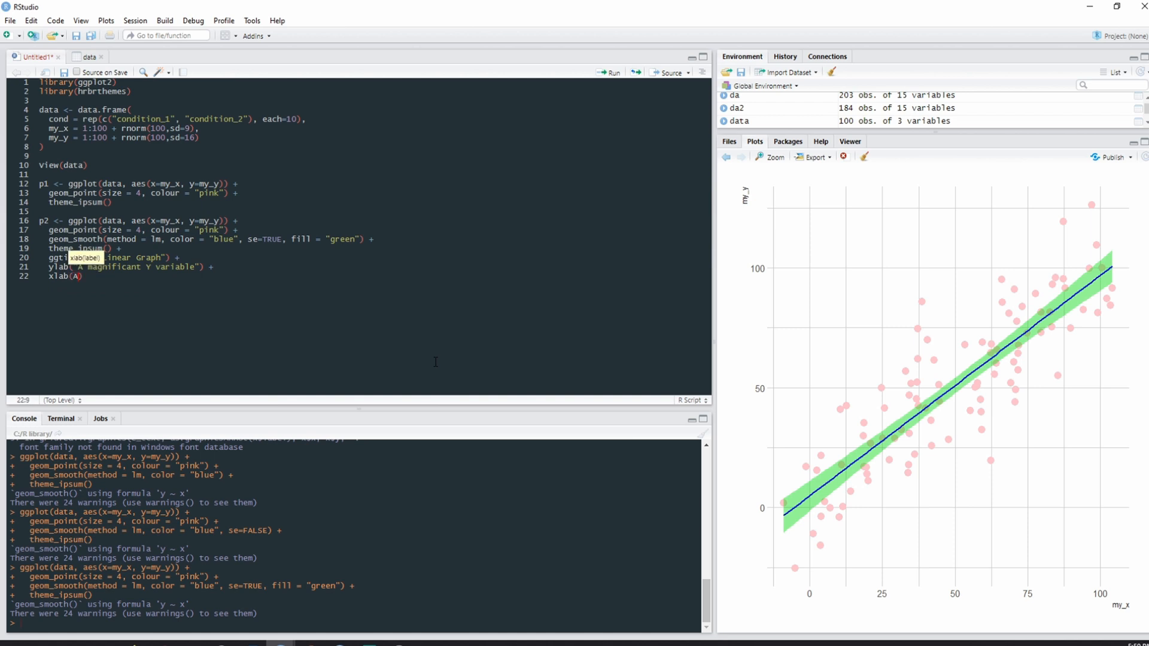
{"action": "type", "text": "\"A \""}
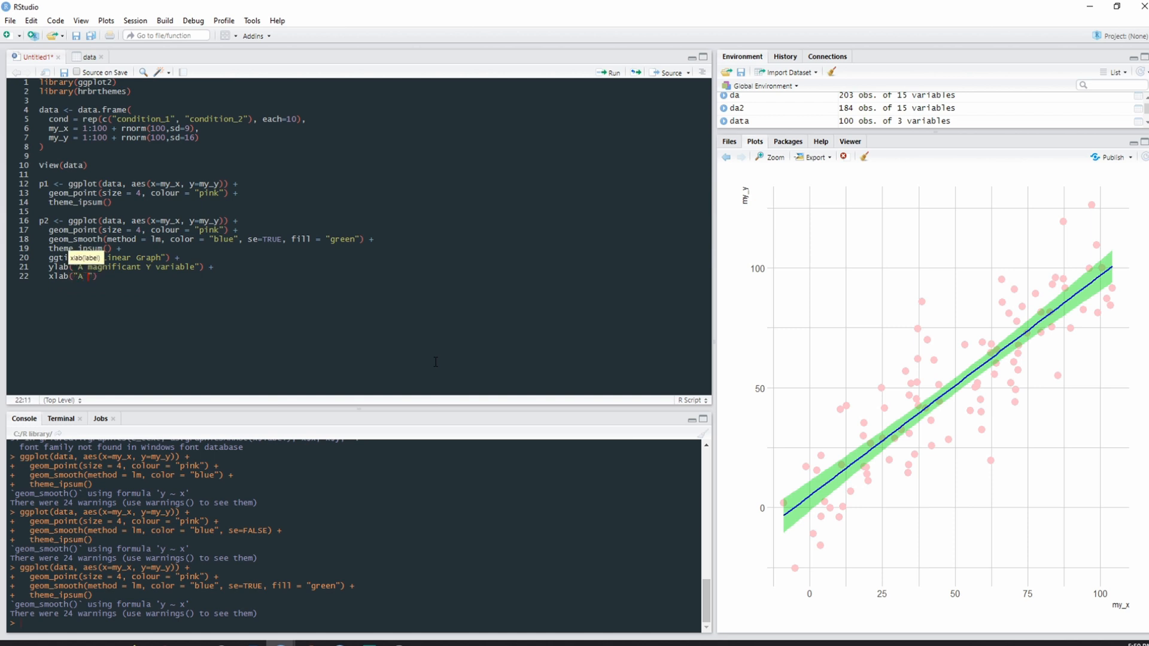
{"action": "type", "text": "terrible X"}
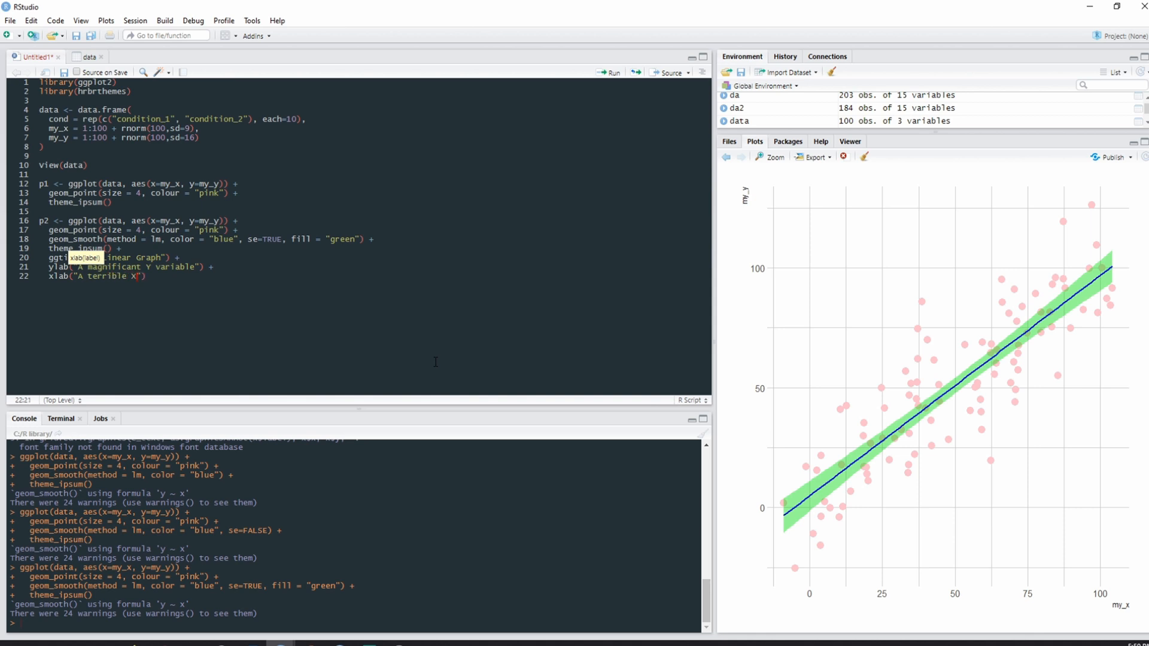
{"action": "type", "text": "axis"}
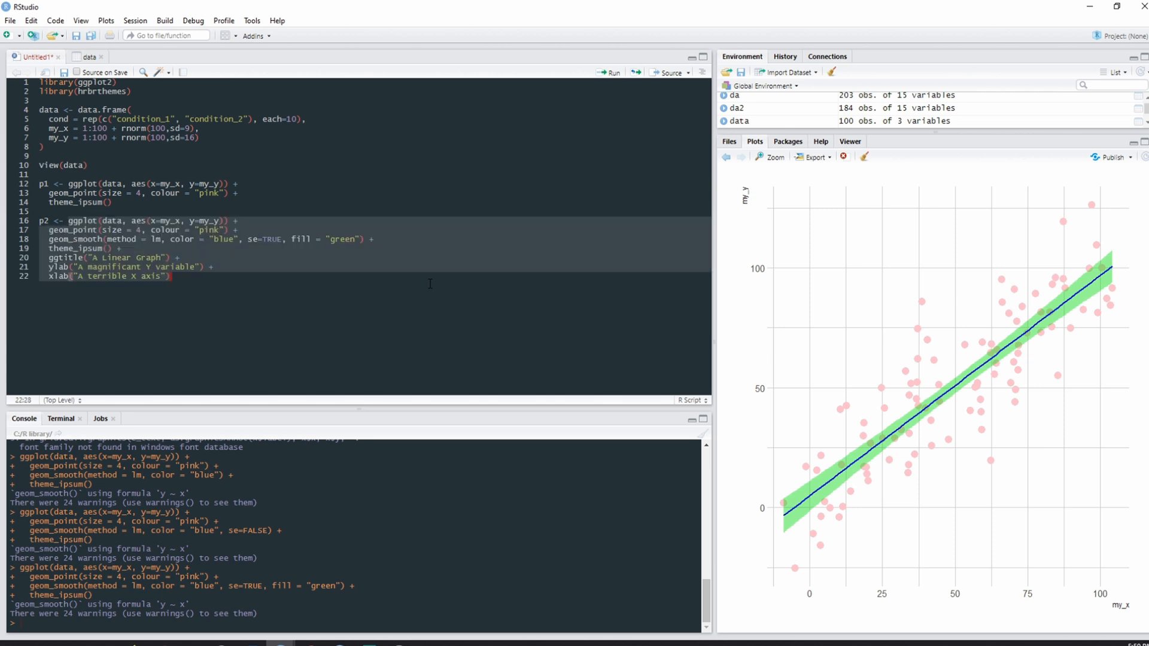
- Run the script so the titled, labelled plot is stored as p2 and displayed
{"action": "left_click", "coordinate": [607, 72]}
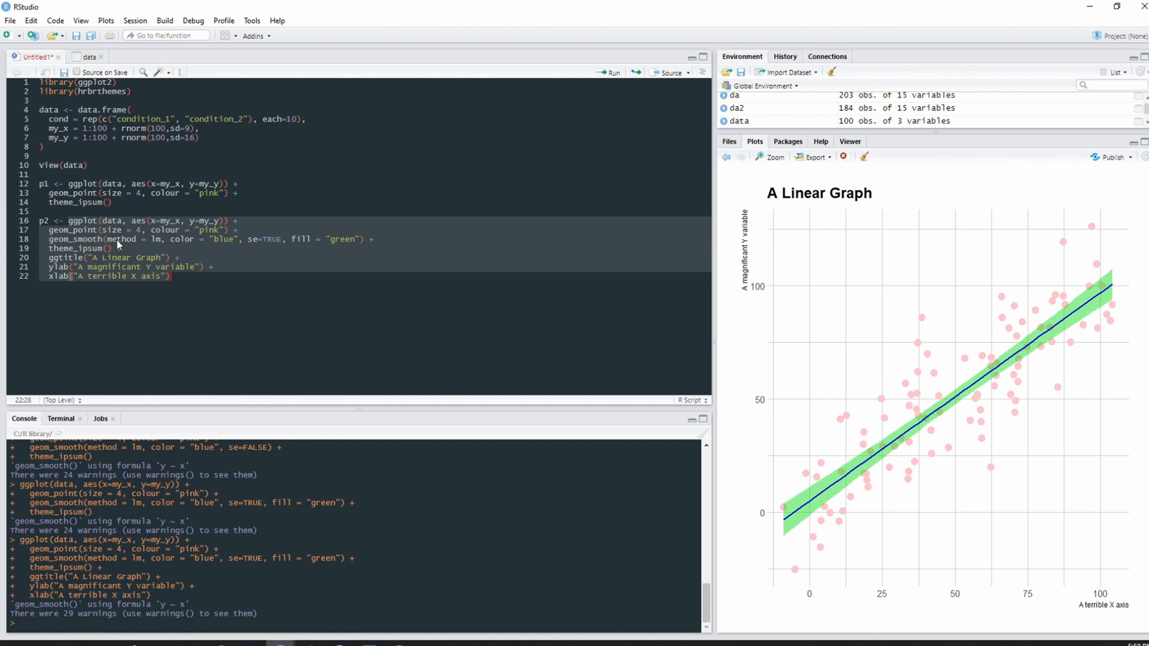
{"action": "mouse_move", "coordinate": [79, 285]}
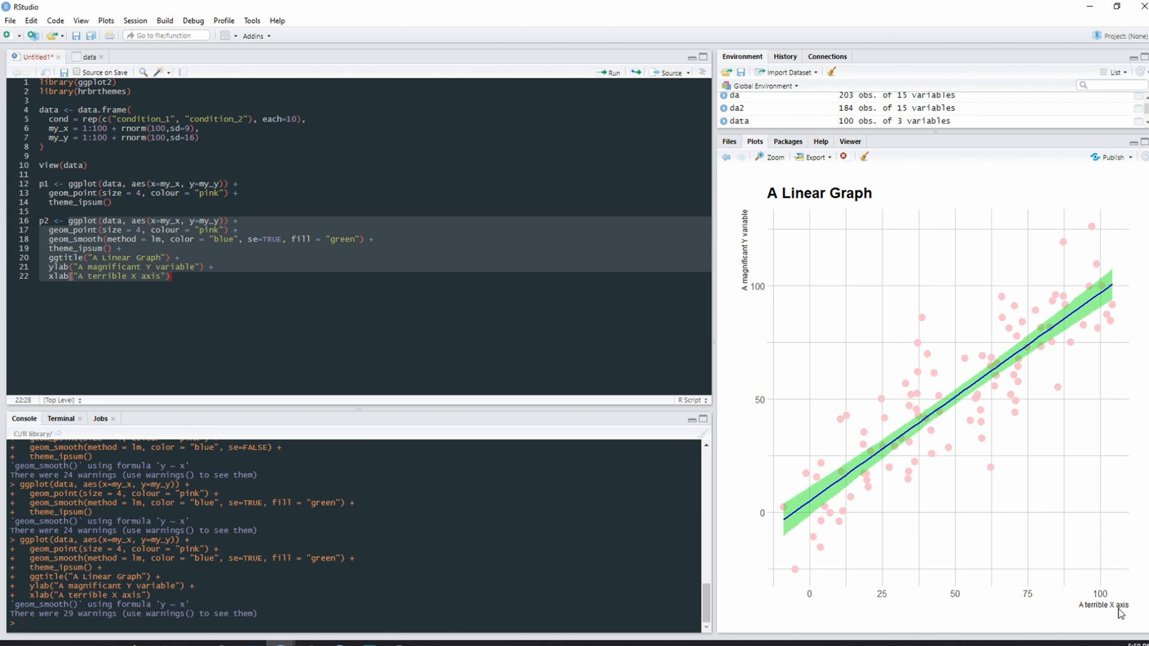
{"action": "mouse_move", "coordinate": [68, 271]}
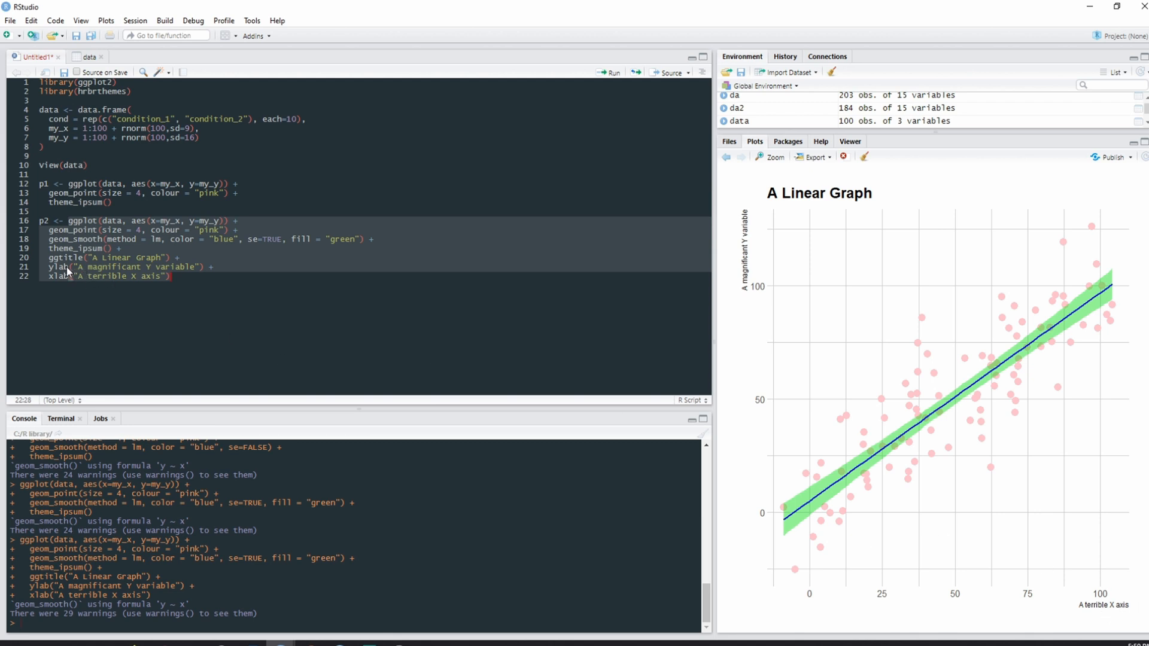
{"action": "mouse_move", "coordinate": [776, 323]}
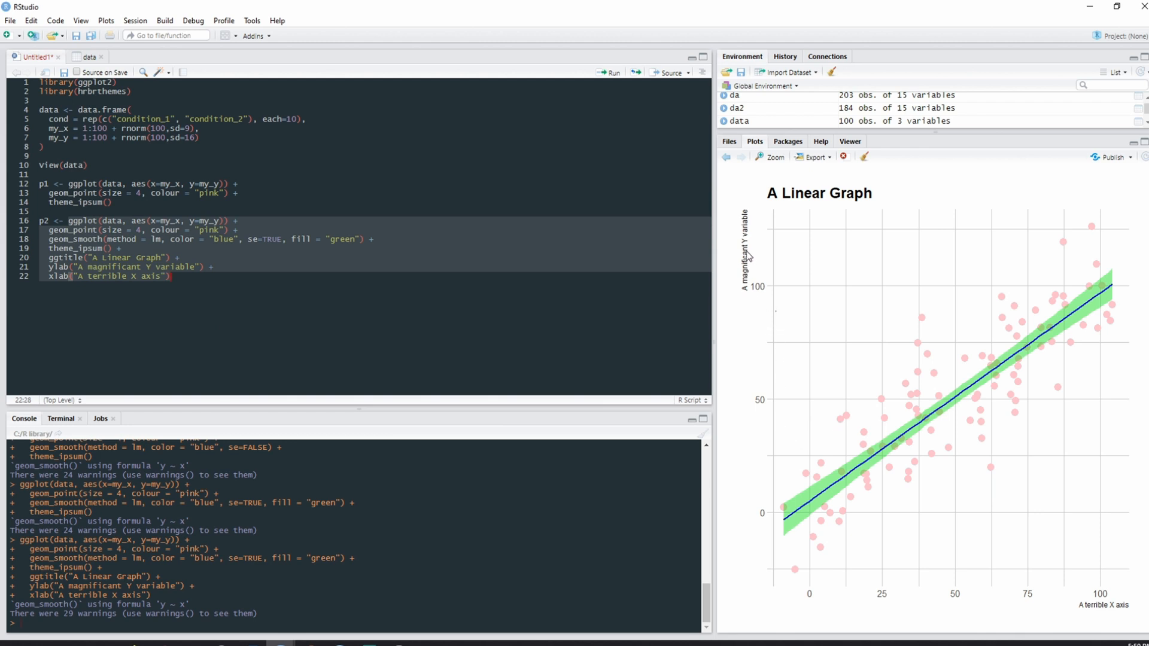
{"action": "mouse_move", "coordinate": [745, 258]}
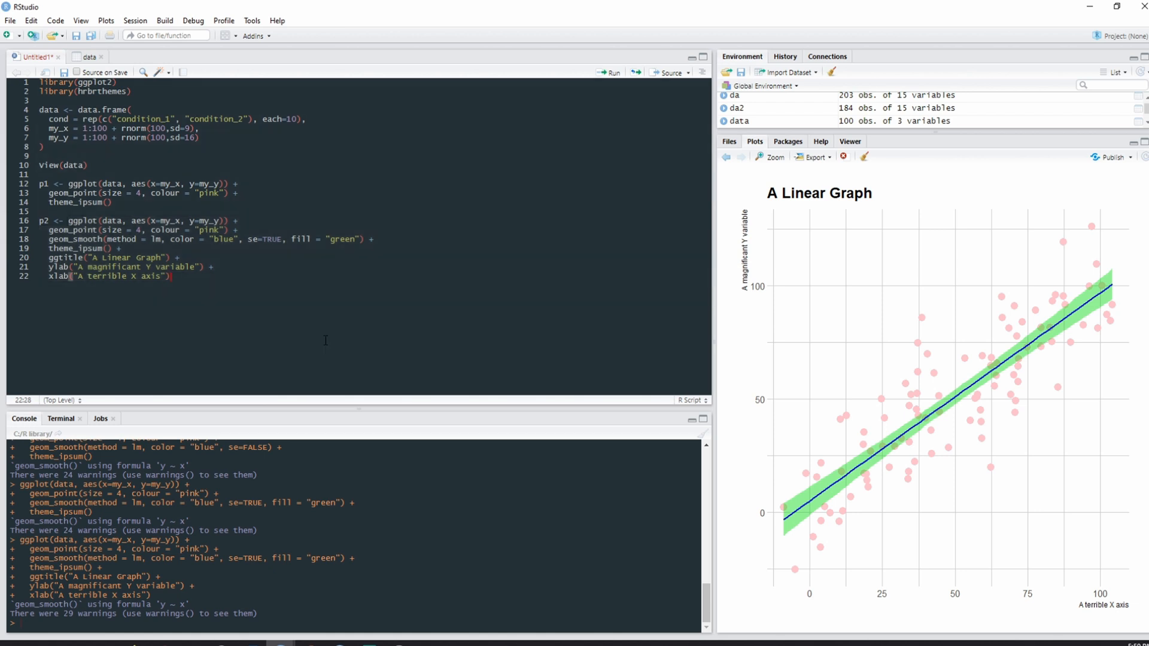
{"action": "key", "text": "ctrl+enter"}
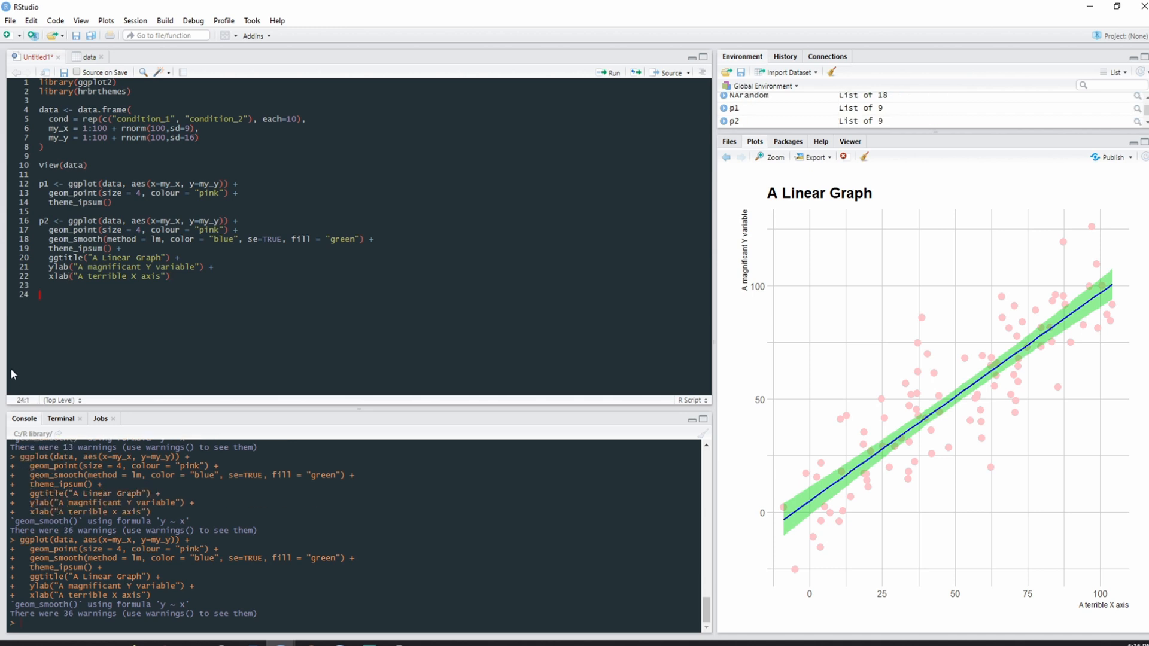
{"action": "mouse_move", "coordinate": [60, 296]}
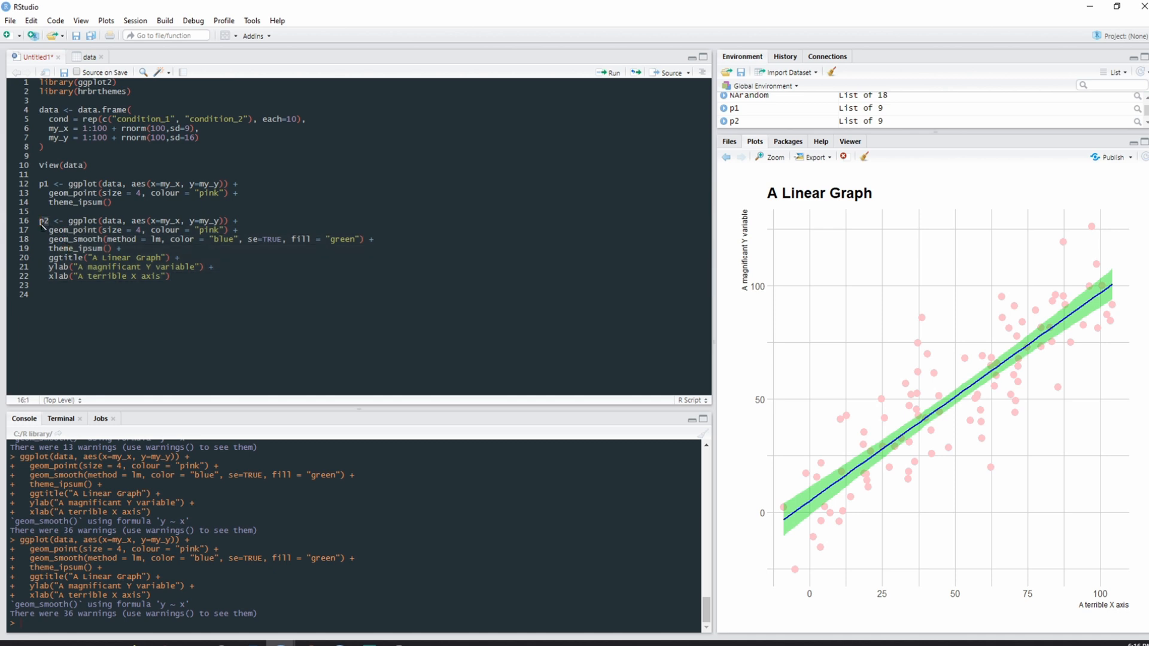
- Write p2 + theme(plot.title = element_text(color="red")) on line 24 to colour the title red
{"action": "left_click", "coordinate": [40, 294]}
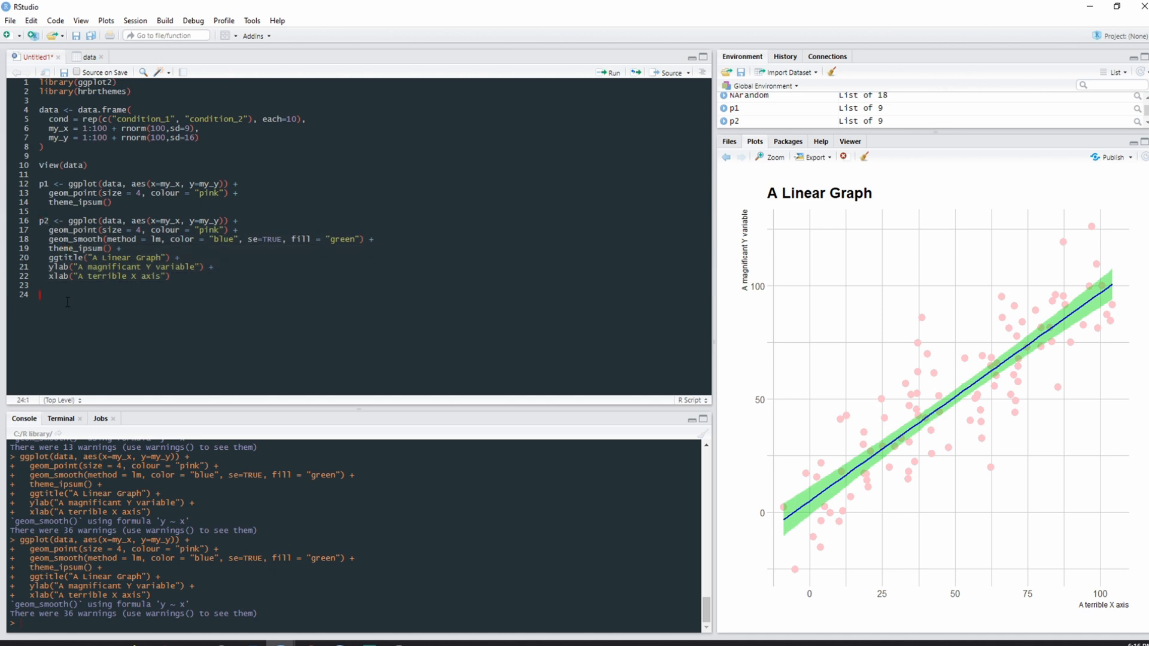
{"action": "type", "text": "p2"}
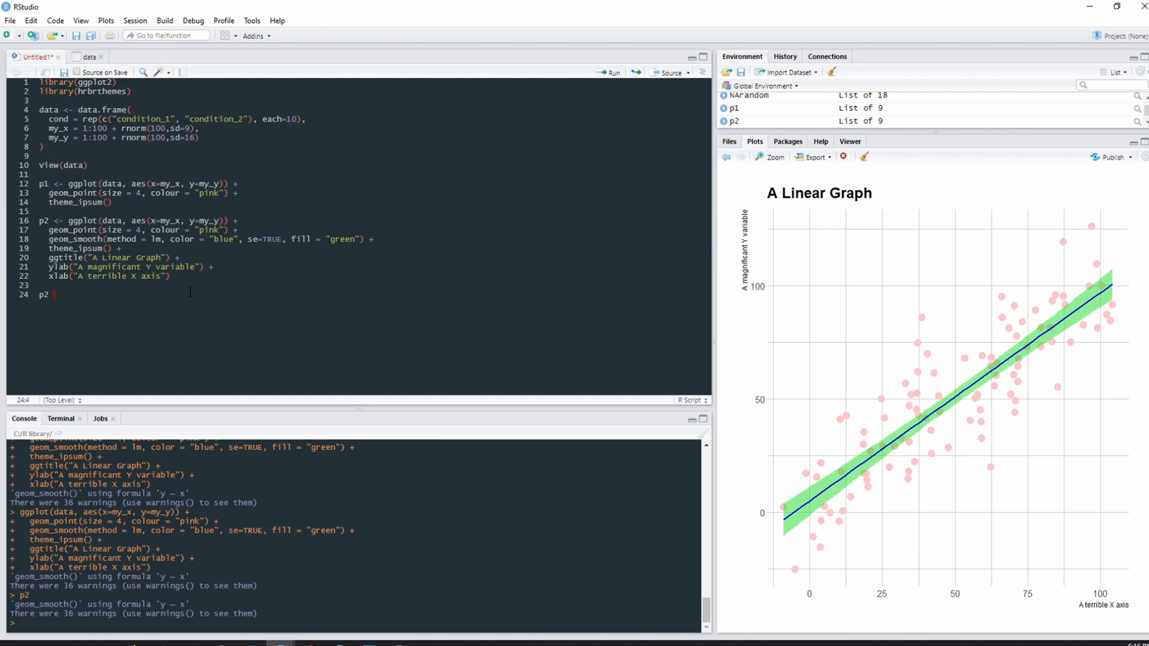
{"action": "type", "text": "+"}
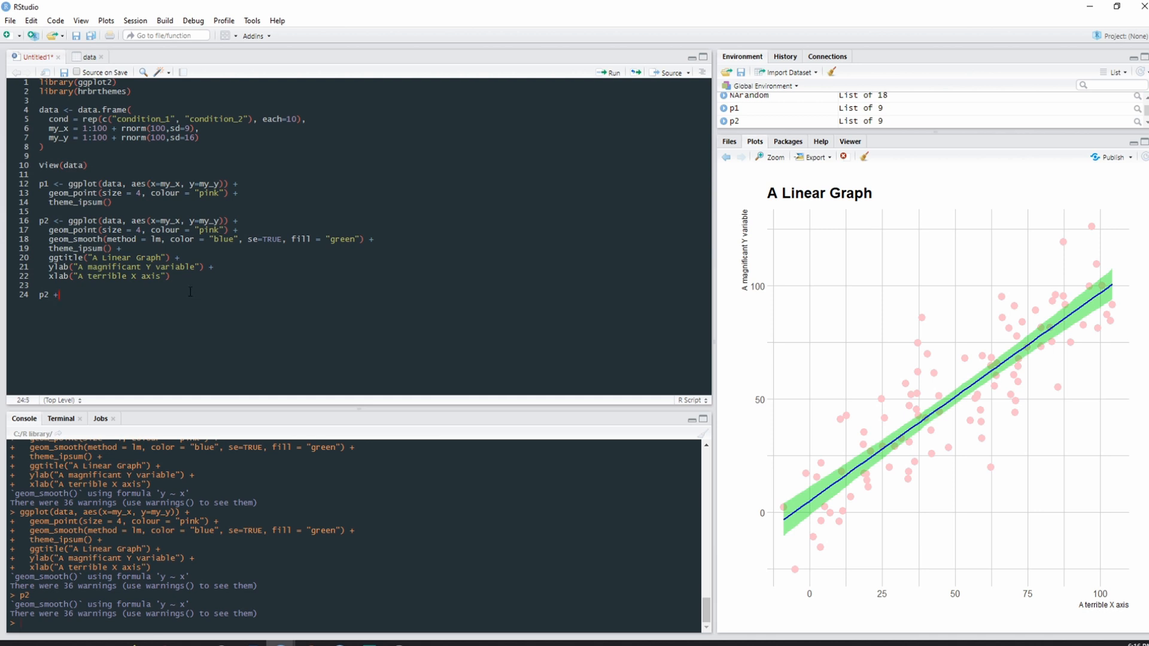
{"action": "type", "text": "theme"}
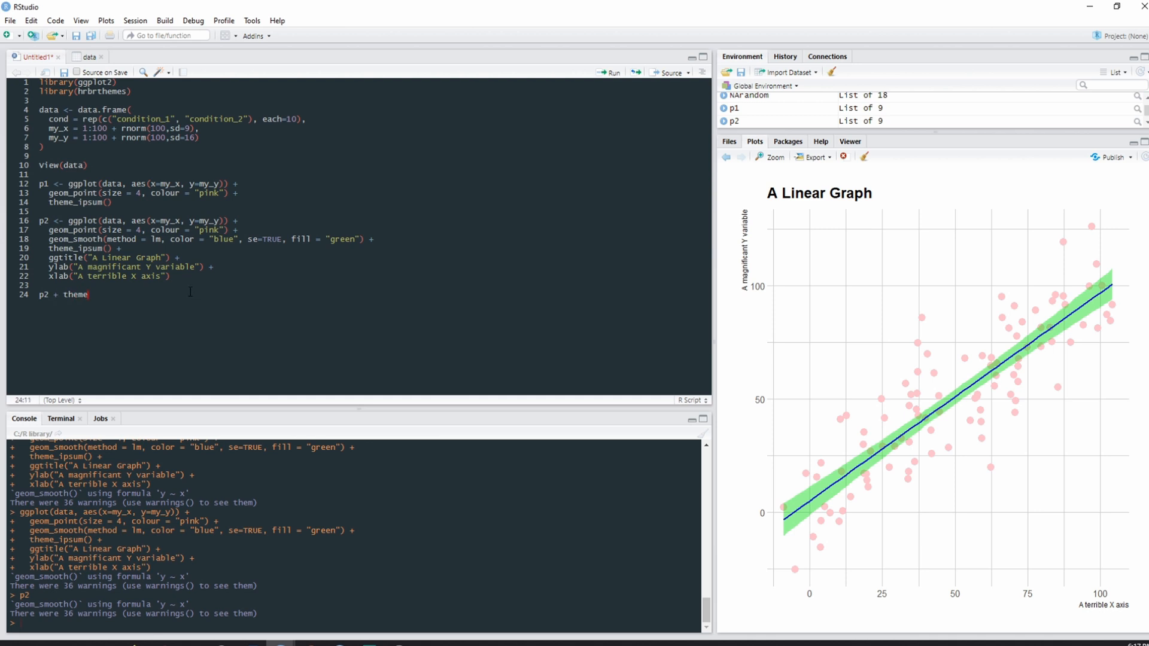
{"action": "type", "text": "("}
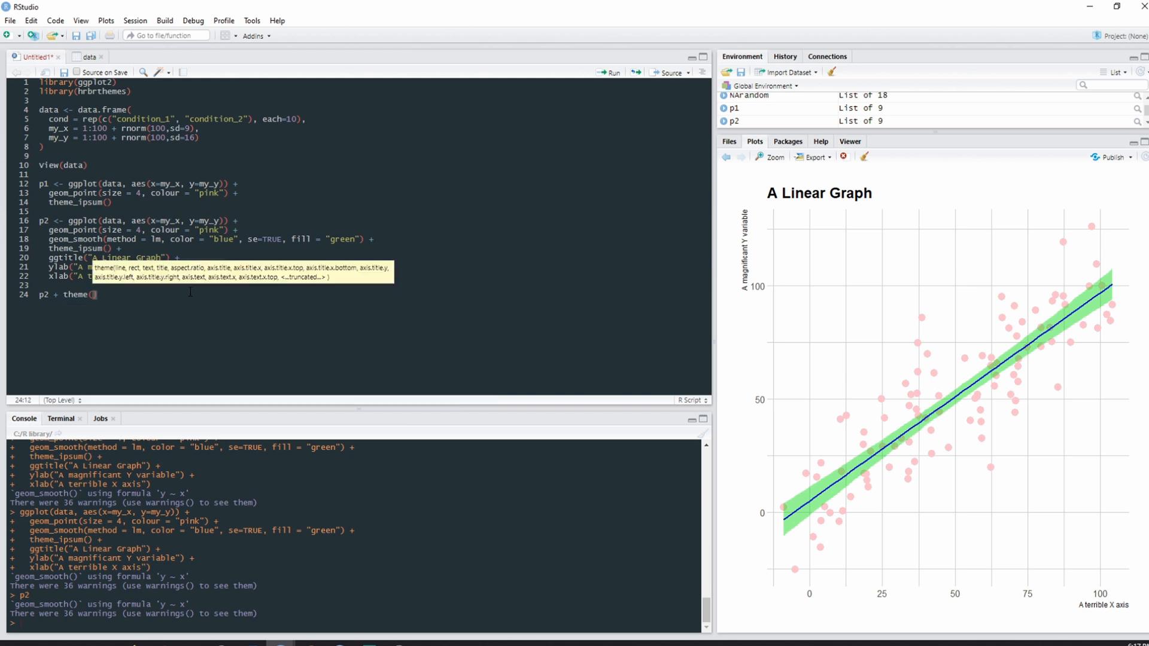
{"action": "type", "text": "plot.title = element_text"}
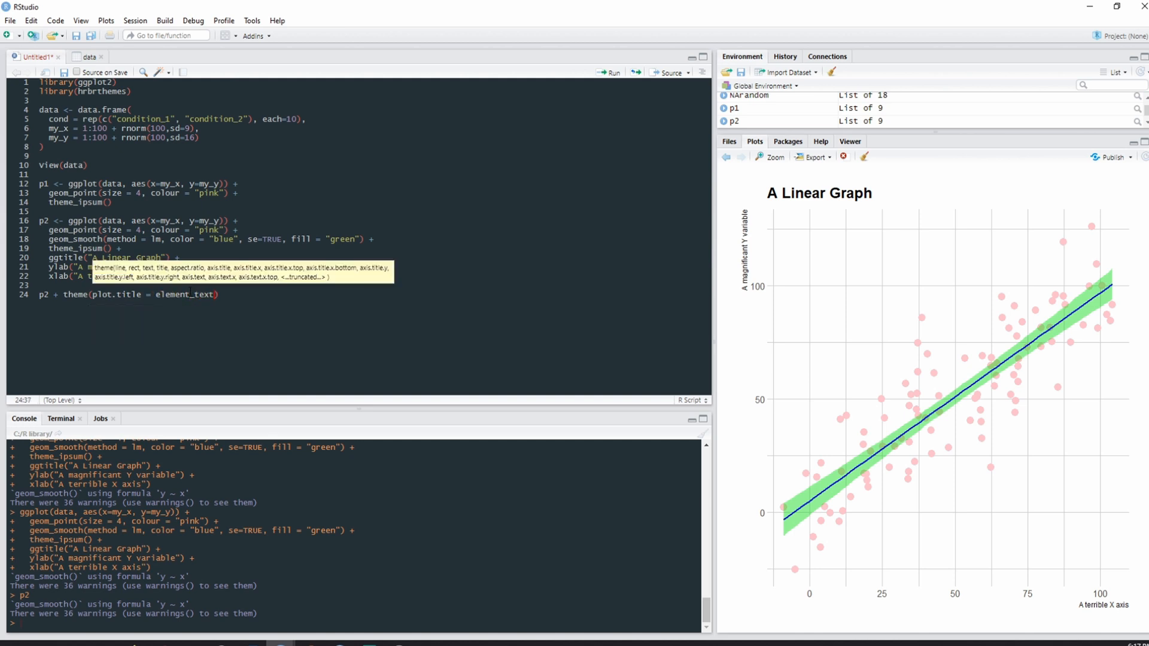
{"action": "type", "text": "("}
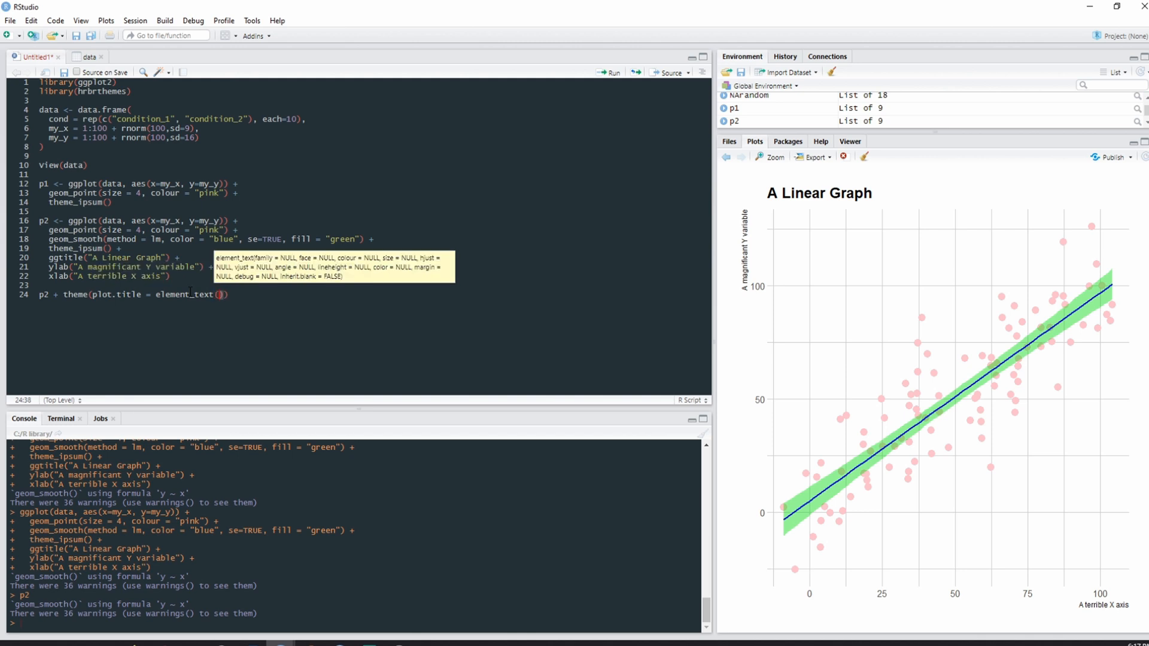
{"action": "type", "text": "color=\"red"}
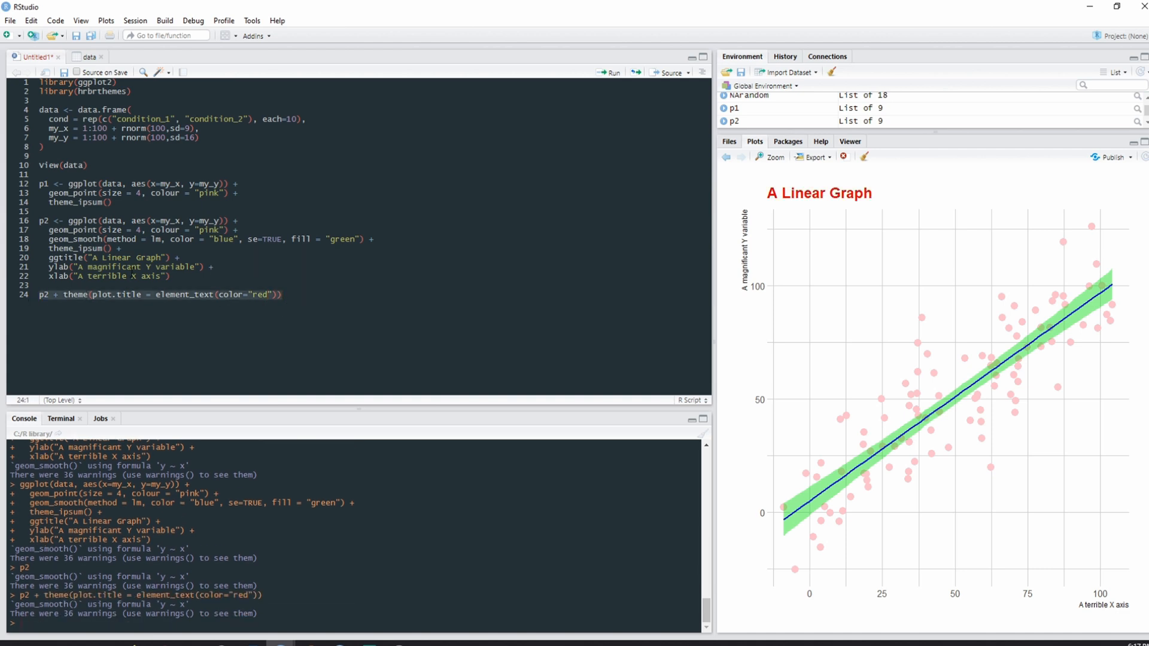
{"action": "mouse_move", "coordinate": [829, 194]}
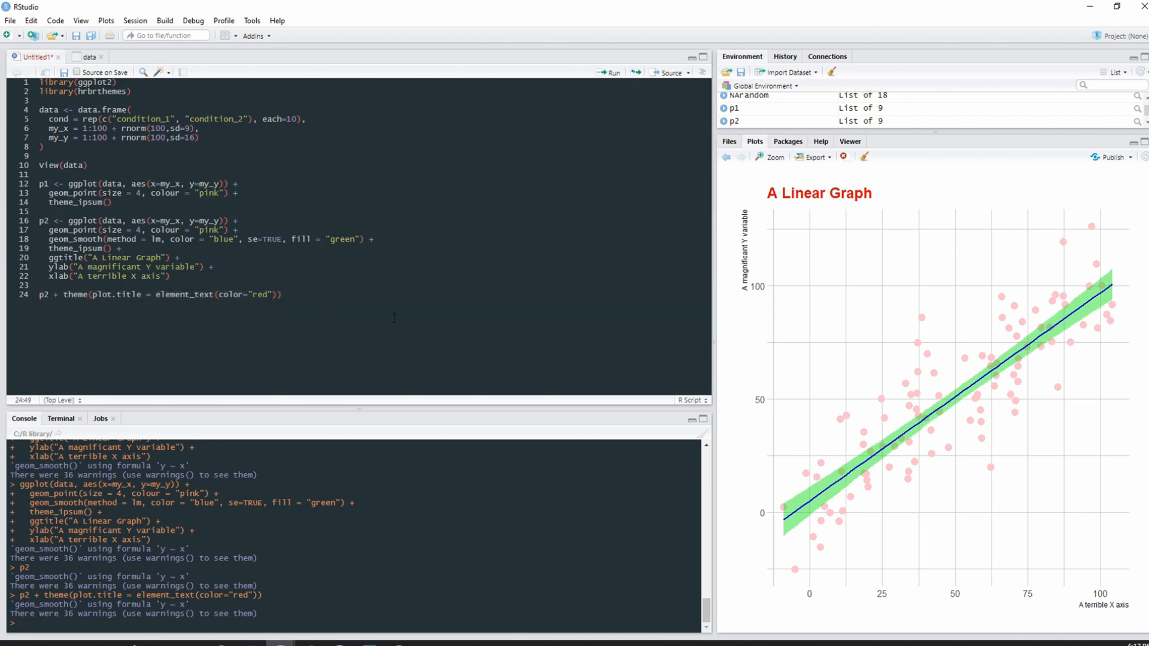
- Add hjust = .5 inside element_text and fix the stray comma so the red title centres
{"action": "type", "text": ", )"}
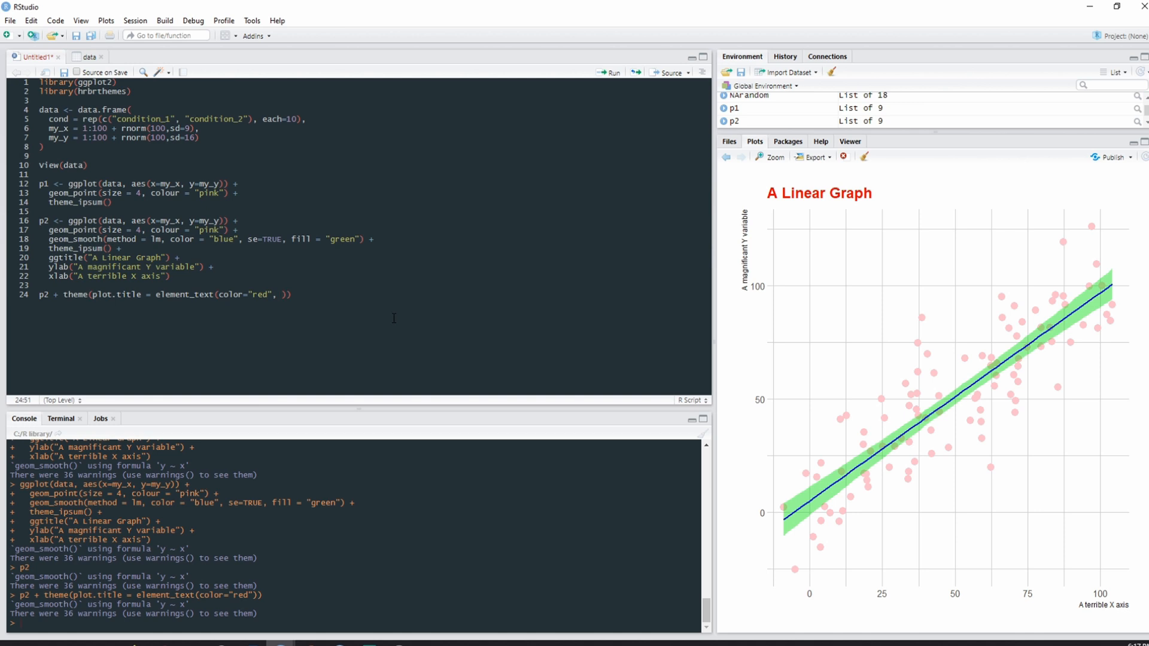
{"action": "mouse_move", "coordinate": [830, 197]}
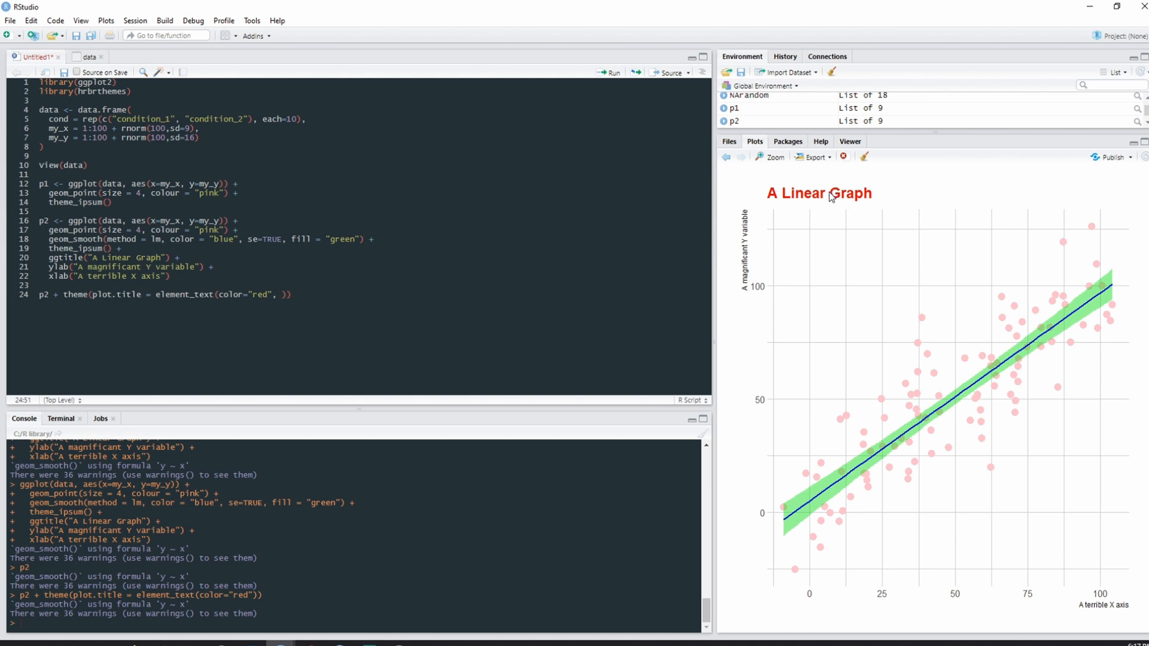
{"action": "mouse_move", "coordinate": [804, 223]}
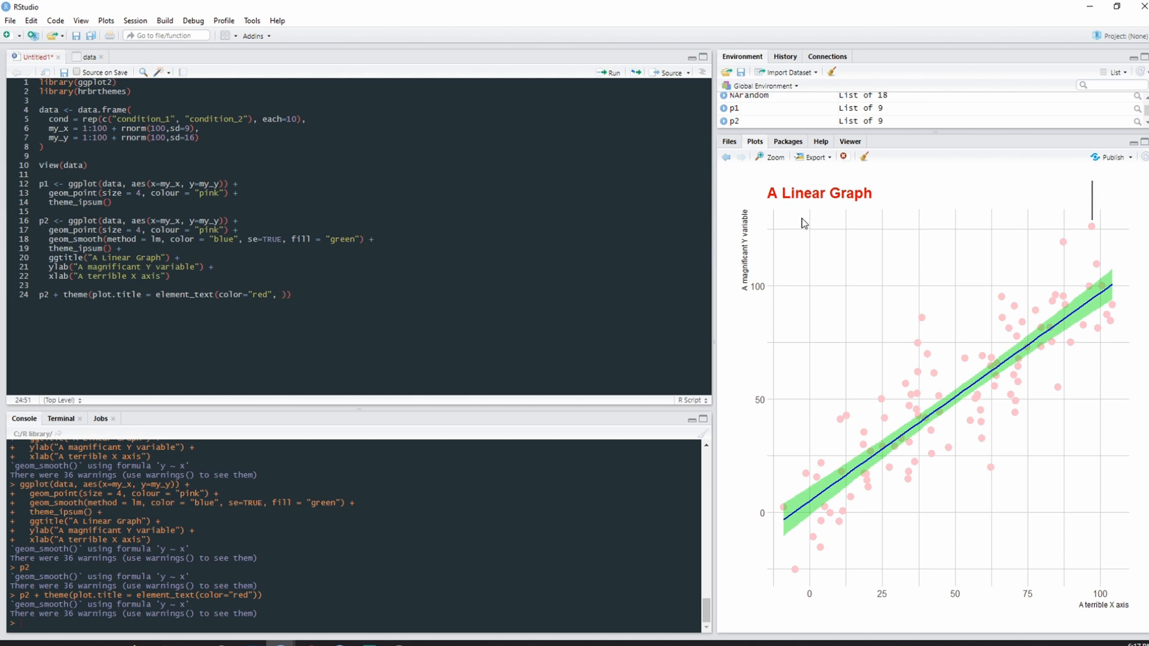
{"action": "mouse_move", "coordinate": [419, 318]}
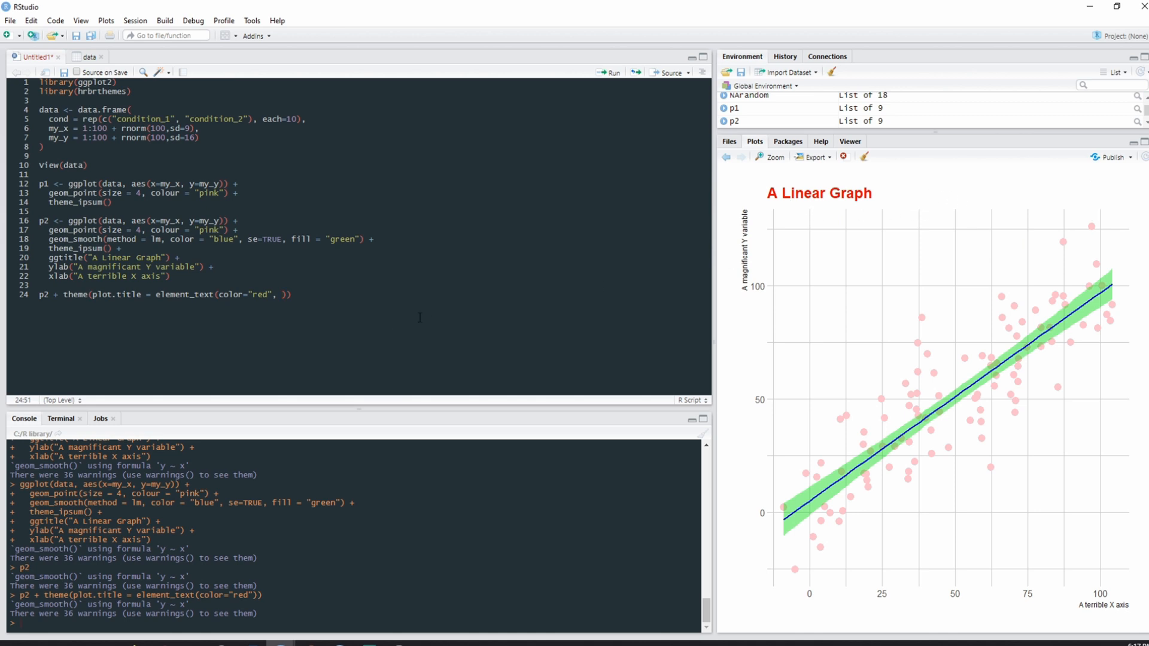
{"action": "type", "text": "hjust = .5"}
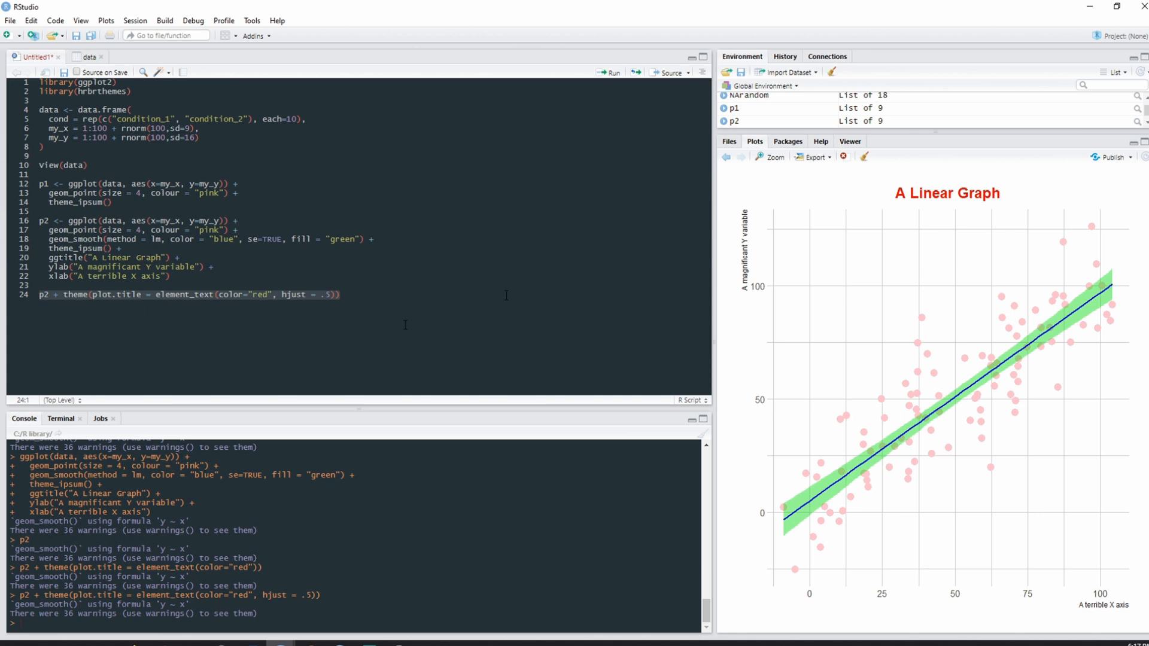
{"action": "left_click", "coordinate": [338, 294]}
{"action": "type", "text": ","}
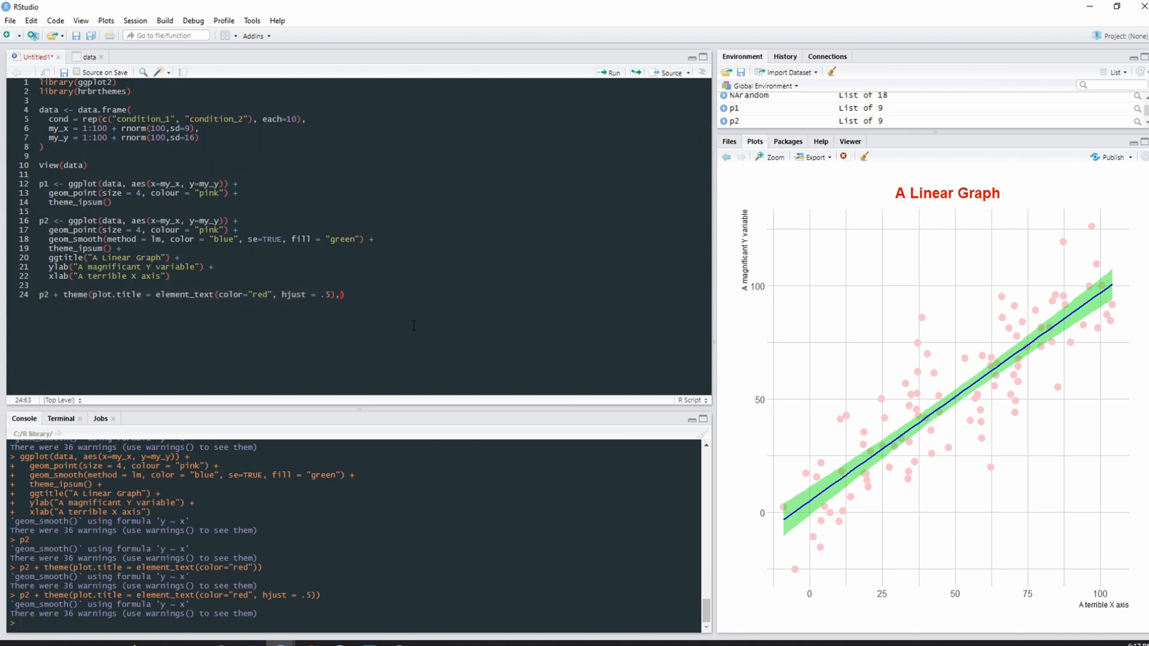
{"action": "key", "text": "BackSpace"}
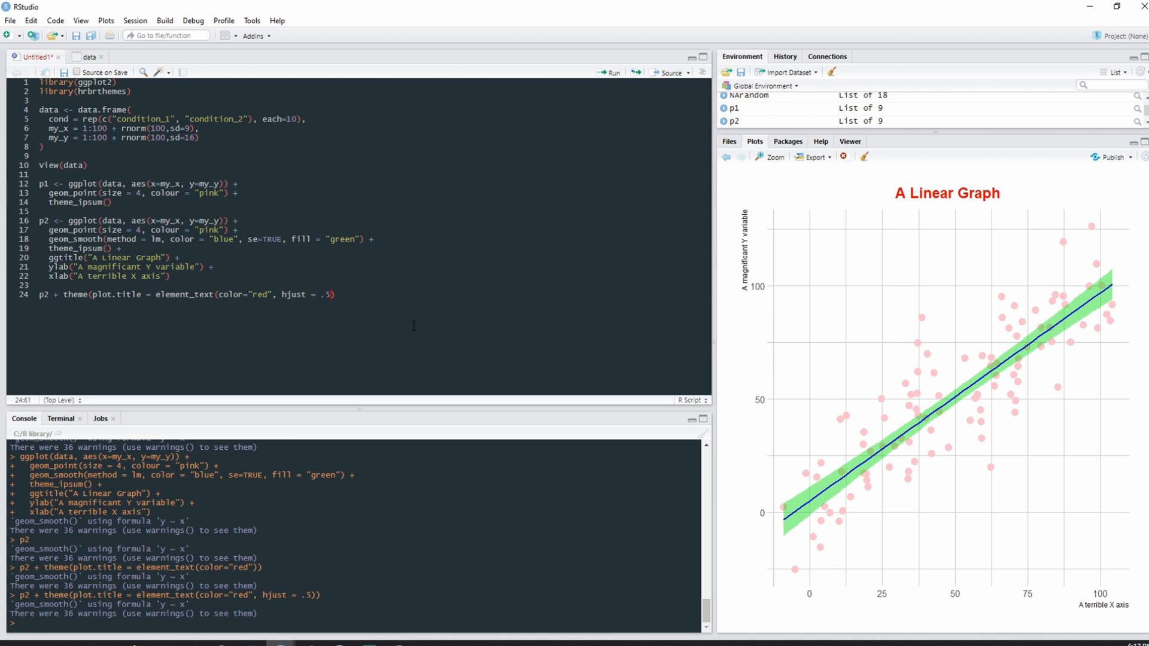
{"action": "type", "text": ")"}
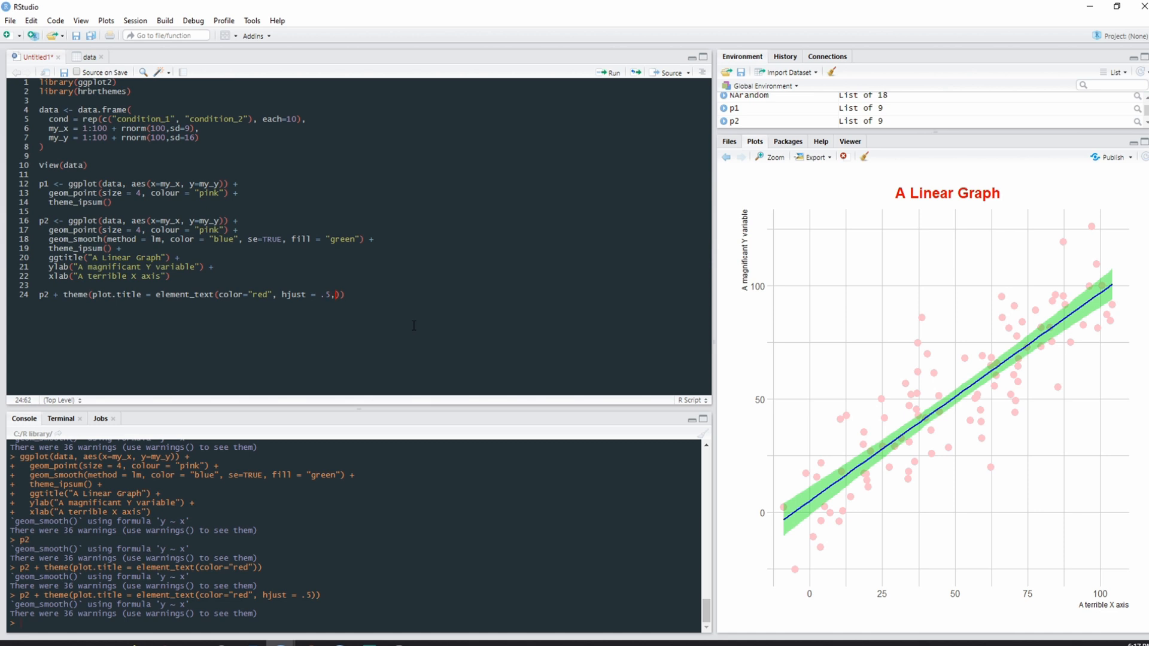
{"action": "type", "text": "\" \""}
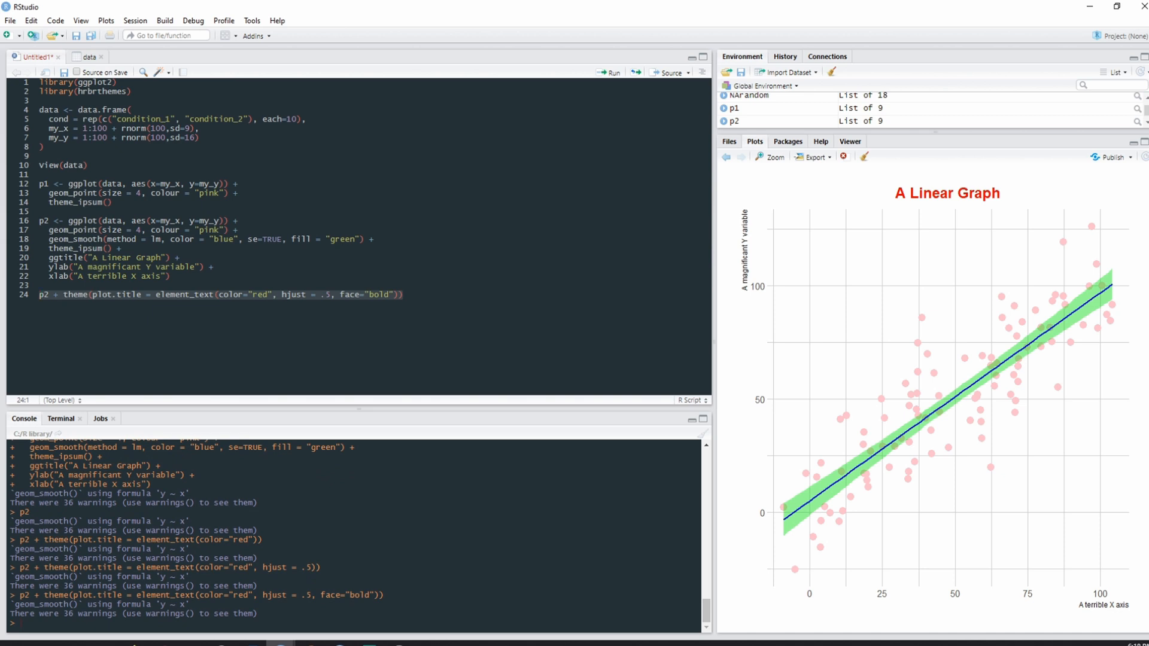
{"action": "mouse_move", "coordinate": [688, 267]}
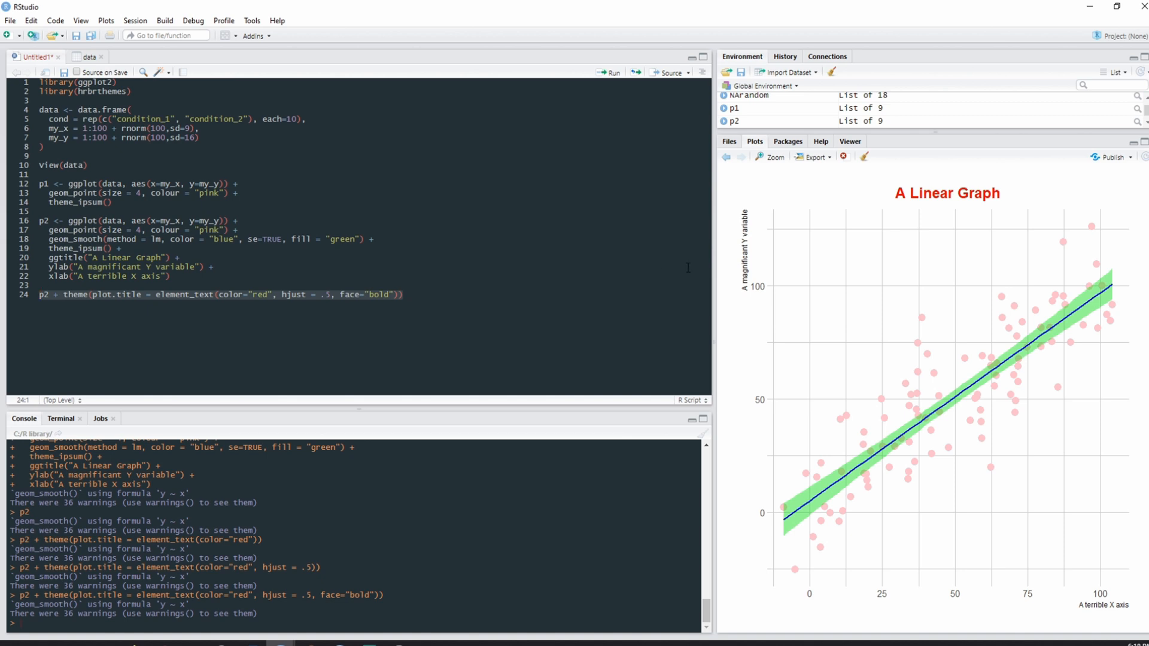
{"action": "mouse_move", "coordinate": [884, 225]}
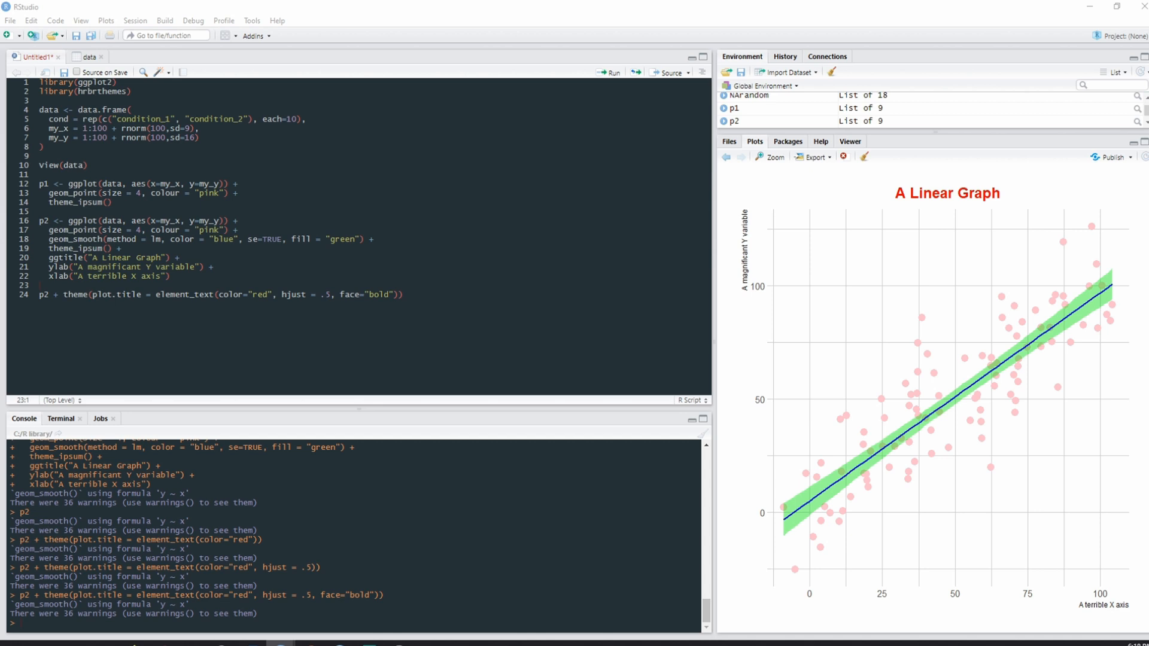
{"action": "mouse_move", "coordinate": [1143, 609]}
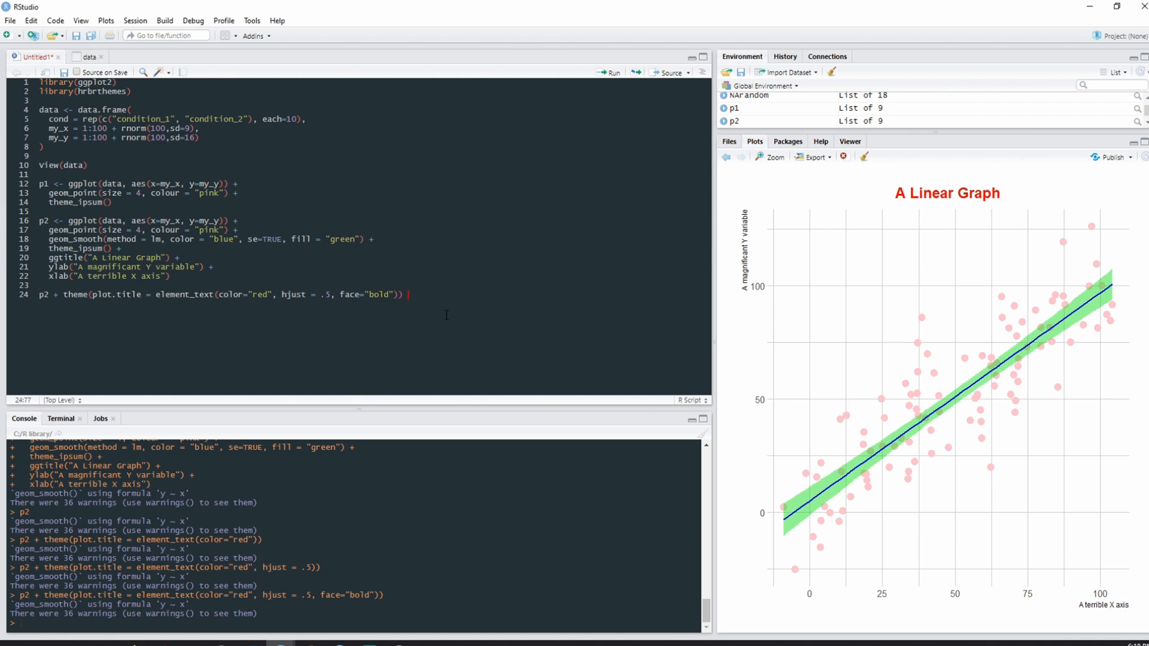
- Begin extending theme() with a comma before the axis.title settings
{"action": "type", "text": ","}
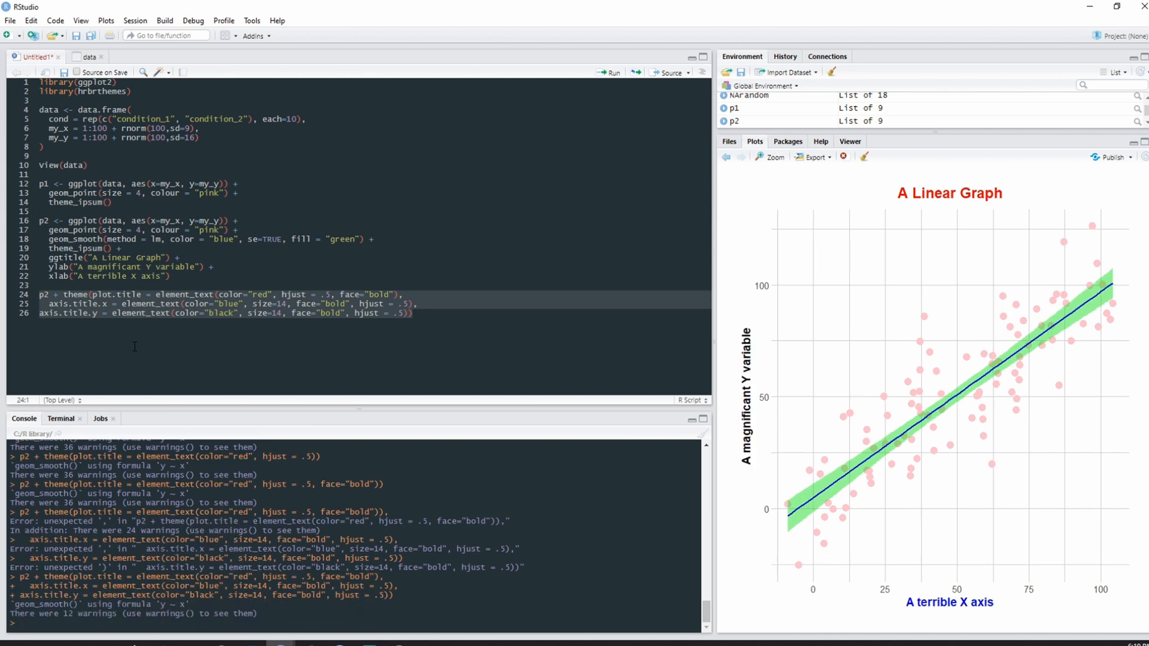
{"action": "mouse_move", "coordinate": [961, 206]}
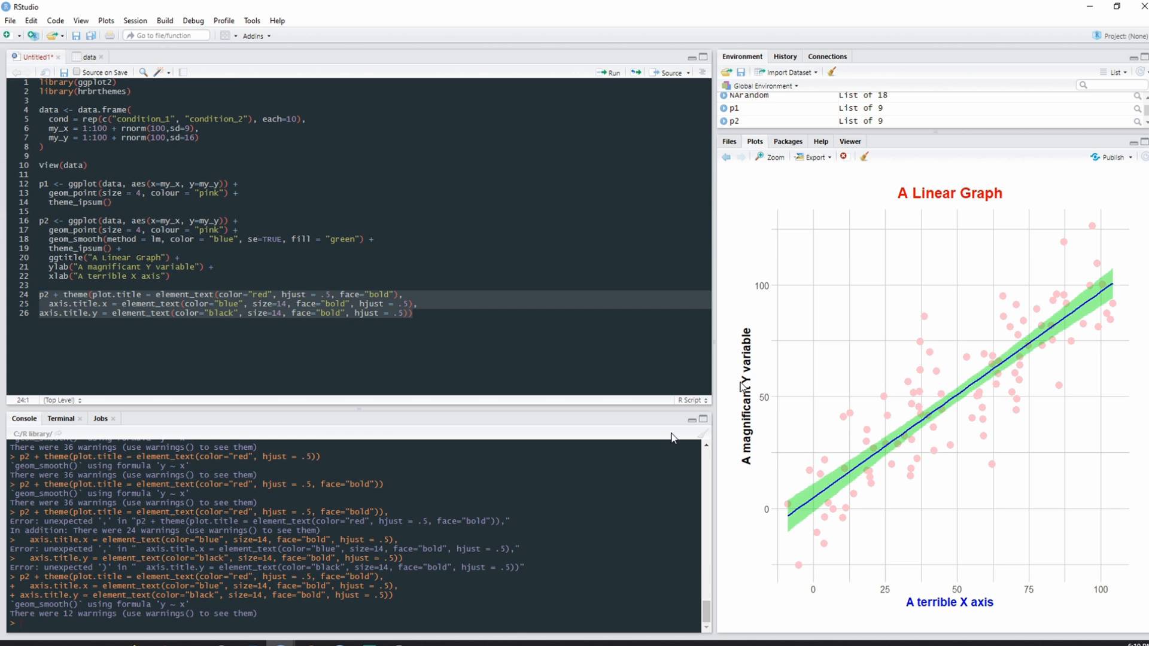
{"action": "mouse_move", "coordinate": [749, 381]}
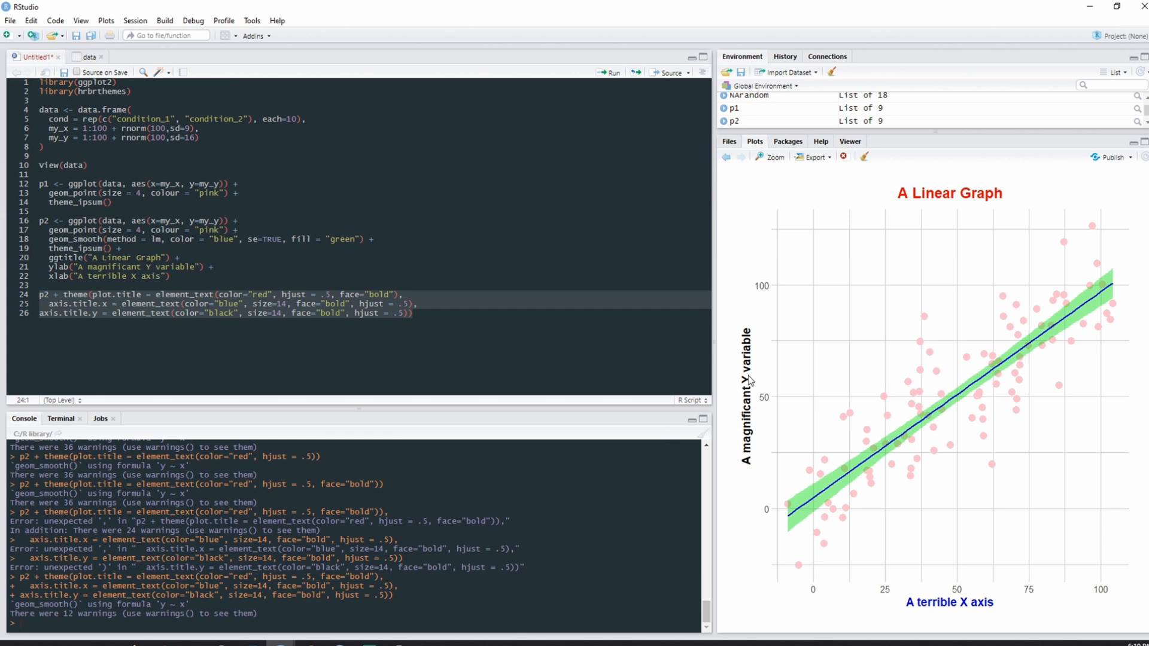
{"action": "mouse_move", "coordinate": [905, 617]}
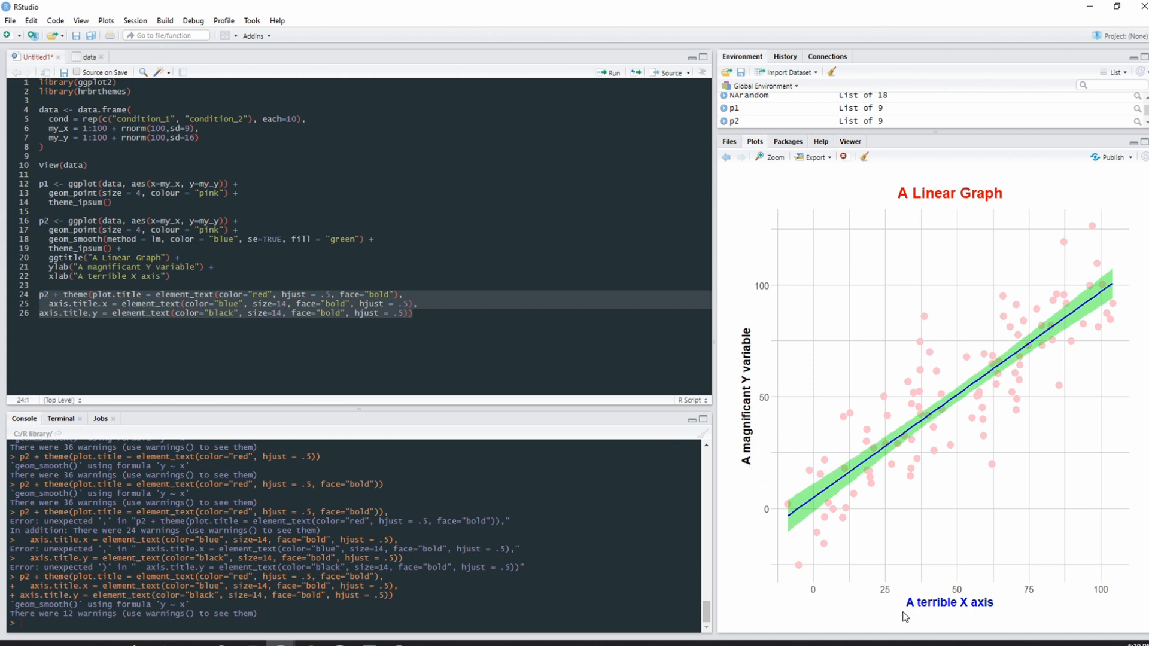
{"action": "mouse_move", "coordinate": [940, 612]}
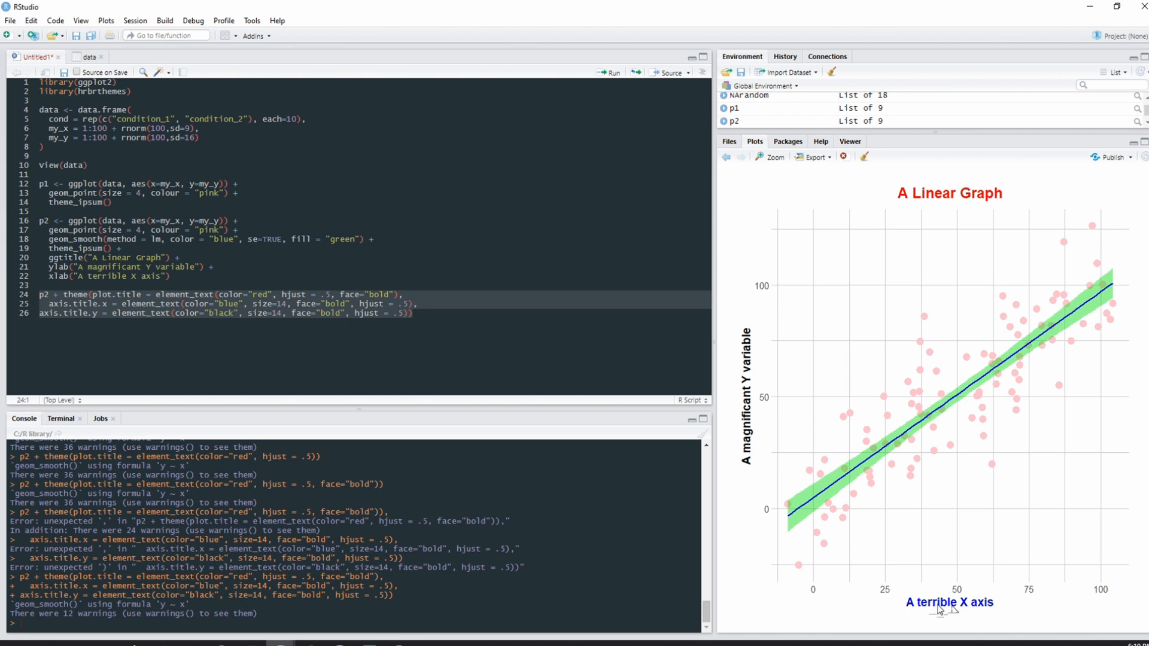
{"action": "mouse_move", "coordinate": [1014, 614]}
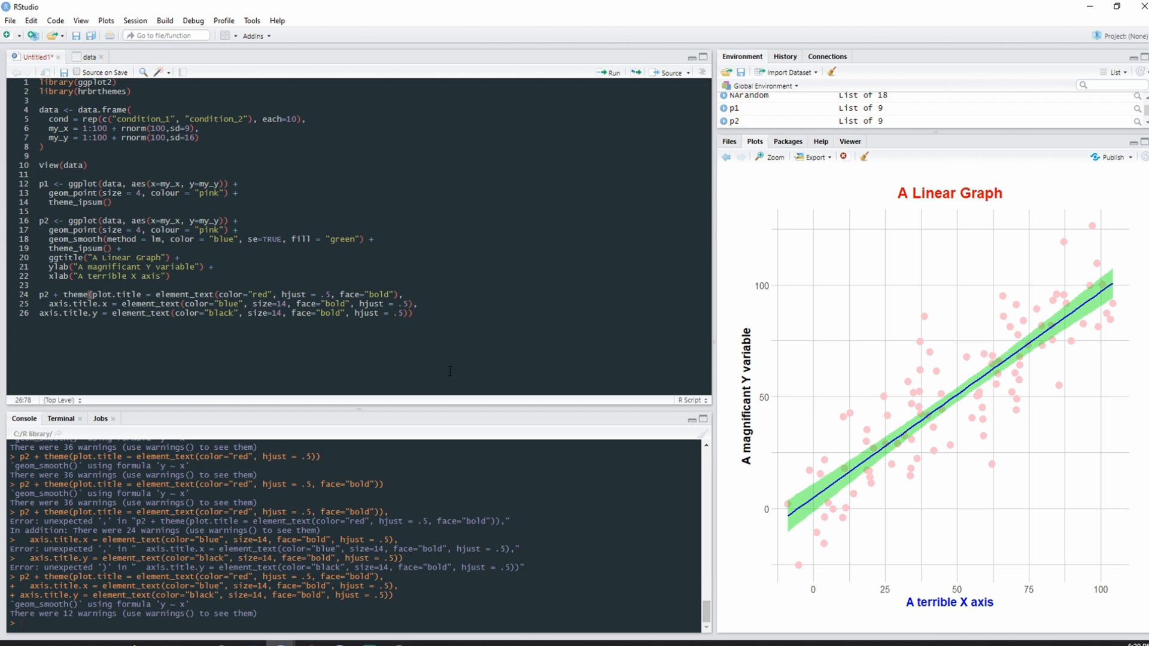
{"action": "mouse_move", "coordinate": [430, 392]}
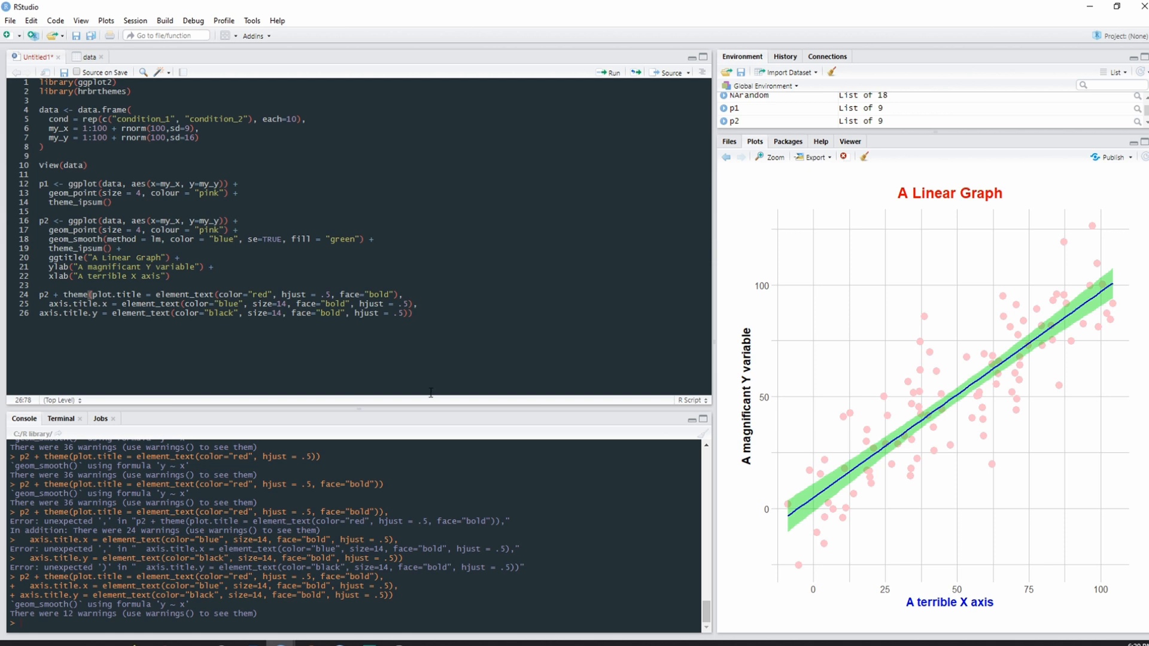